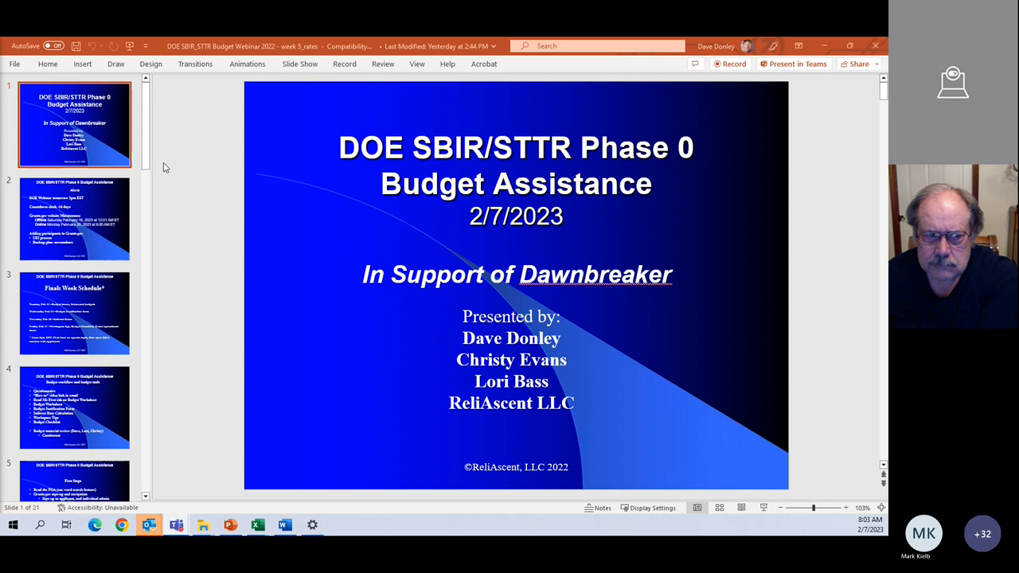
mouse_move(67, 211)
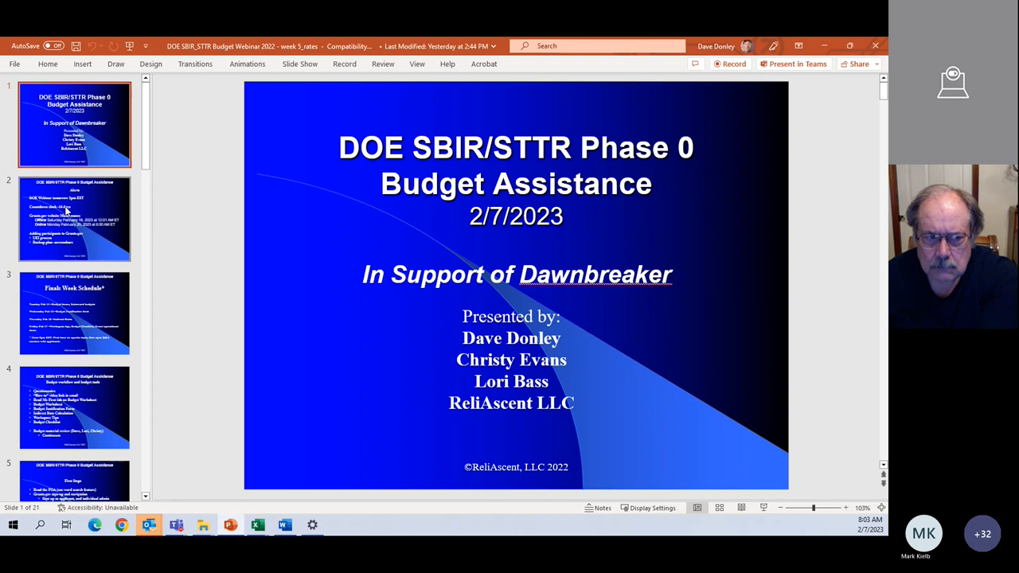
Display slide 2, the Alerts slide on the DOE webinar and Grants.gov maintenance.
click(74, 219)
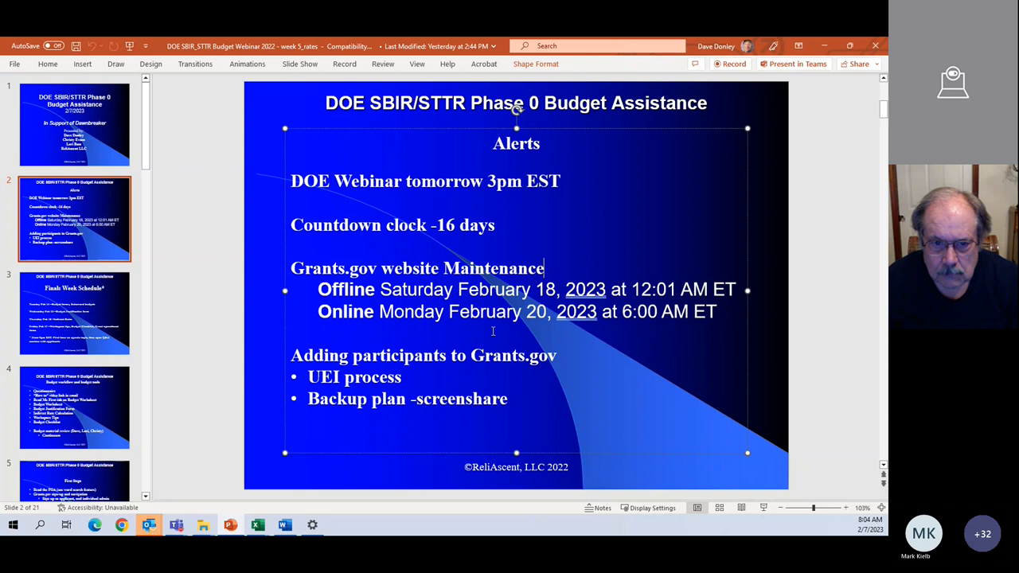
mouse_move(74, 314)
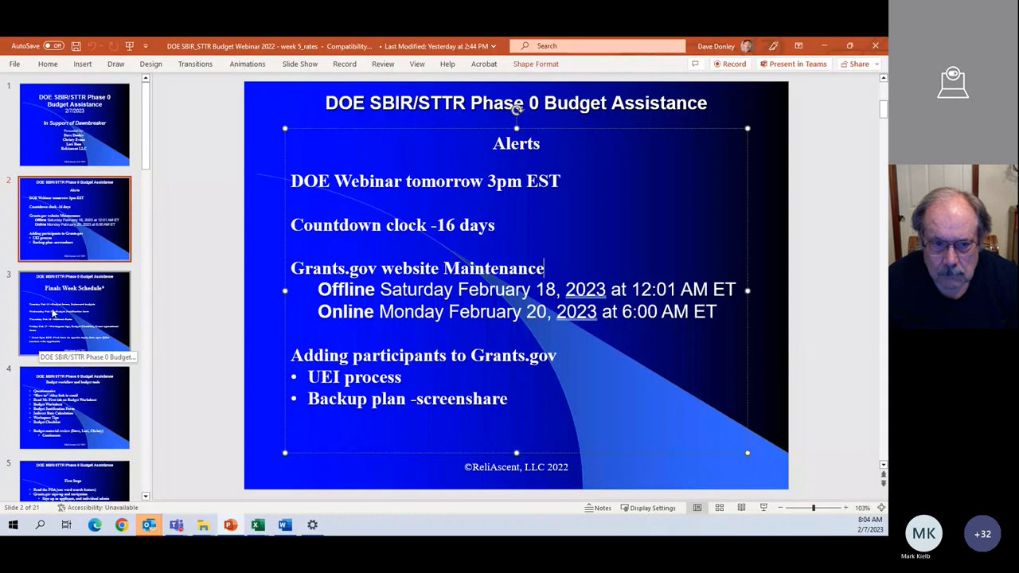
Step through the Finals Week Schedule slide to slide 4 on budget workflow and tools.
click(74, 312)
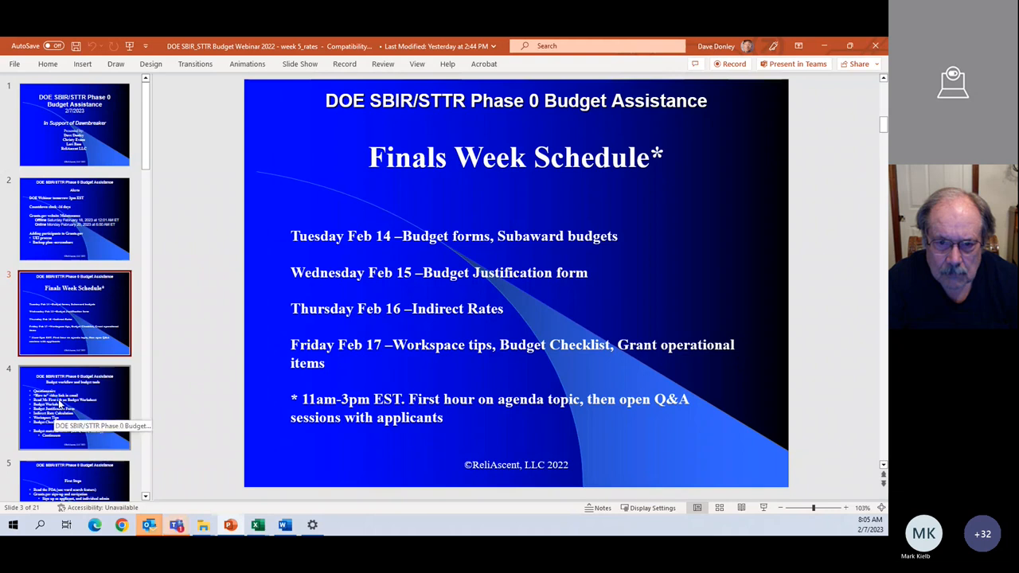
click(74, 408)
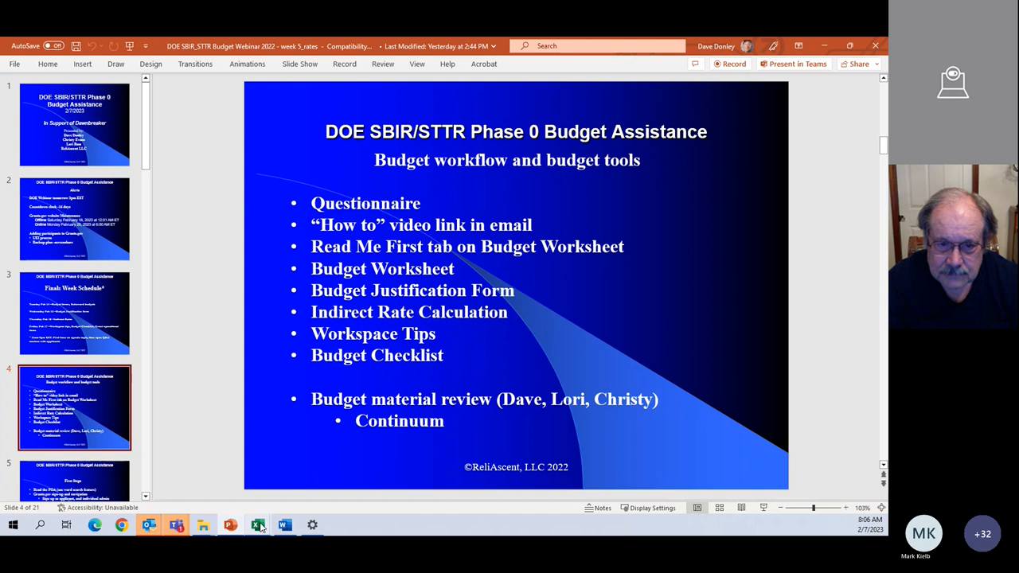
Switch to the SF-424 RR-Budget sheet in Excel and inspect the P10 annual salary.
click(257, 524)
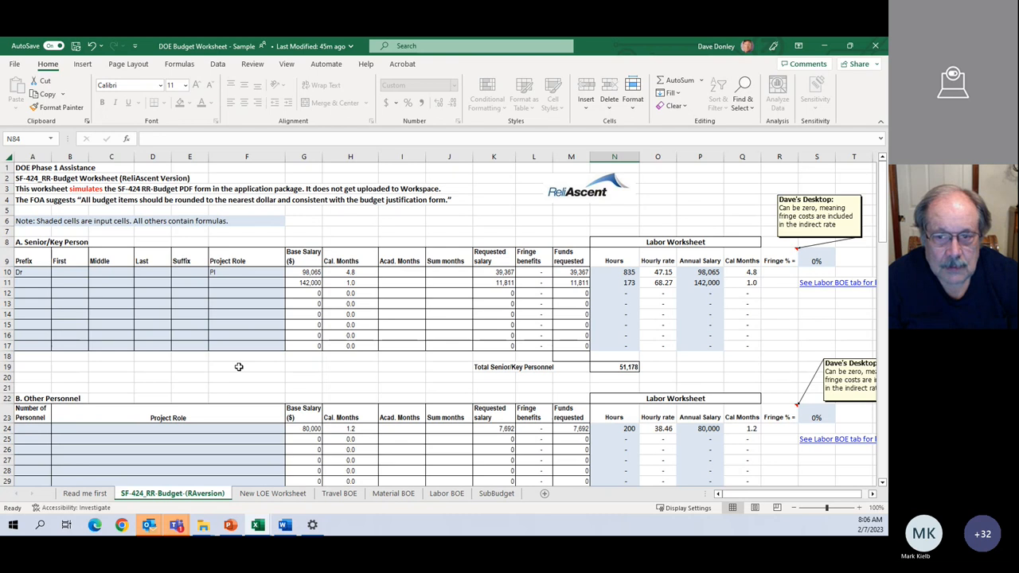
scroll(down, 3)
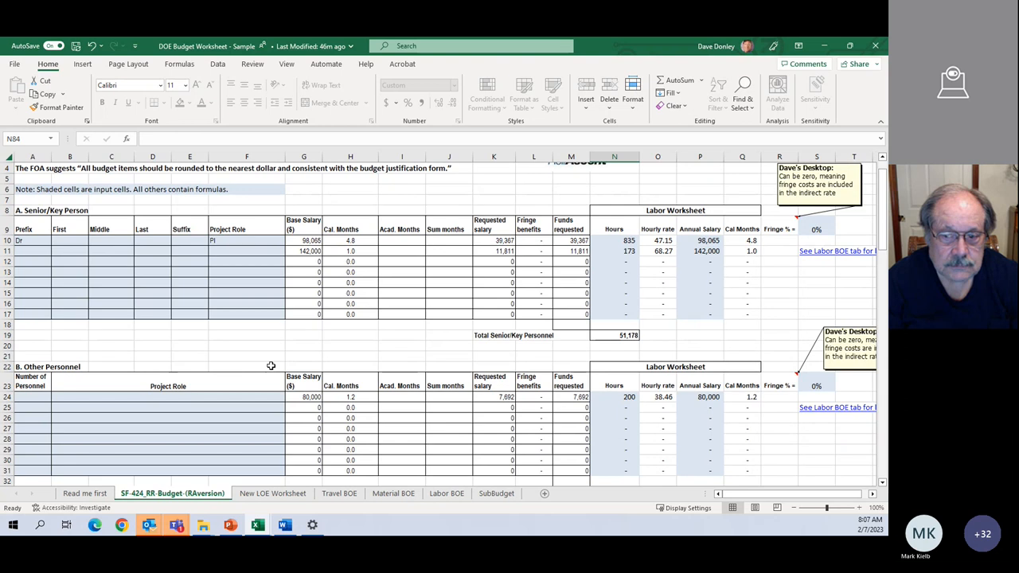
scroll(up, 3)
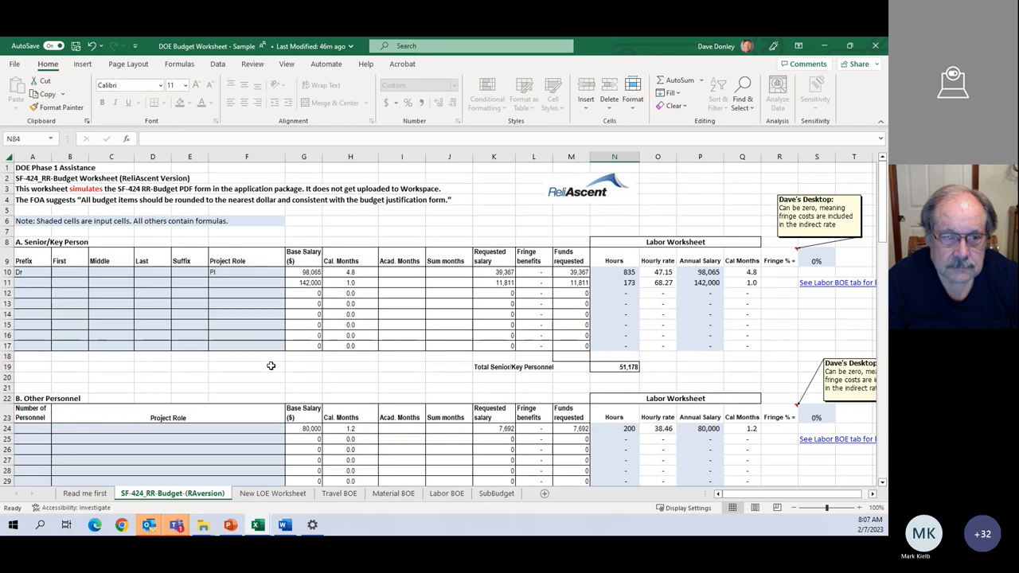
mouse_move(248, 369)
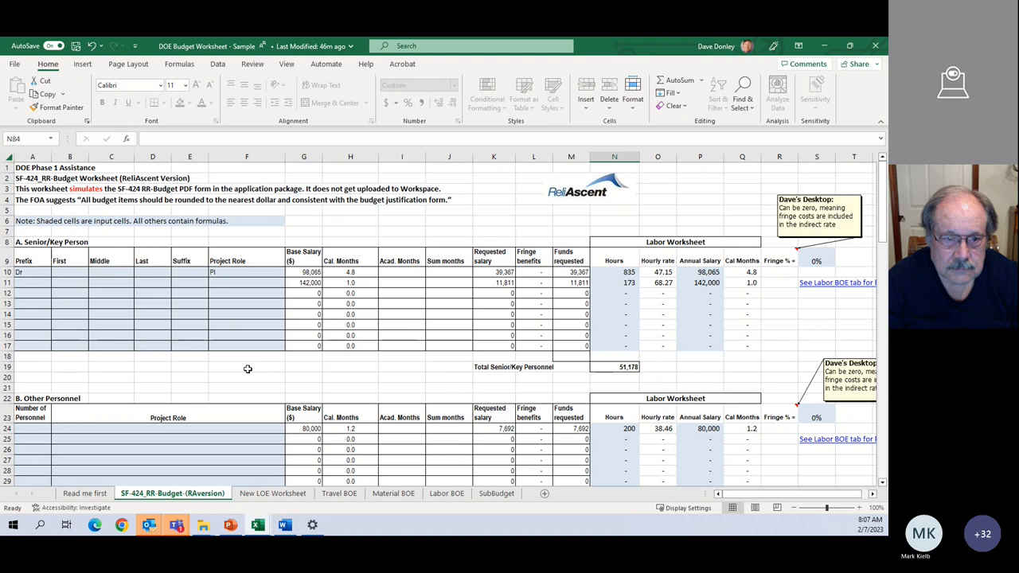
mouse_move(398, 238)
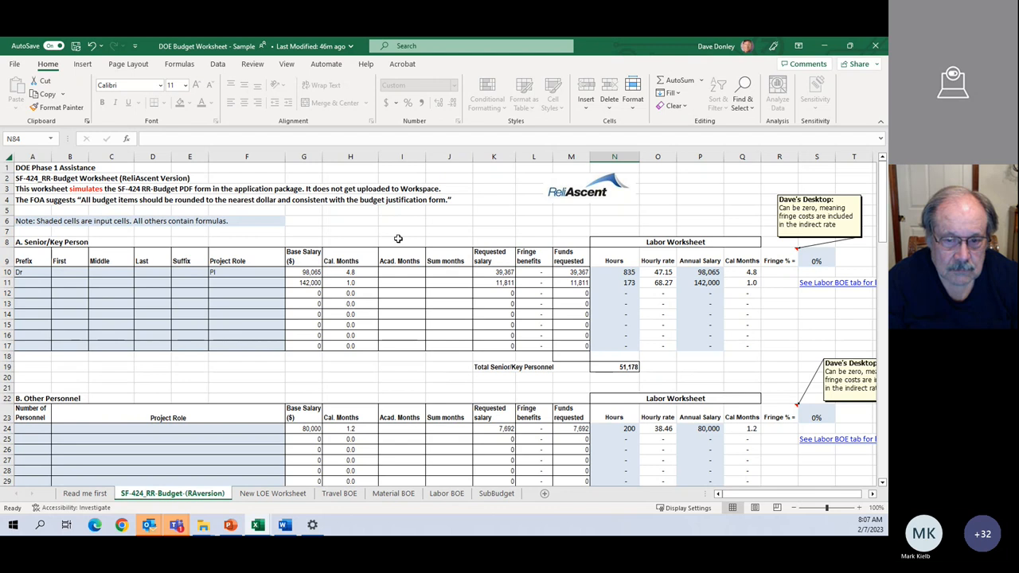
mouse_move(672, 196)
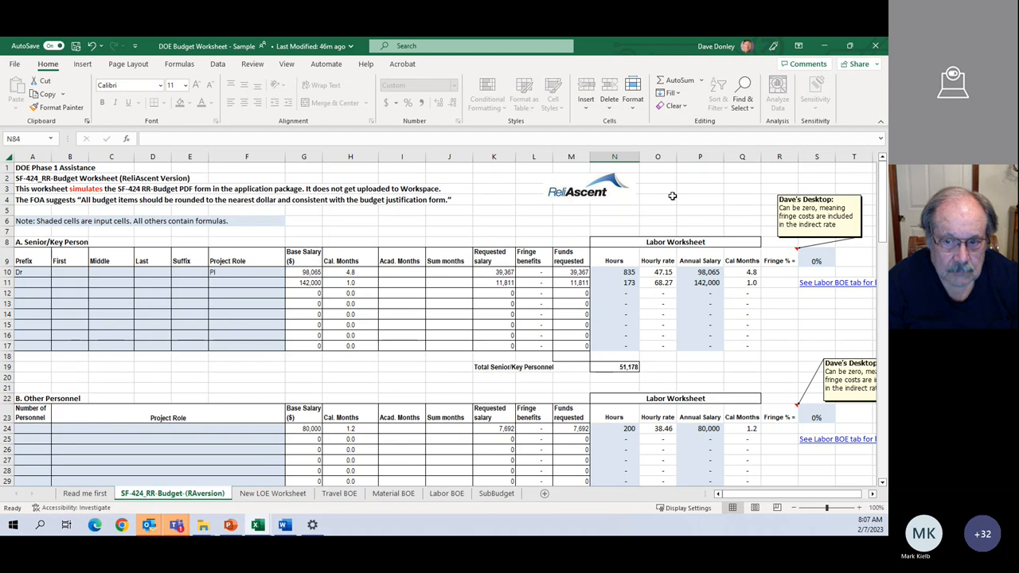
click(613, 156)
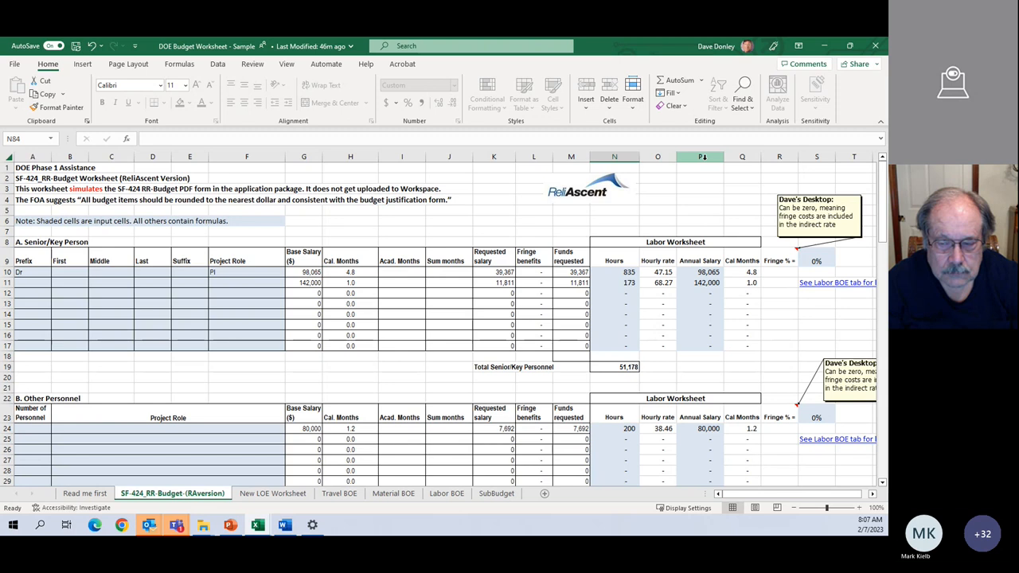
click(698, 271)
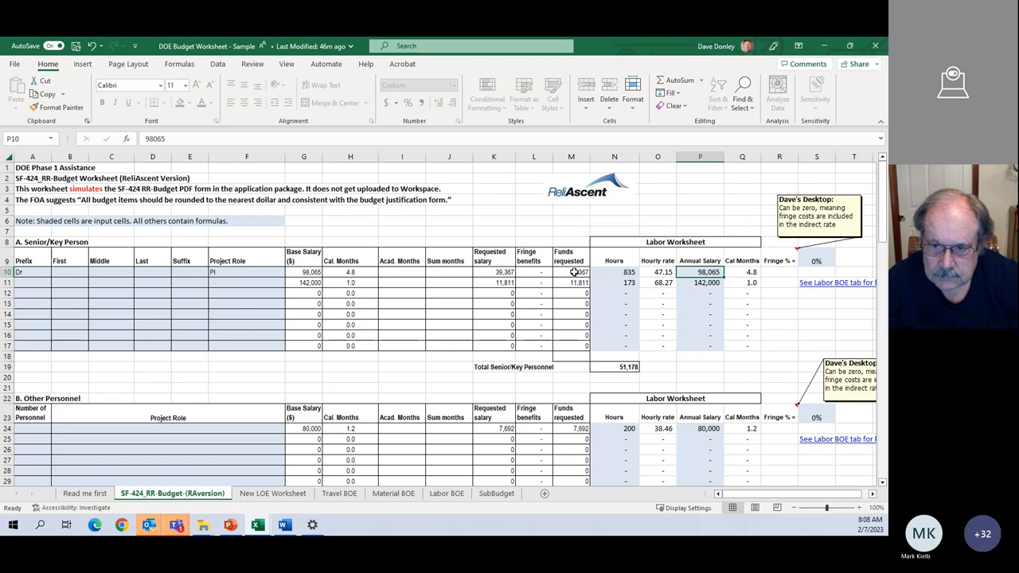
click(815, 260)
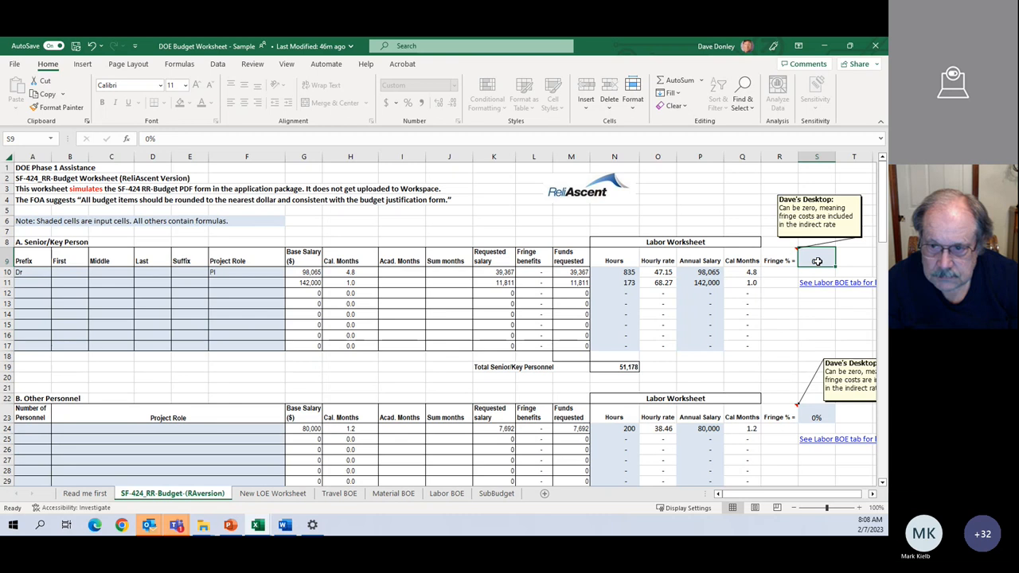
text(10%)
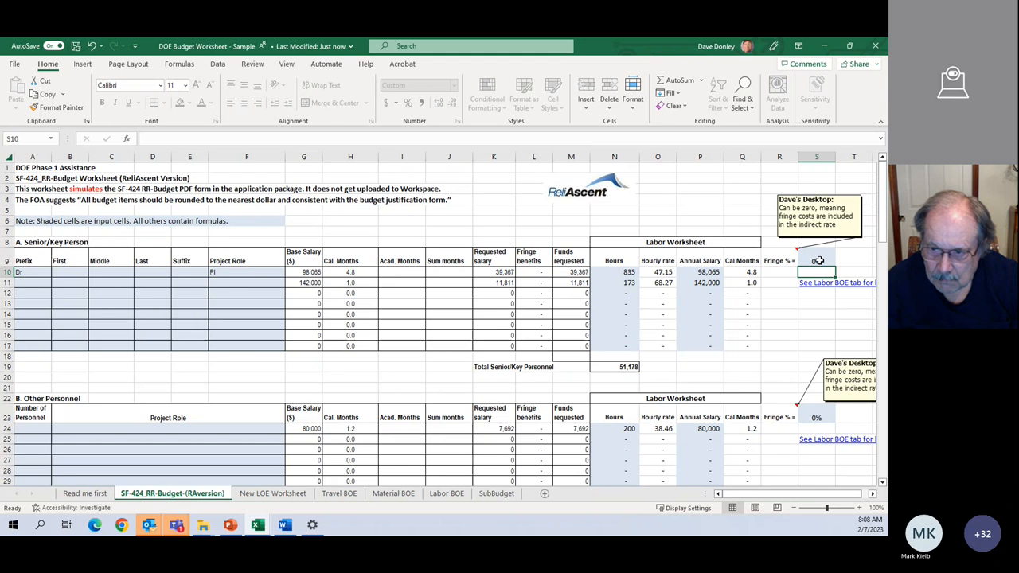
click(401, 377)
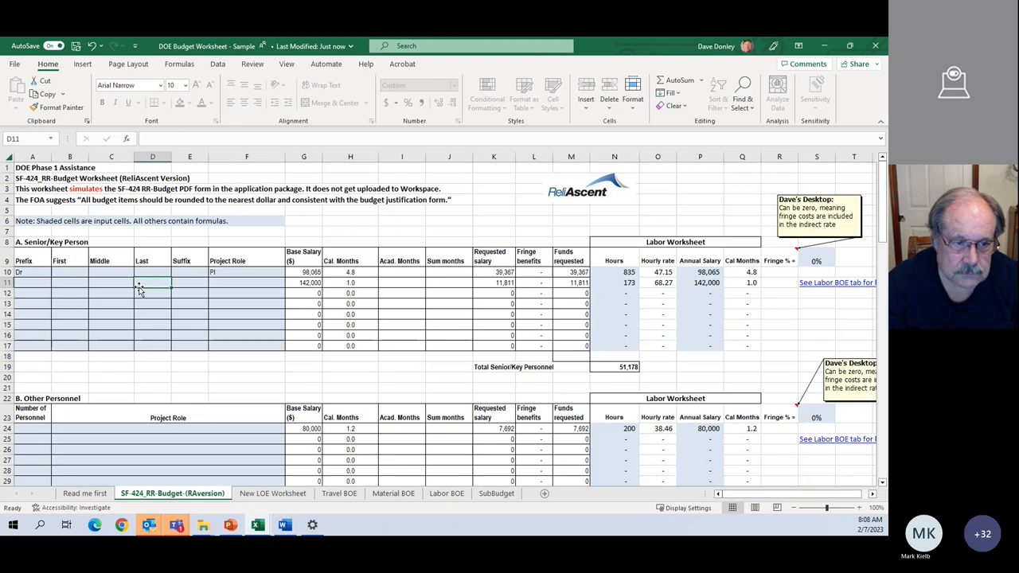
click(33, 334)
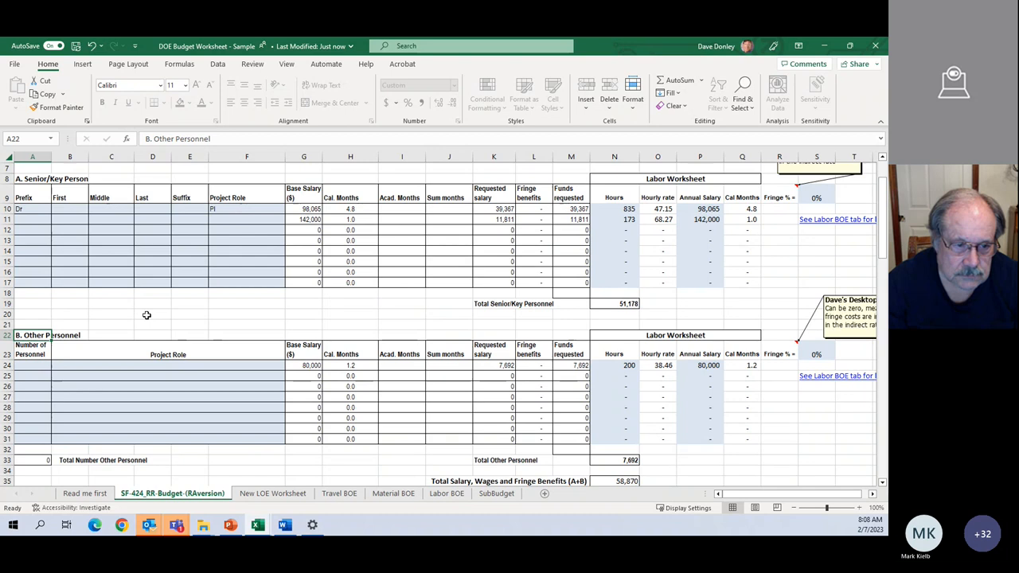
mouse_move(707, 334)
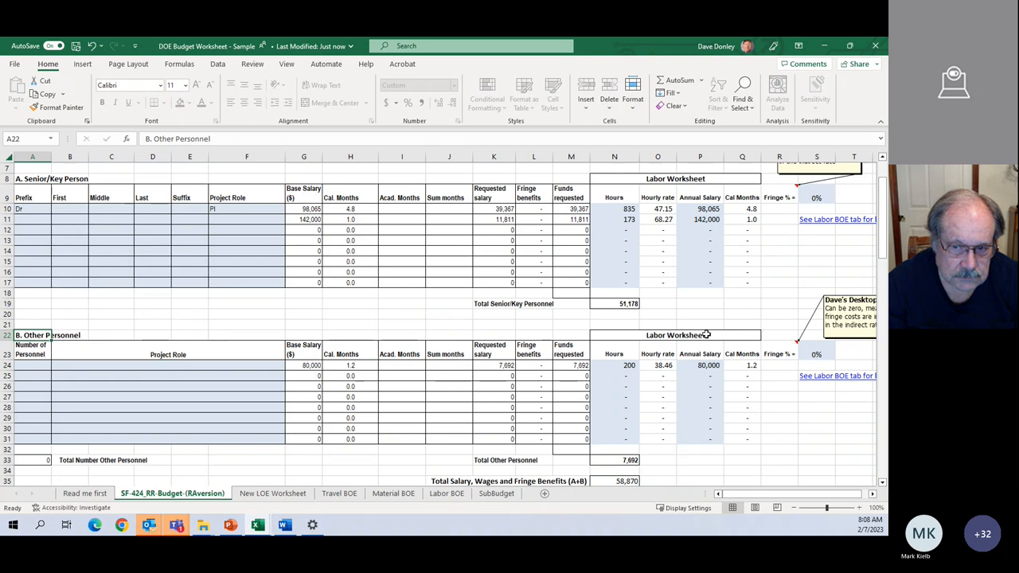
click(699, 208)
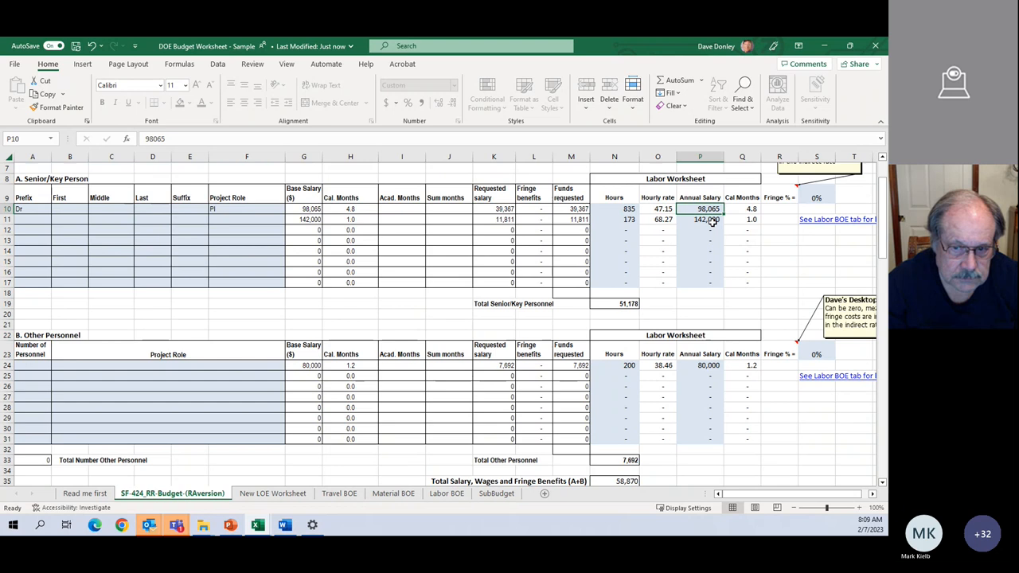
mouse_move(719, 244)
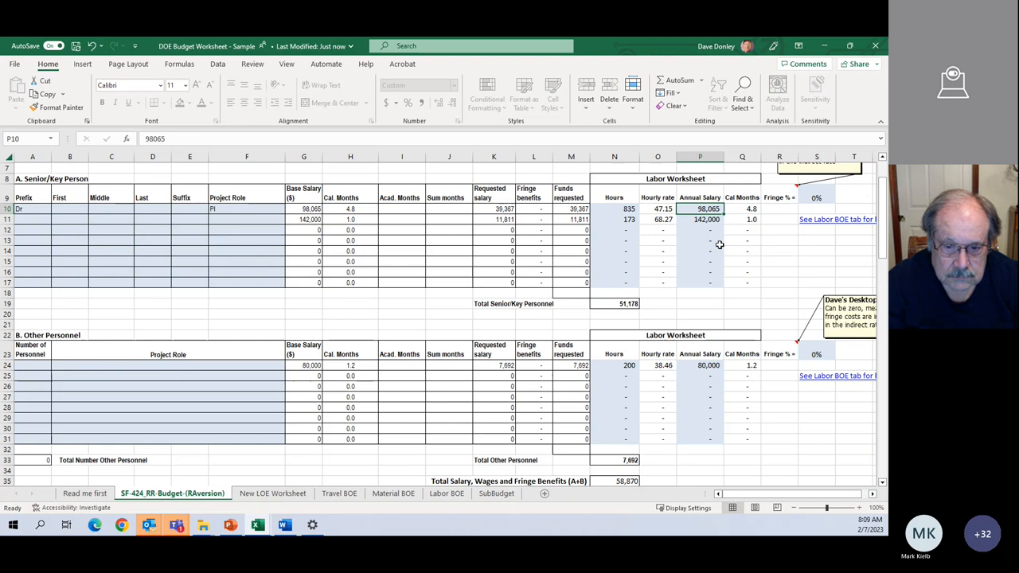
mouse_move(835, 219)
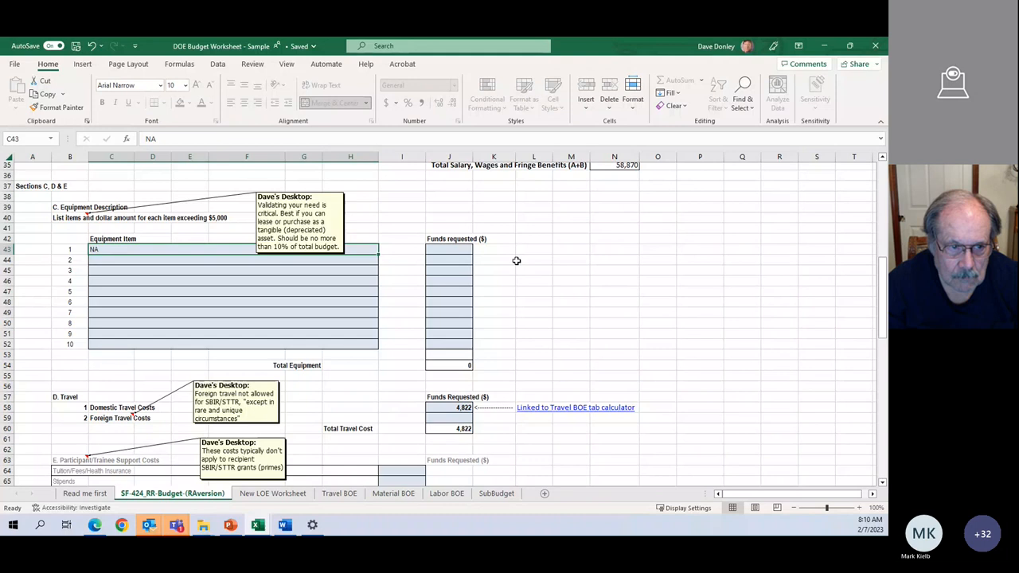
mouse_move(480, 249)
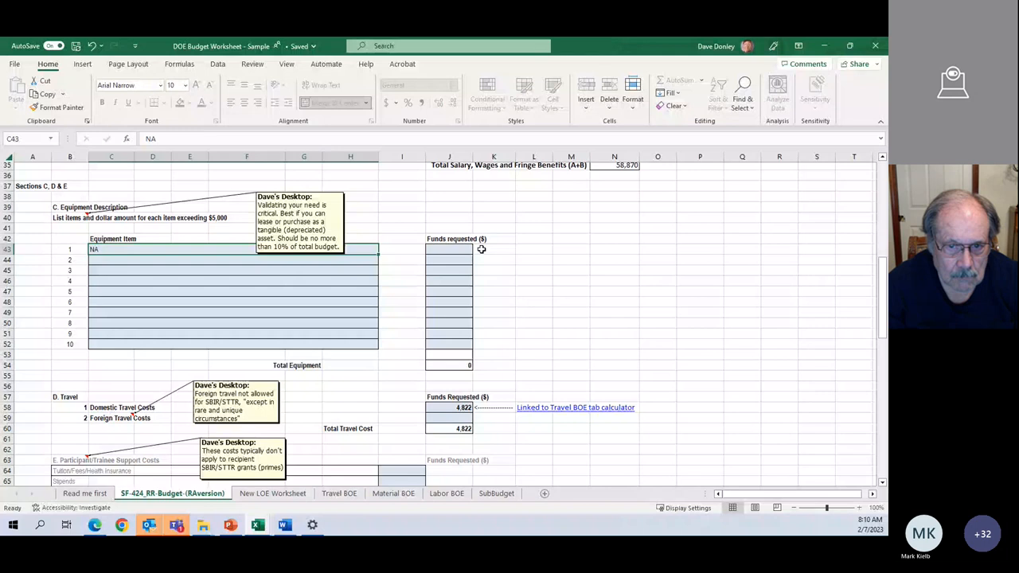
click(493, 249)
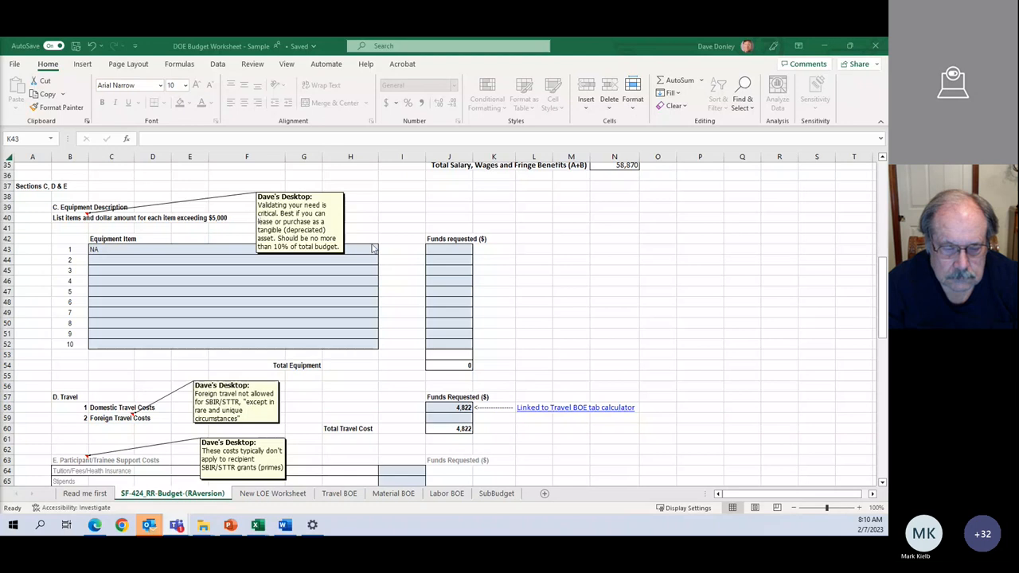
mouse_move(529, 253)
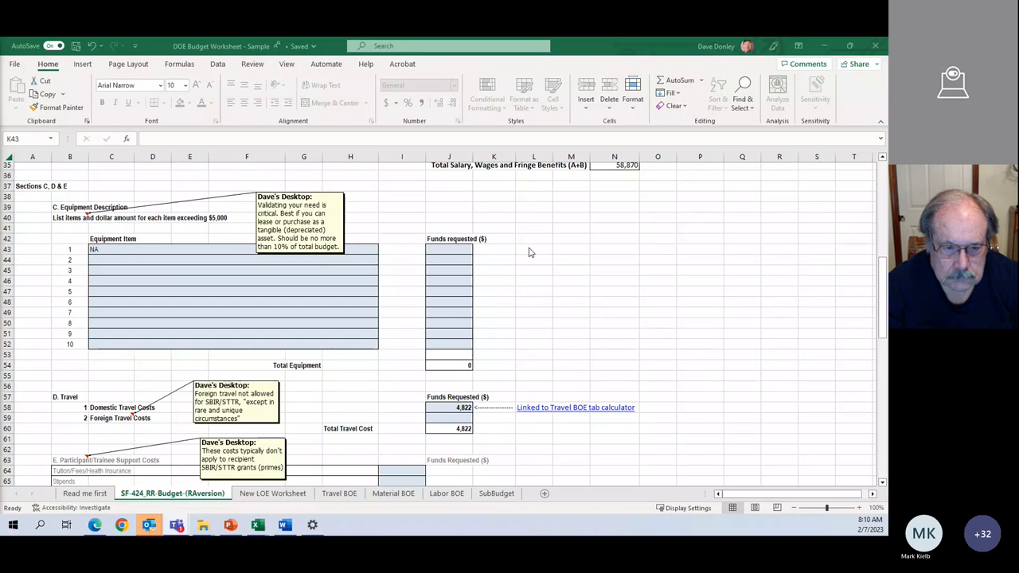
mouse_move(498, 250)
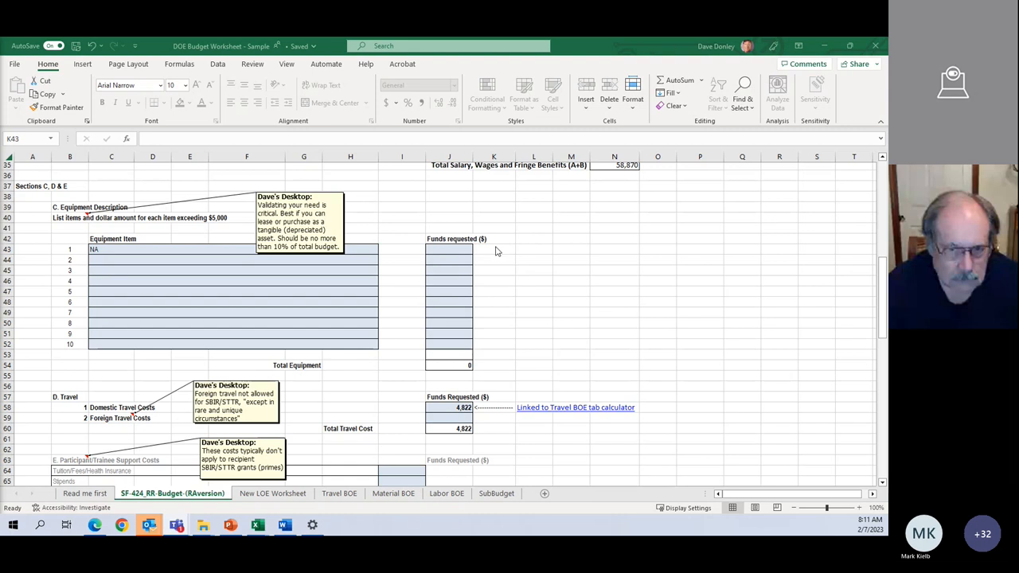
mouse_move(296, 287)
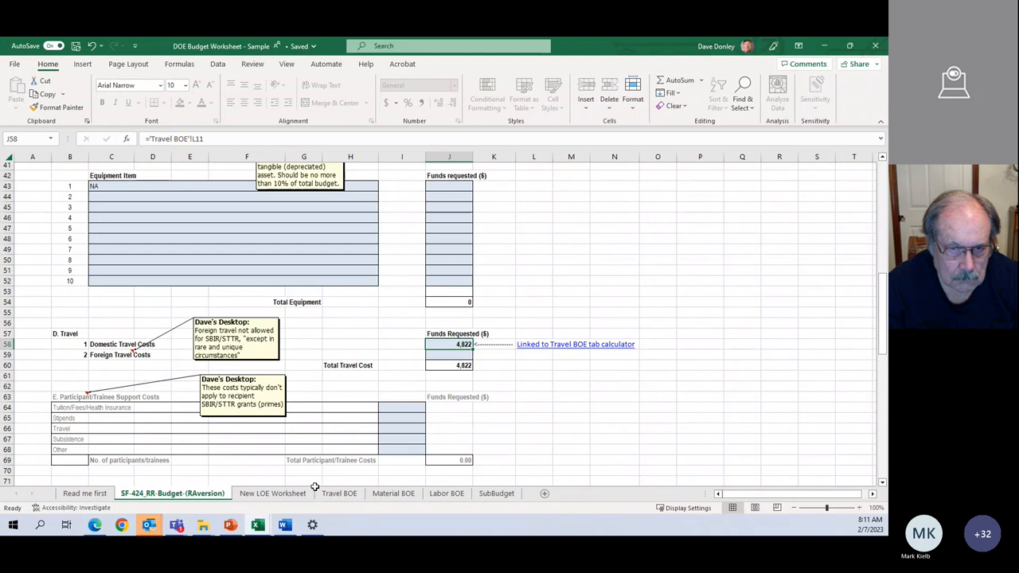
View the Travel BOE worksheet behind the domestic travel cost total.
click(339, 493)
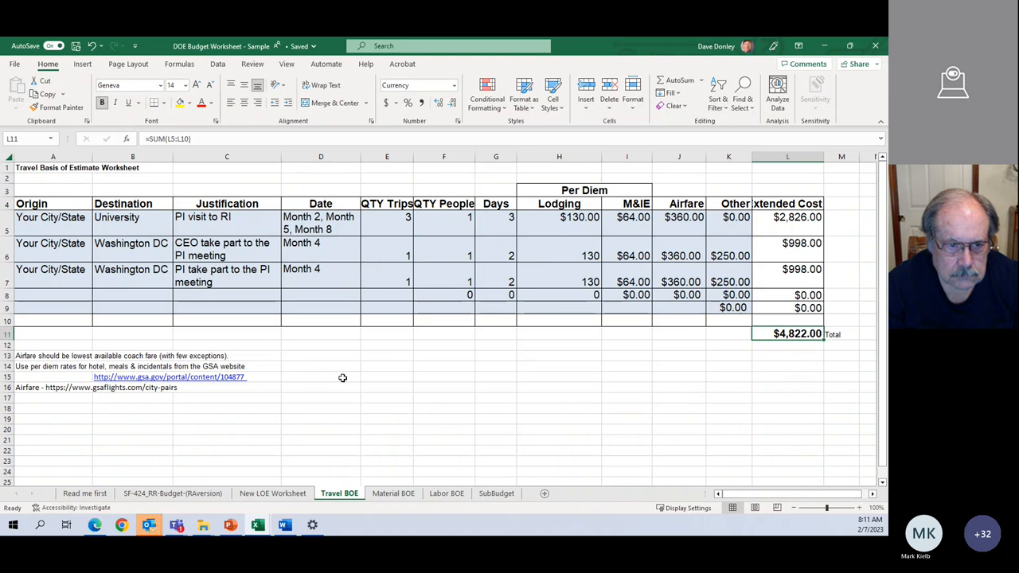
mouse_move(621, 188)
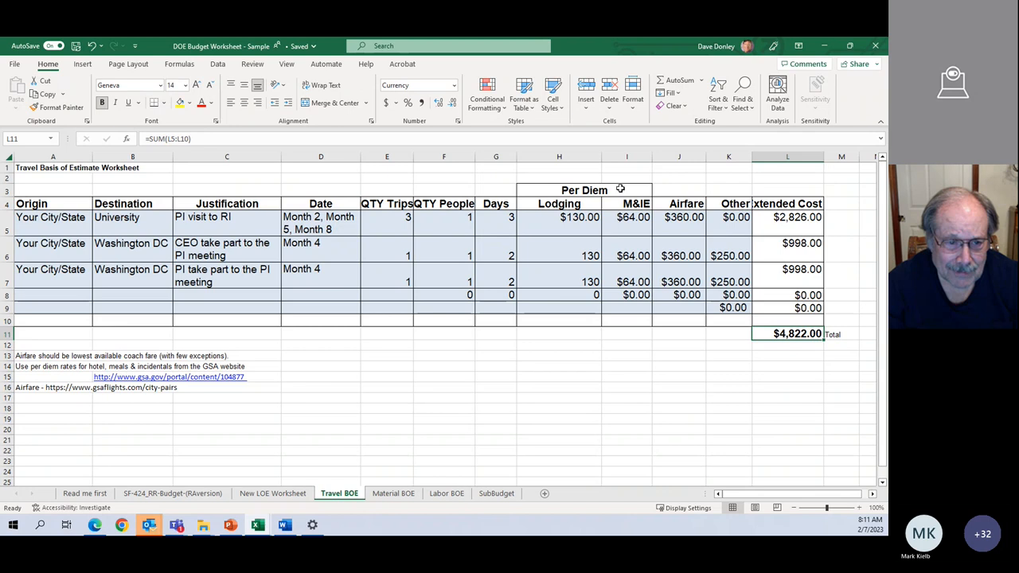
click(583, 190)
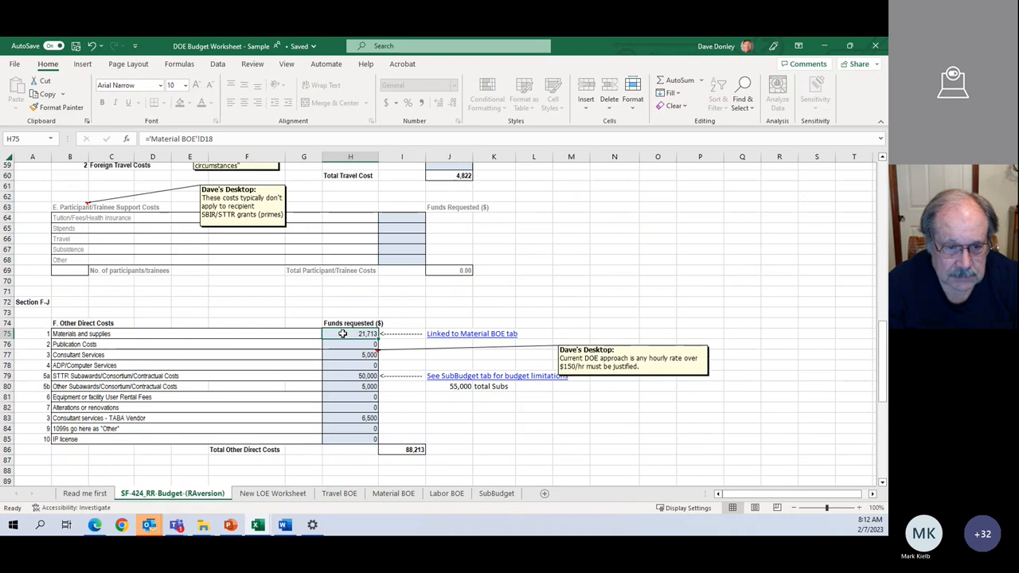
On the RAversion budget tab, check publication costs, consultant services and computer services entries.
click(392, 493)
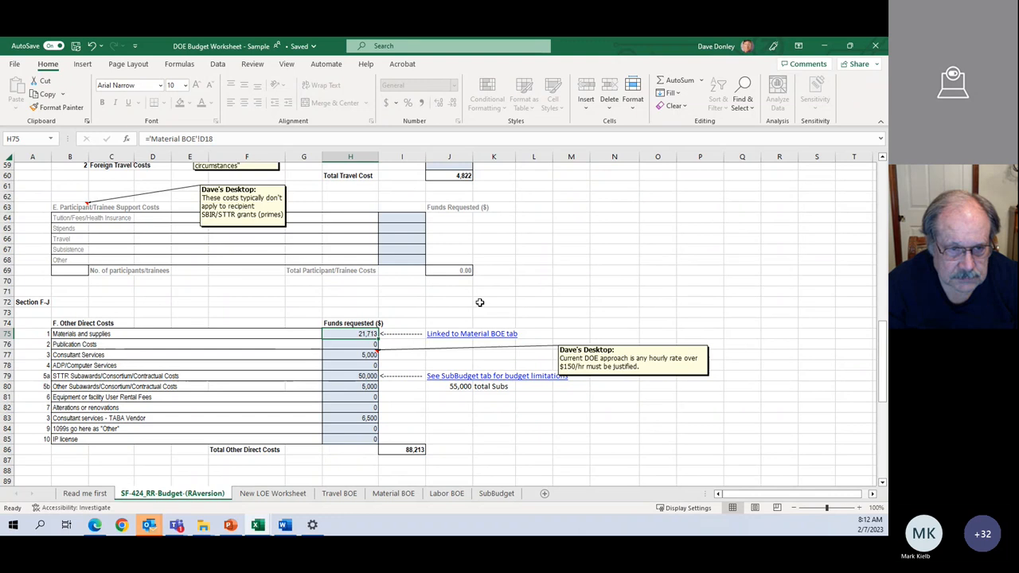
click(350, 344)
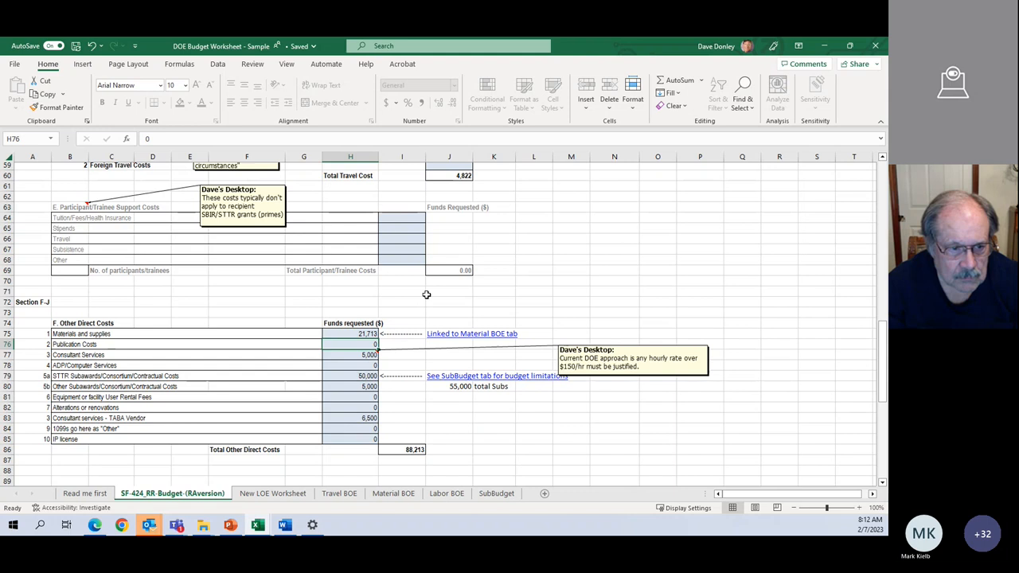
click(351, 354)
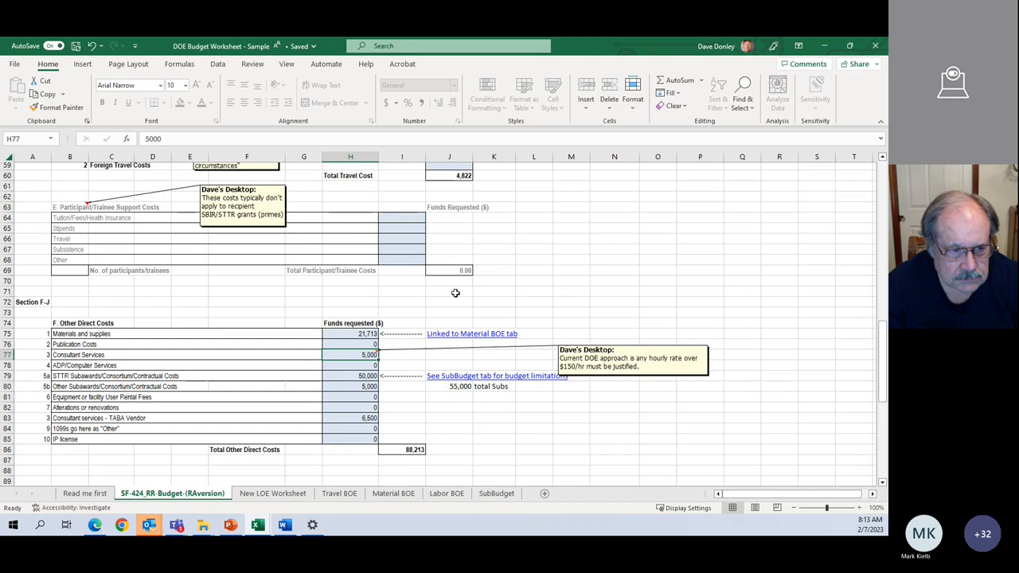
mouse_move(436, 302)
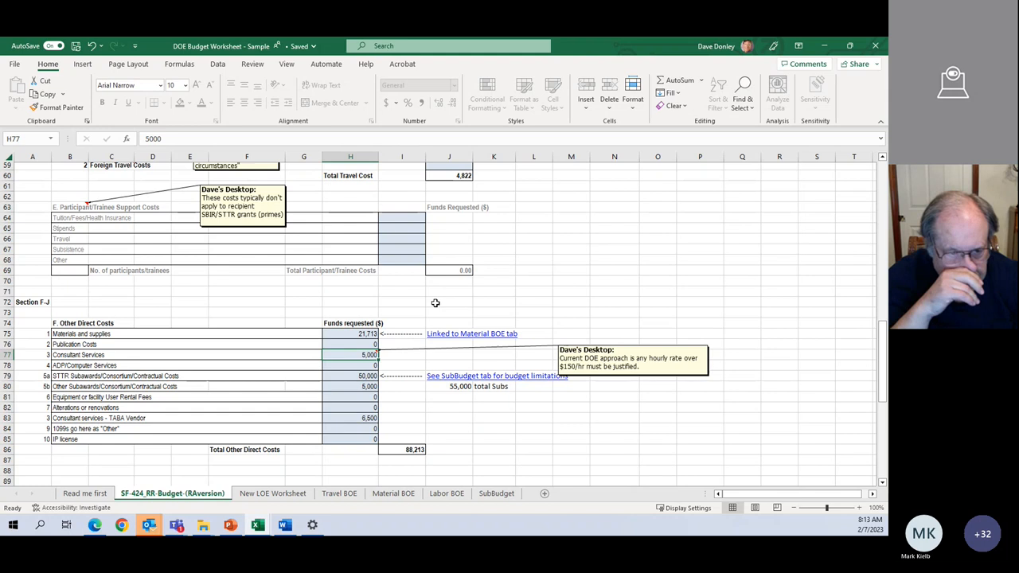
mouse_move(367, 368)
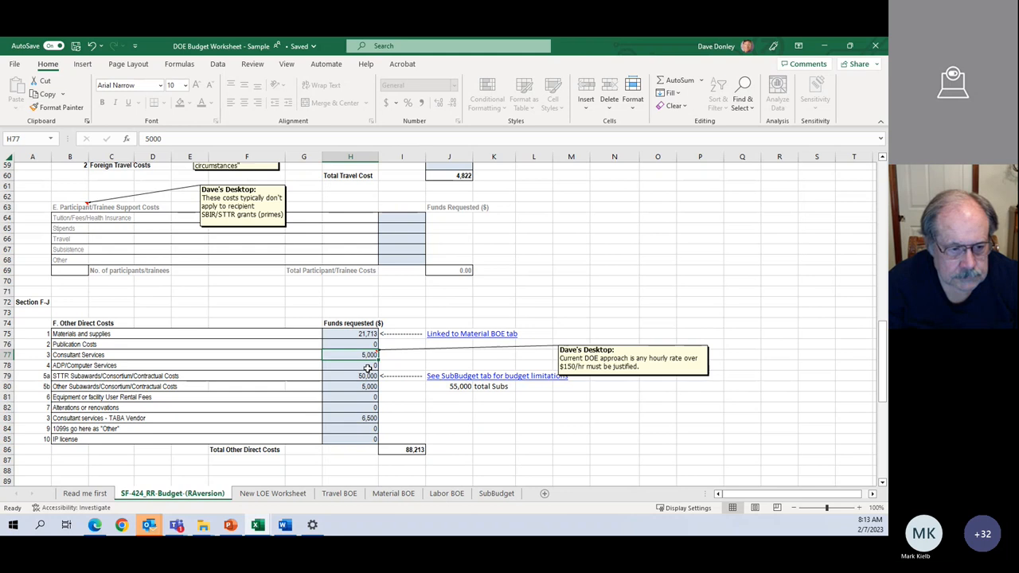
click(351, 365)
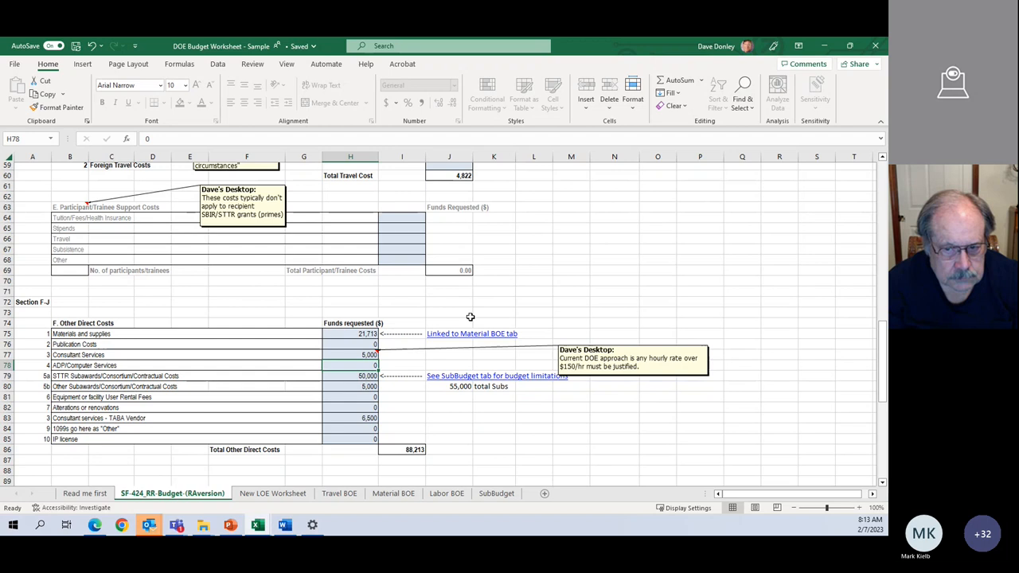
mouse_move(392, 351)
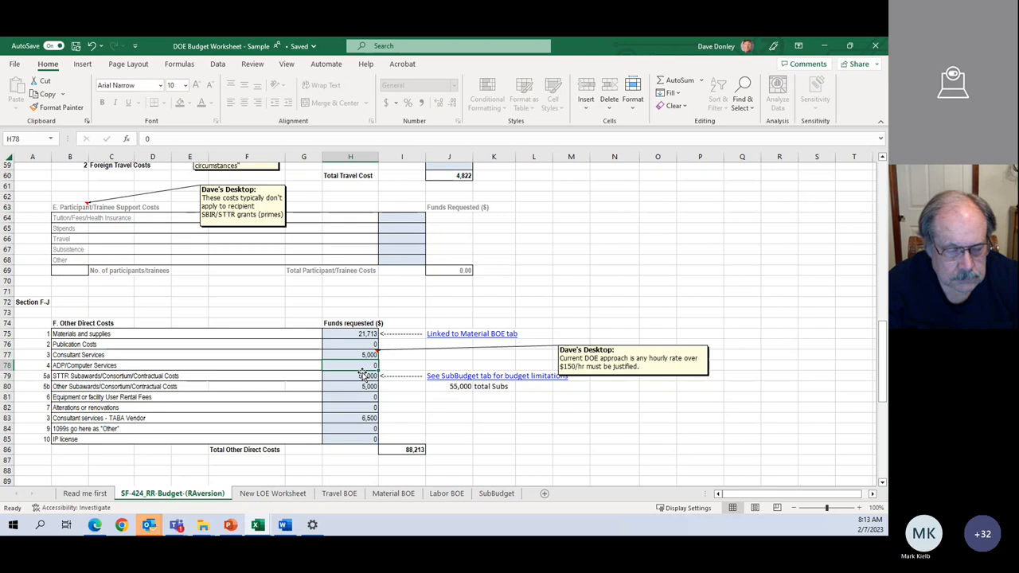
mouse_move(358, 376)
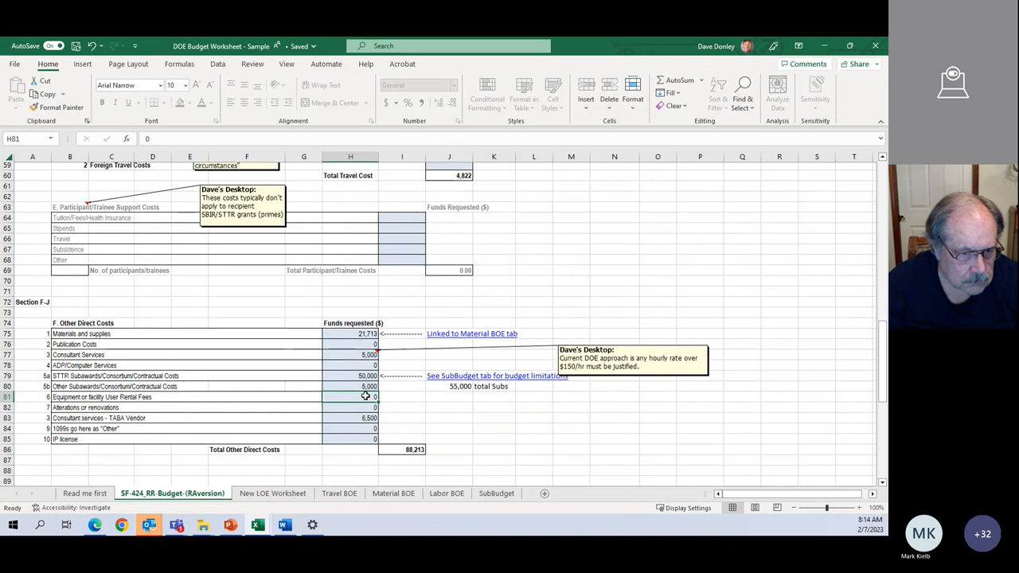
mouse_move(349, 418)
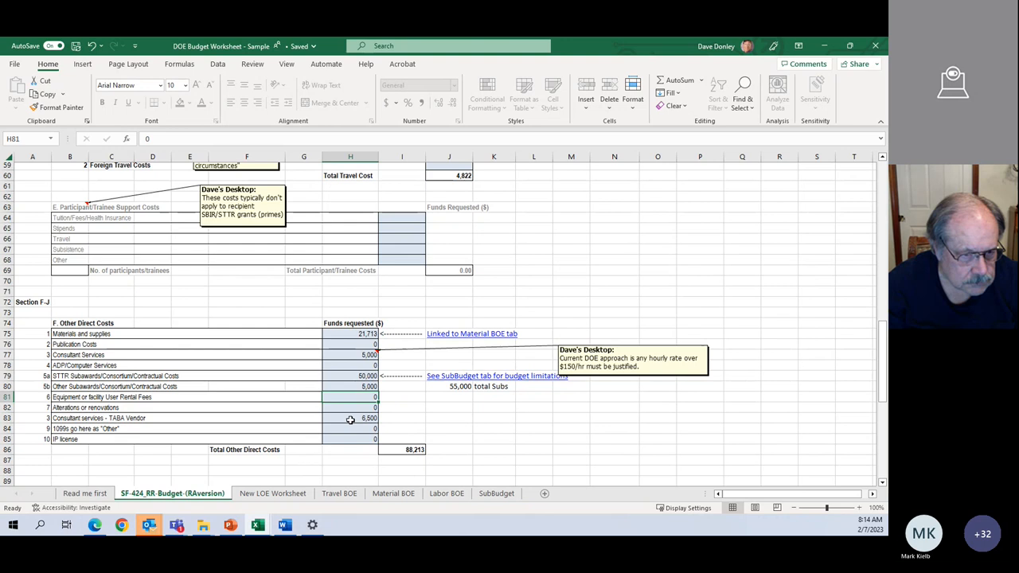
mouse_move(393, 416)
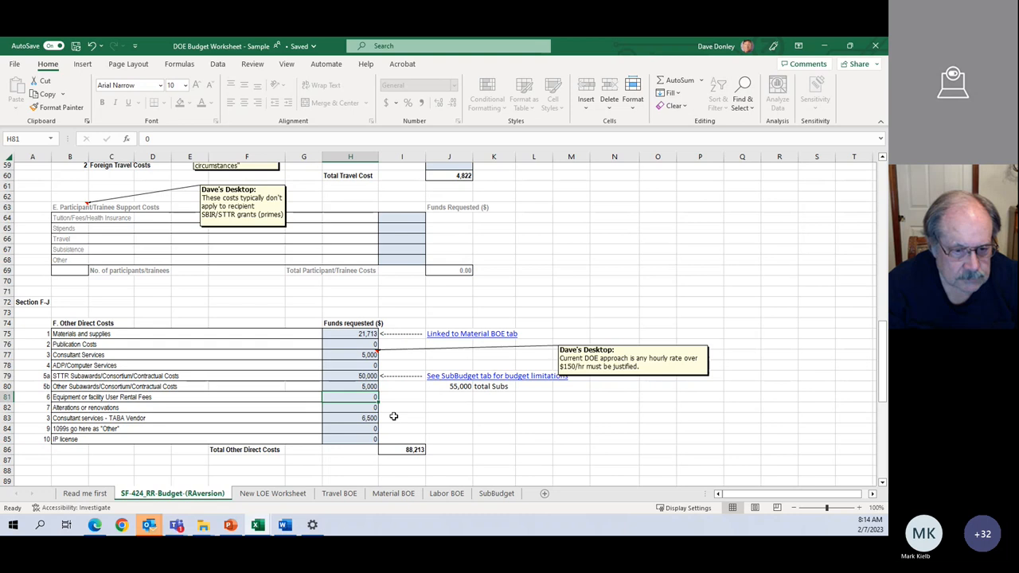
click(350, 417)
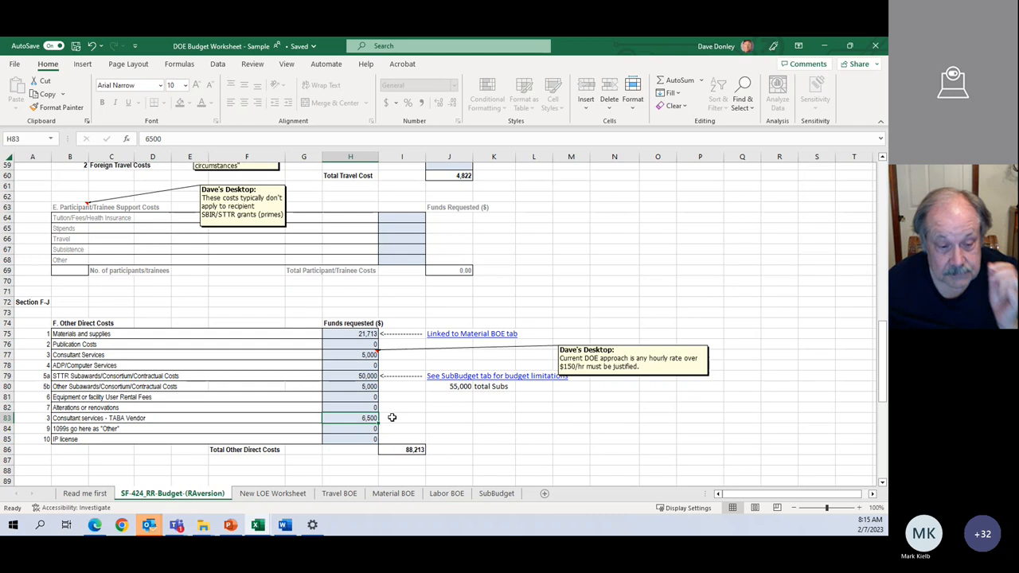
scroll(down, 3)
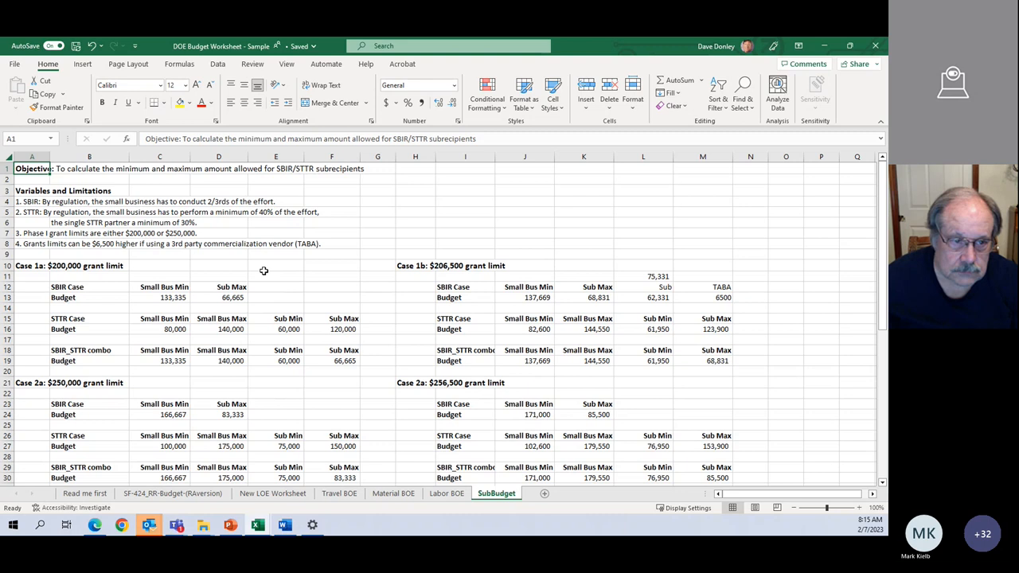
mouse_move(343, 286)
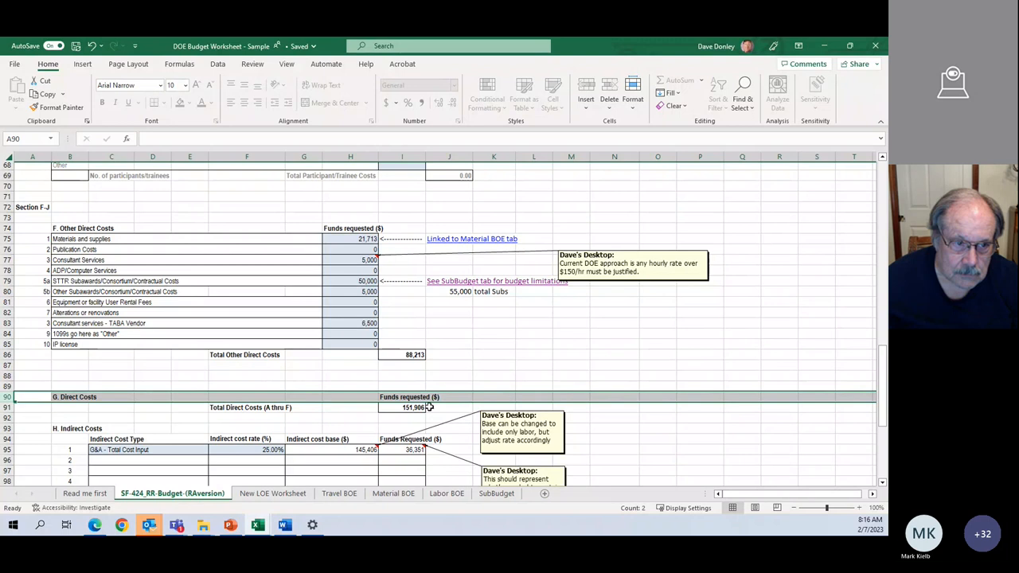
Scroll to indirect costs of 36,351 at 25% and total requested funds of 200,980.
scroll(down, 3)
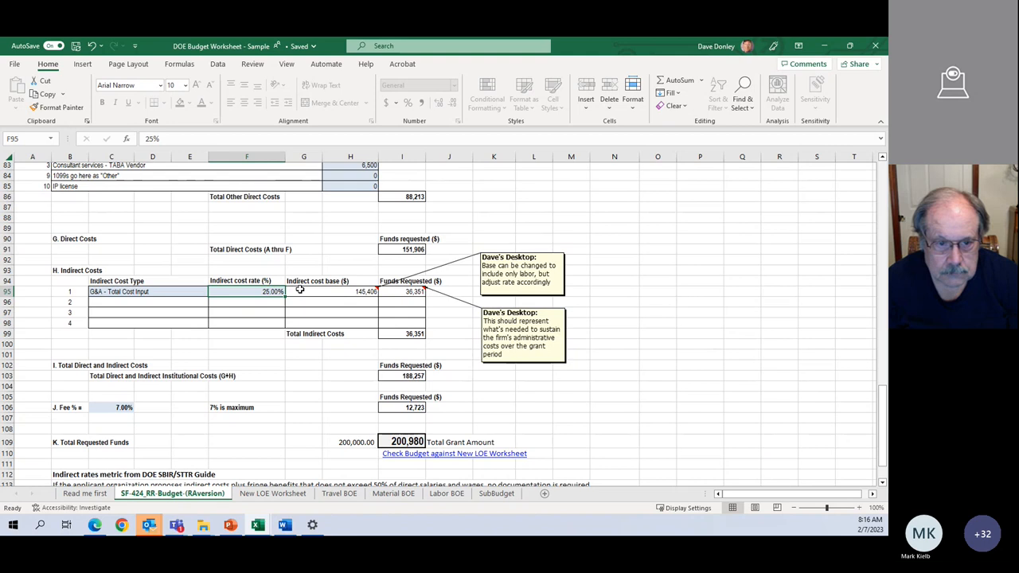
click(401, 292)
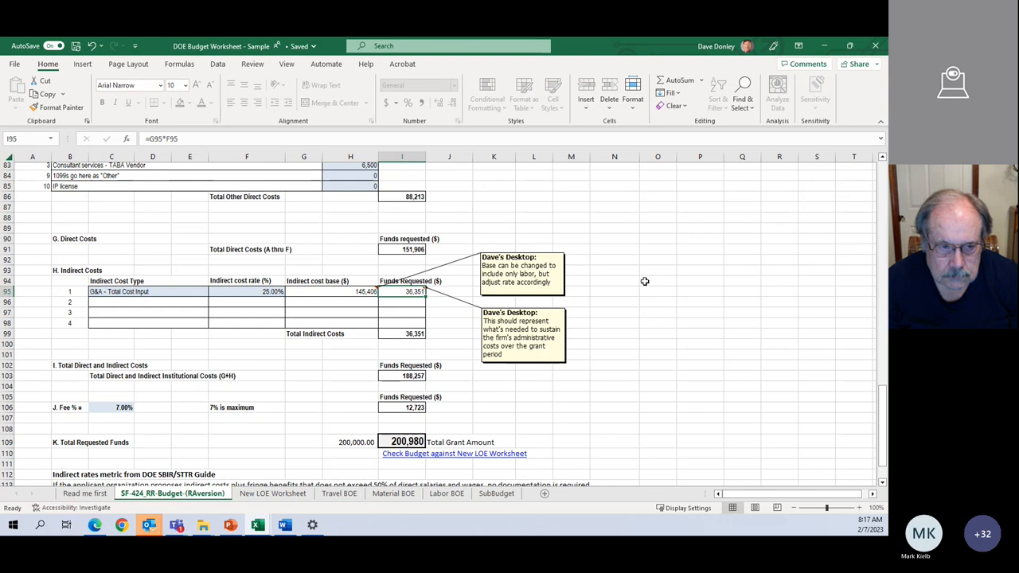
mouse_move(428, 299)
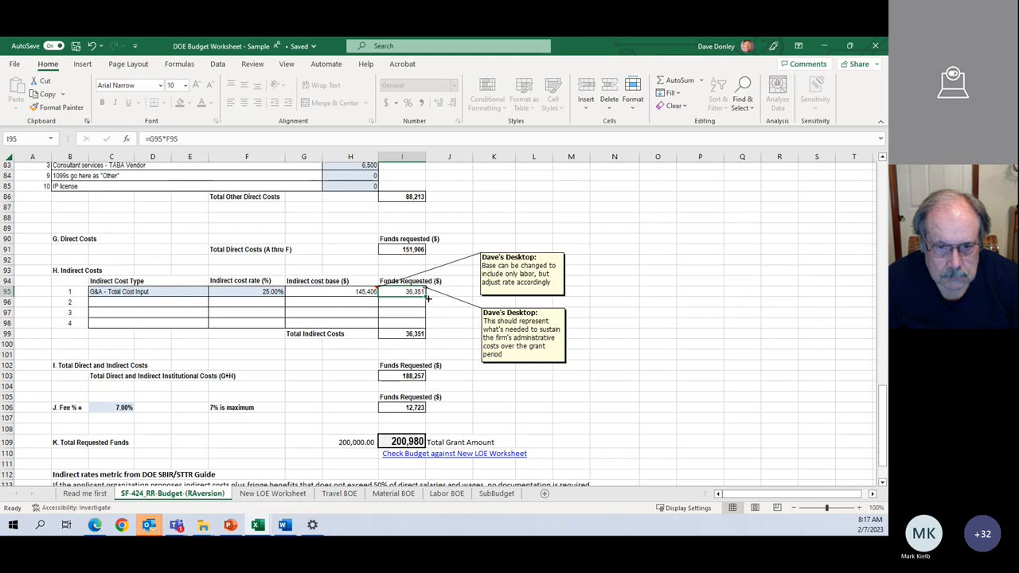
mouse_move(287, 370)
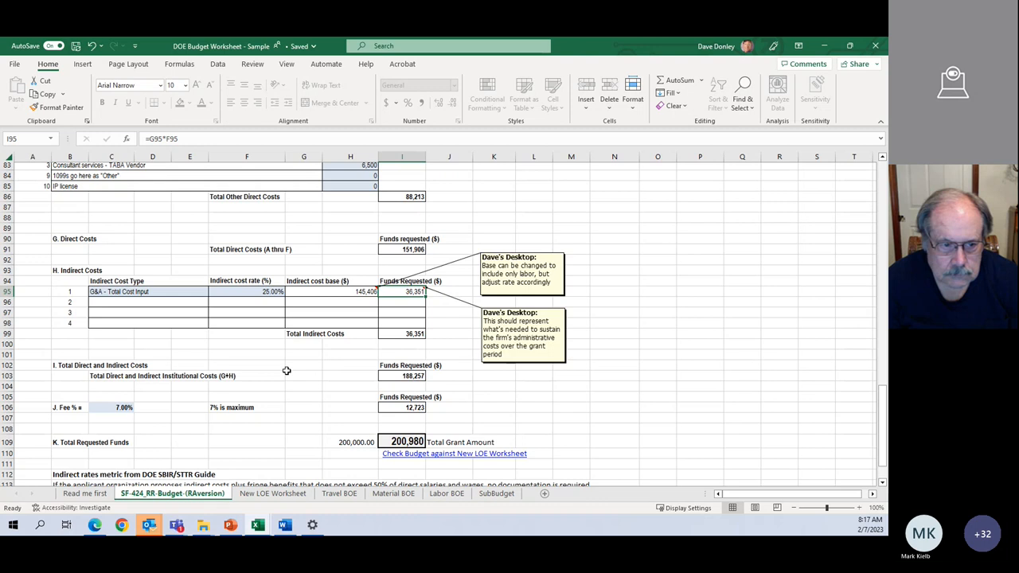
mouse_move(102, 401)
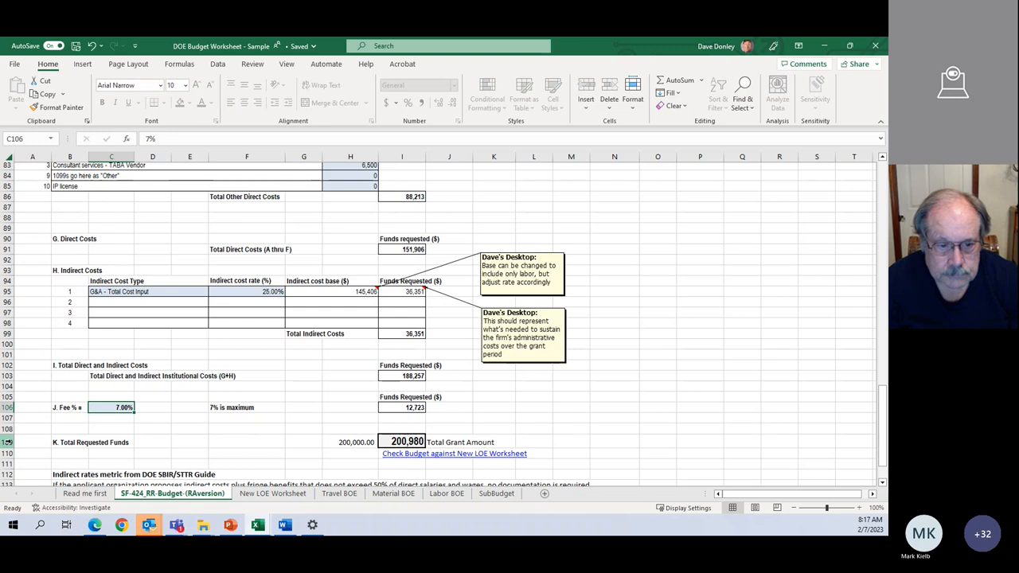
click(8, 441)
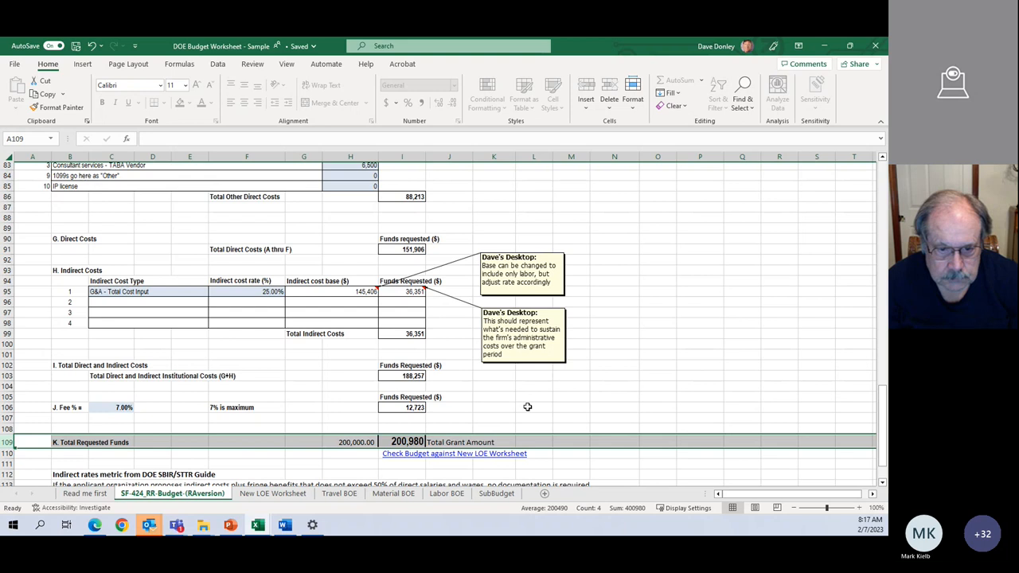
click(350, 442)
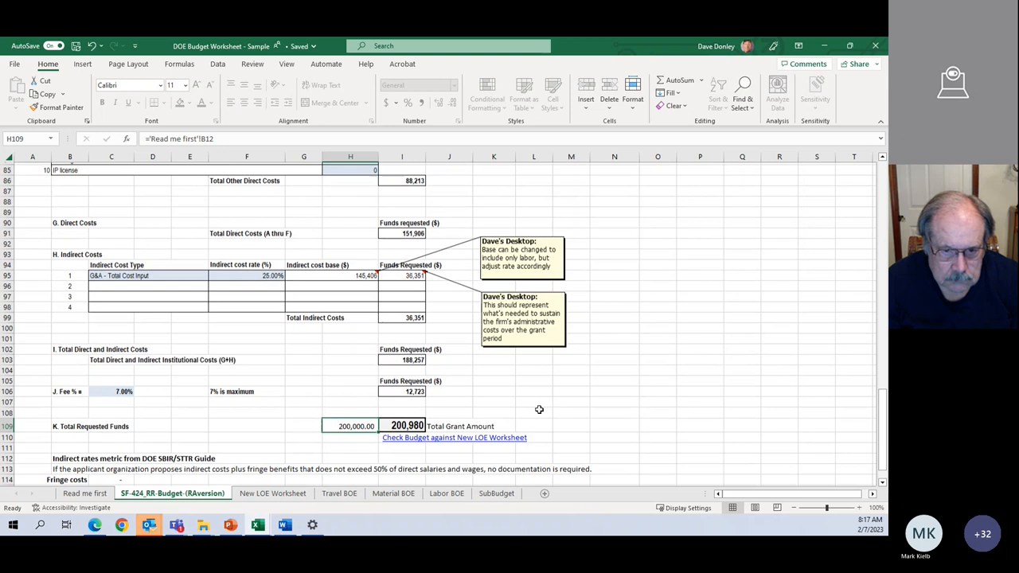
Switch from Excel back to the slides with the Budget Explanation form on top.
click(230, 525)
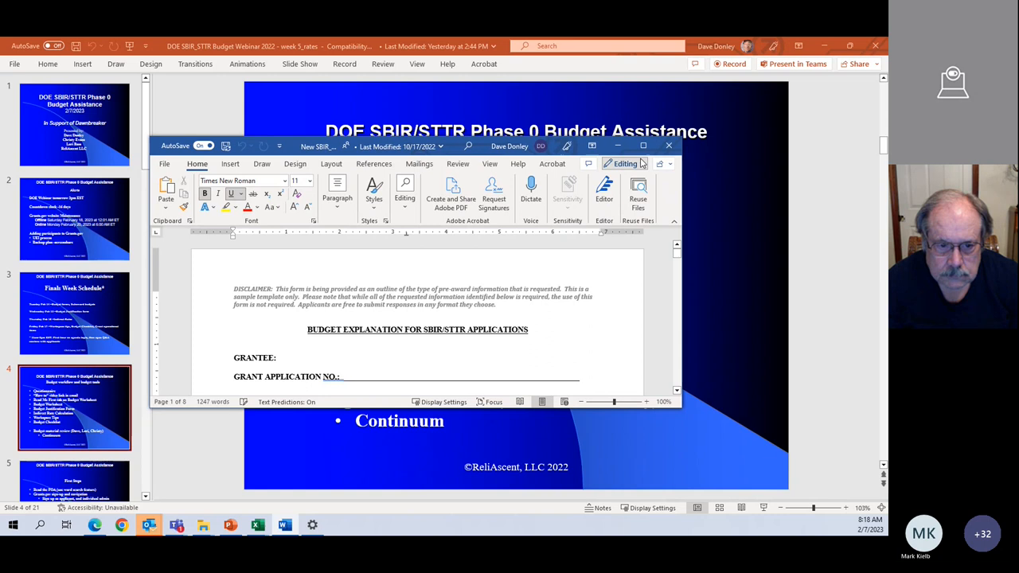
Maximize the Budget Explanation form and scroll down to item 5, Fringe Benefits.
click(643, 145)
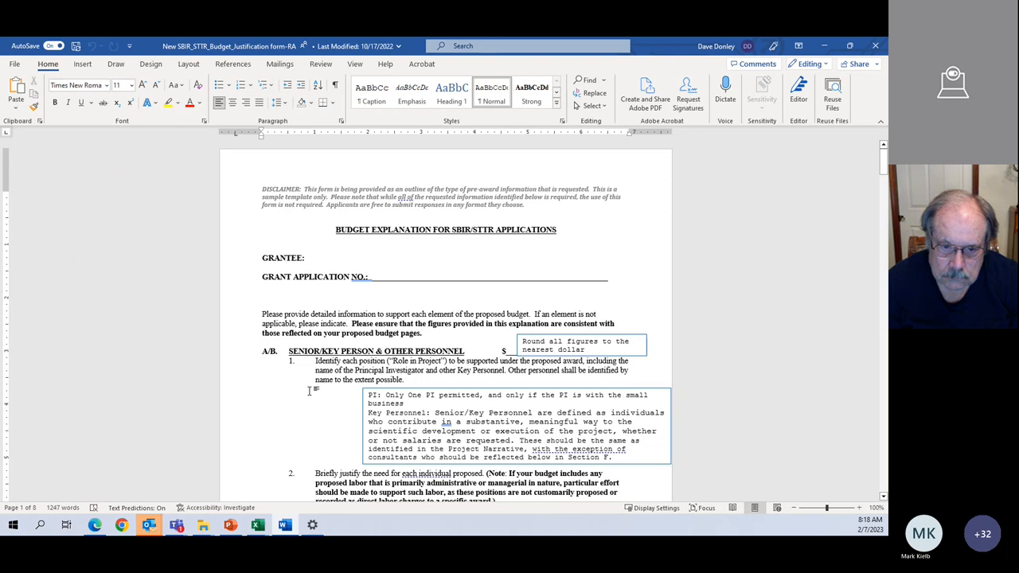
scroll(down, 3)
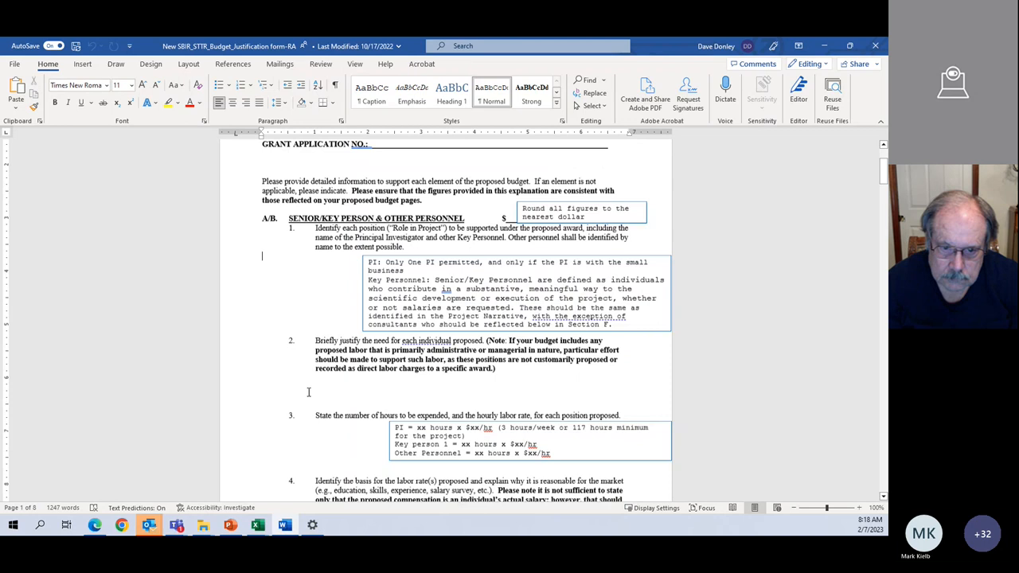
scroll(down, 3)
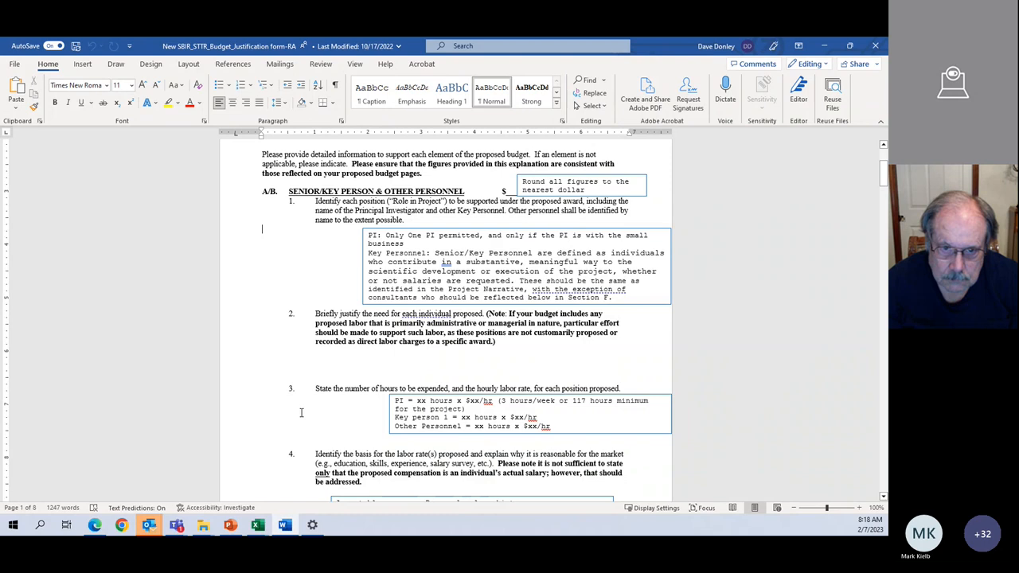
mouse_move(262, 359)
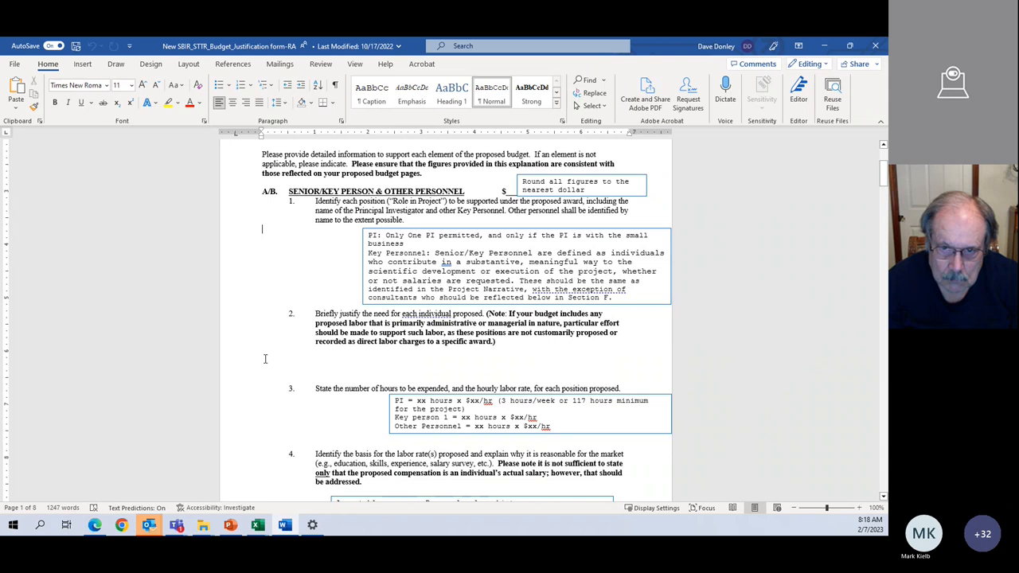
scroll(down, 3)
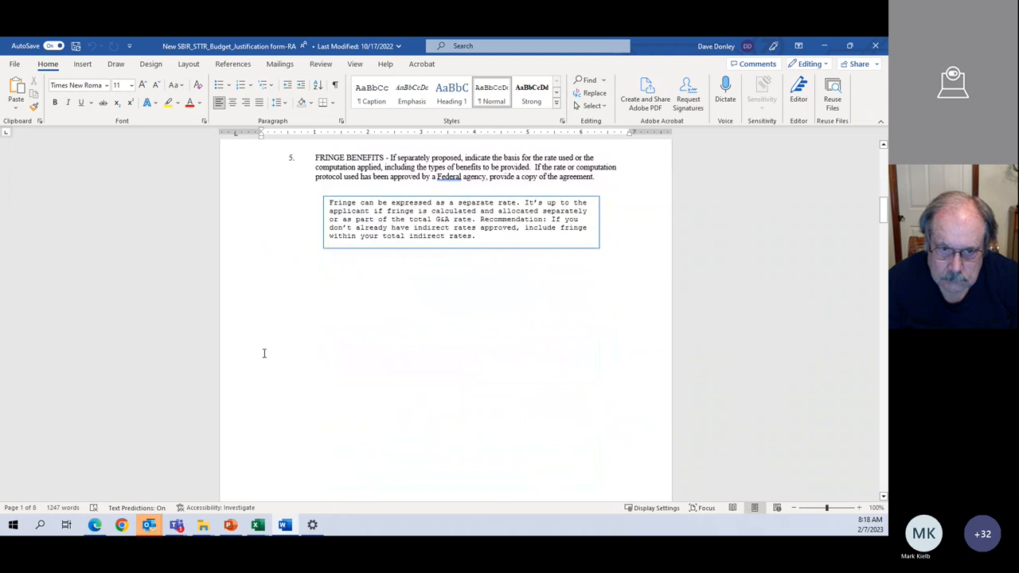
Scroll past the Equipment, Travel and Other Direct Costs guidance to section H, Indirect Costs.
scroll(down, 3)
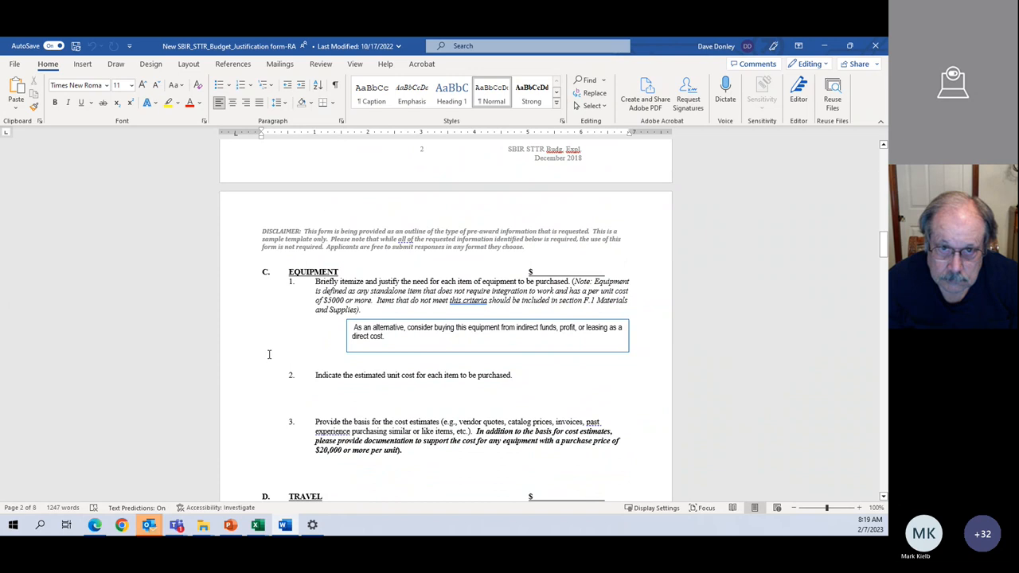
scroll(down, 3)
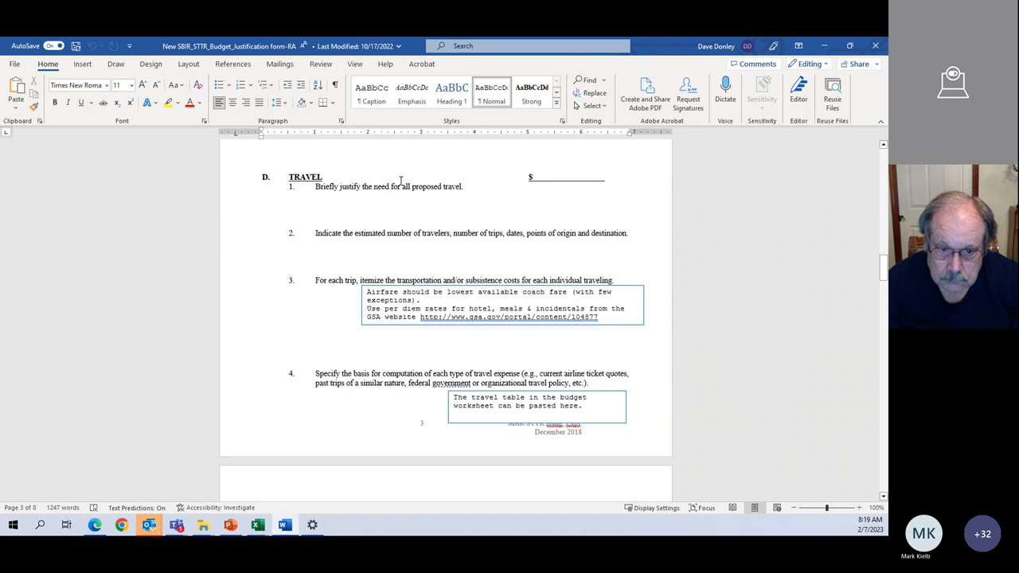
click(263, 253)
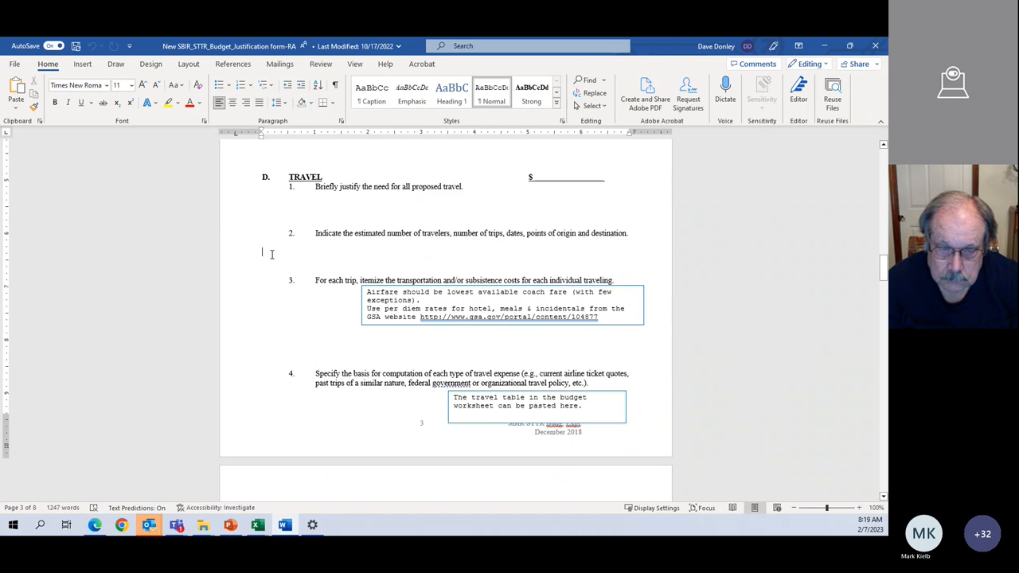
scroll(down, 3)
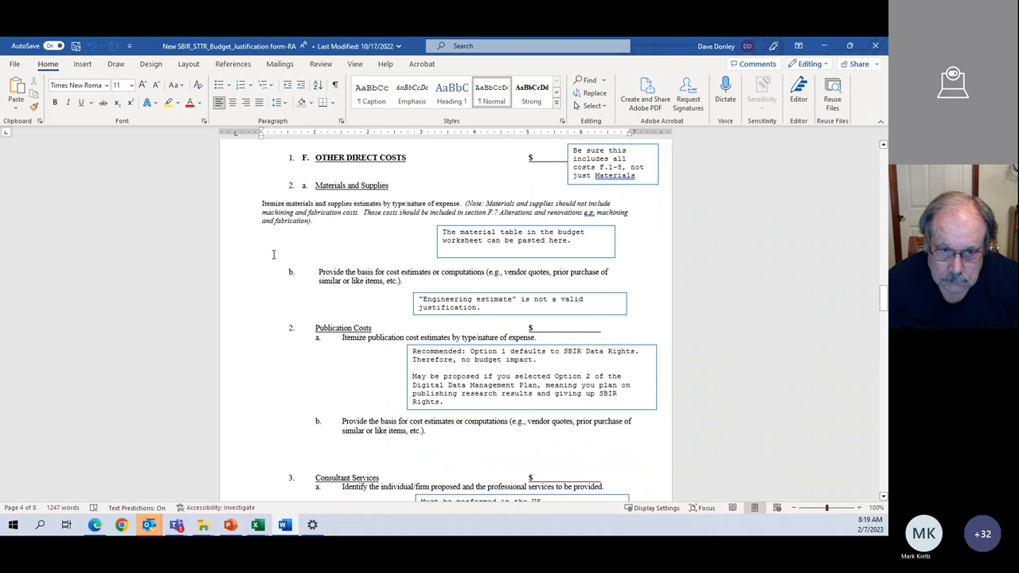
scroll(down, 3)
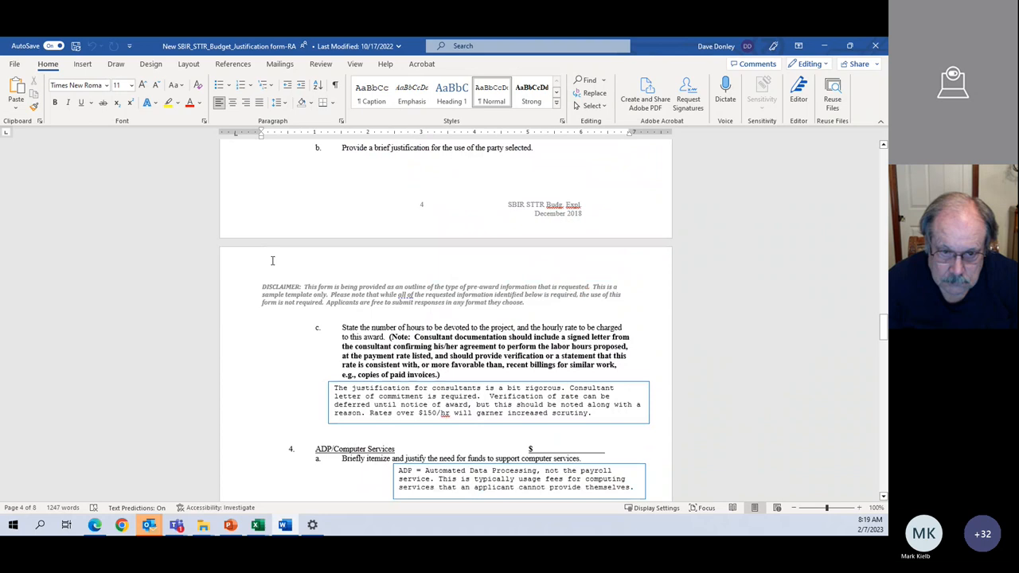
scroll(down, 3)
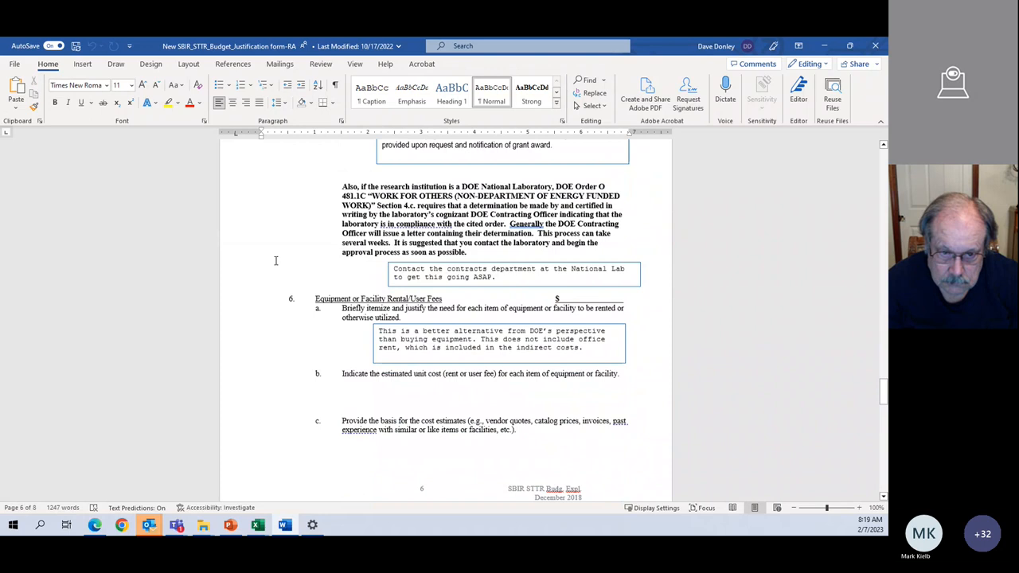
scroll(down, 3)
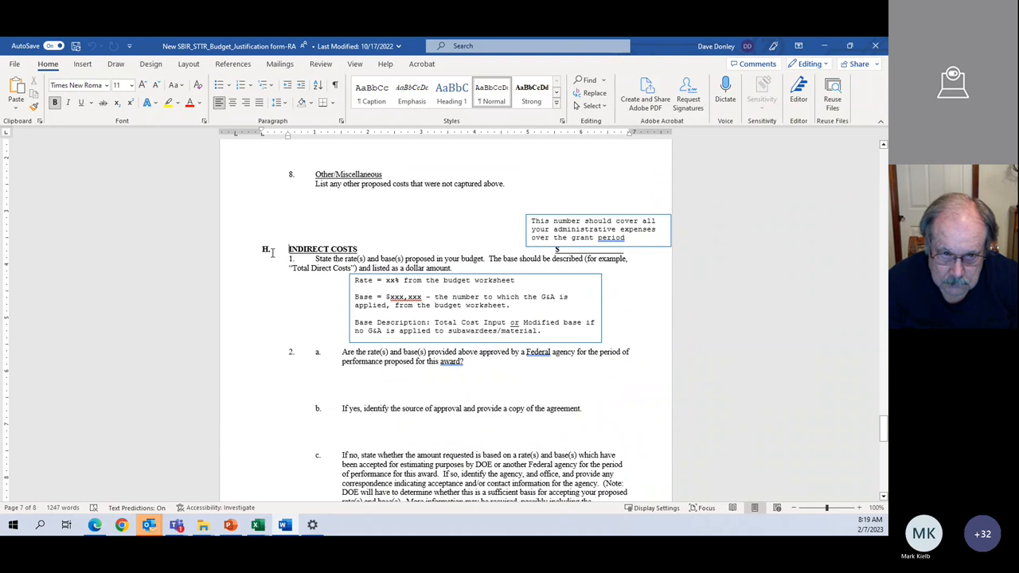
scroll(down, 3)
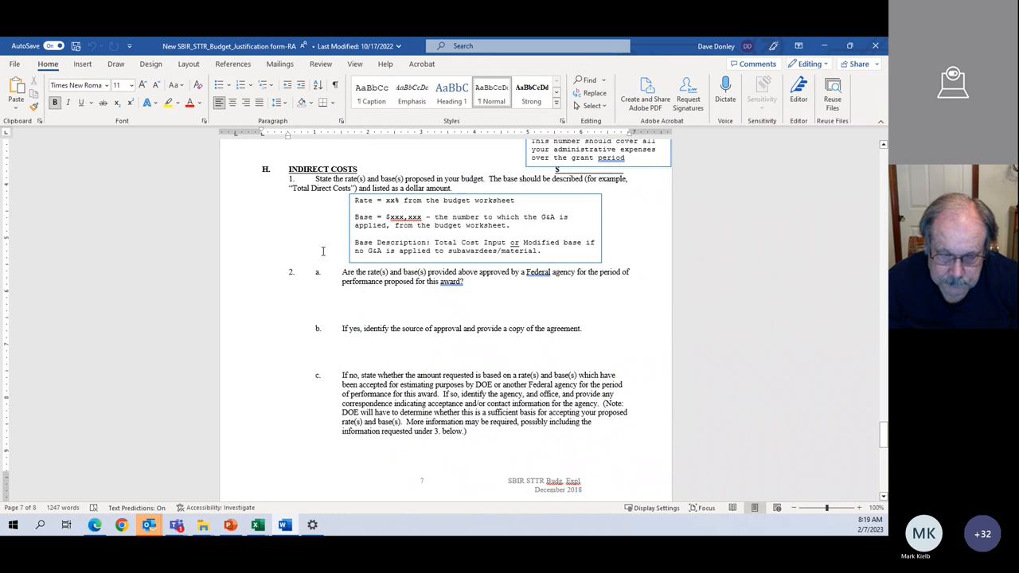
Scroll past items 2b and 2c to item 3 on rates not yet approved.
scroll(down, 3)
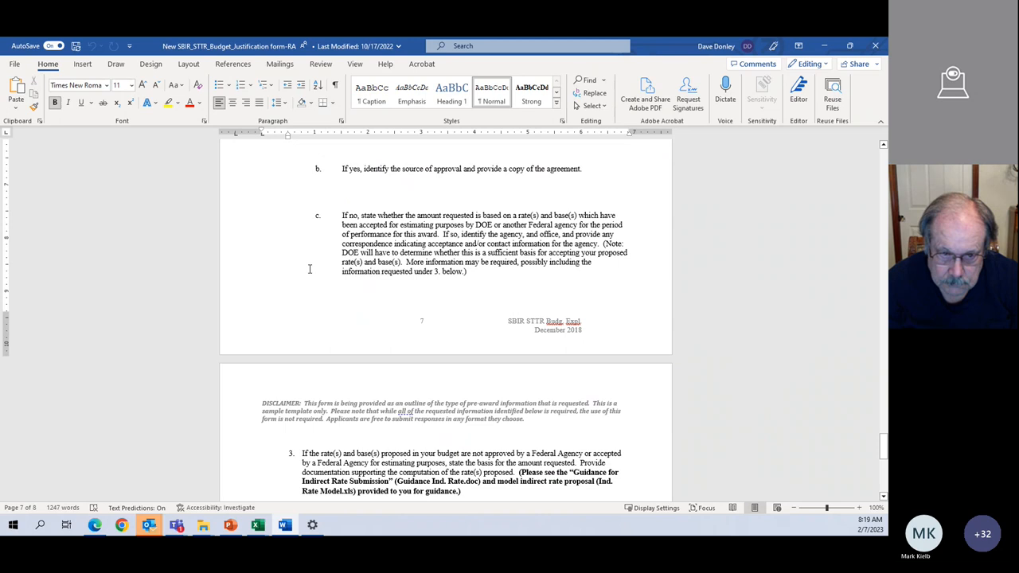
scroll(down, 3)
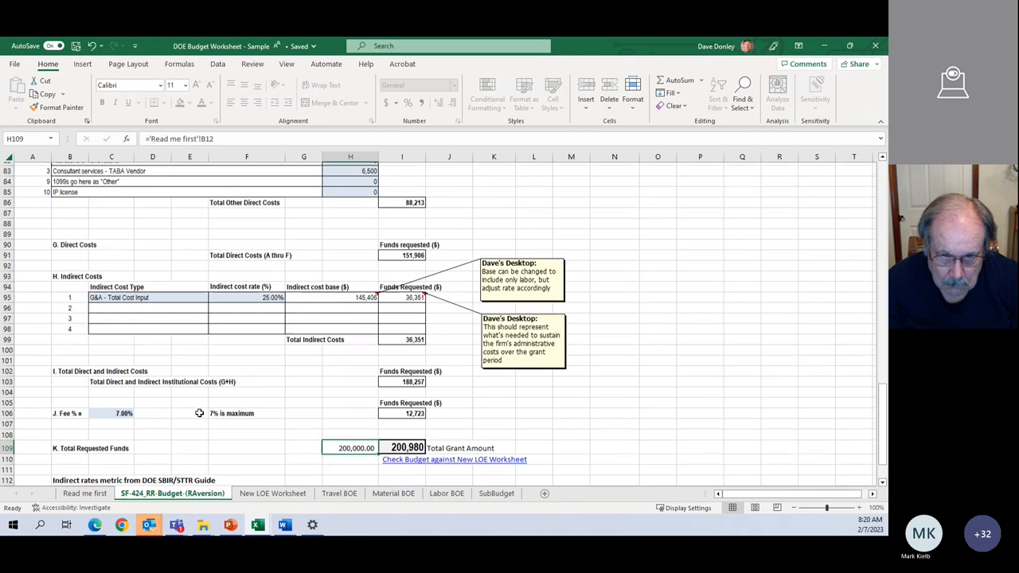
Scroll the SF-424_RR-Budget tab to the indirect rates metric showing 62% of direct wages.
scroll(down, 3)
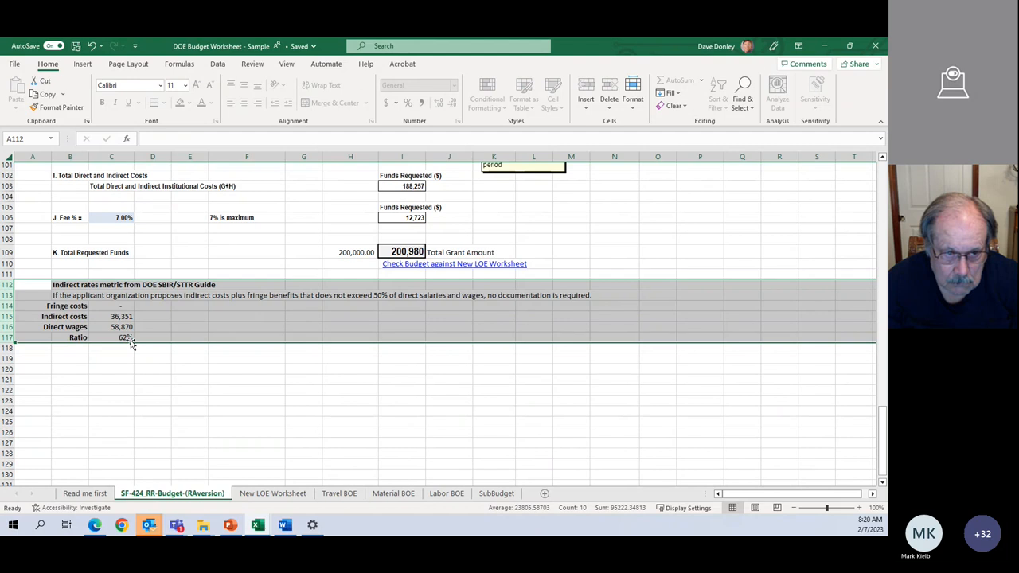
mouse_move(200, 311)
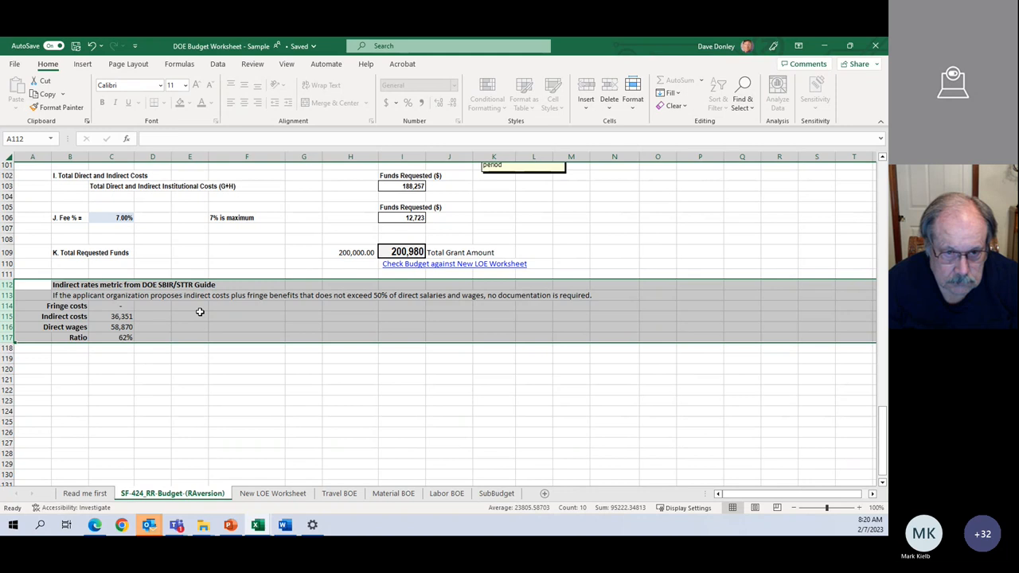
mouse_move(273, 374)
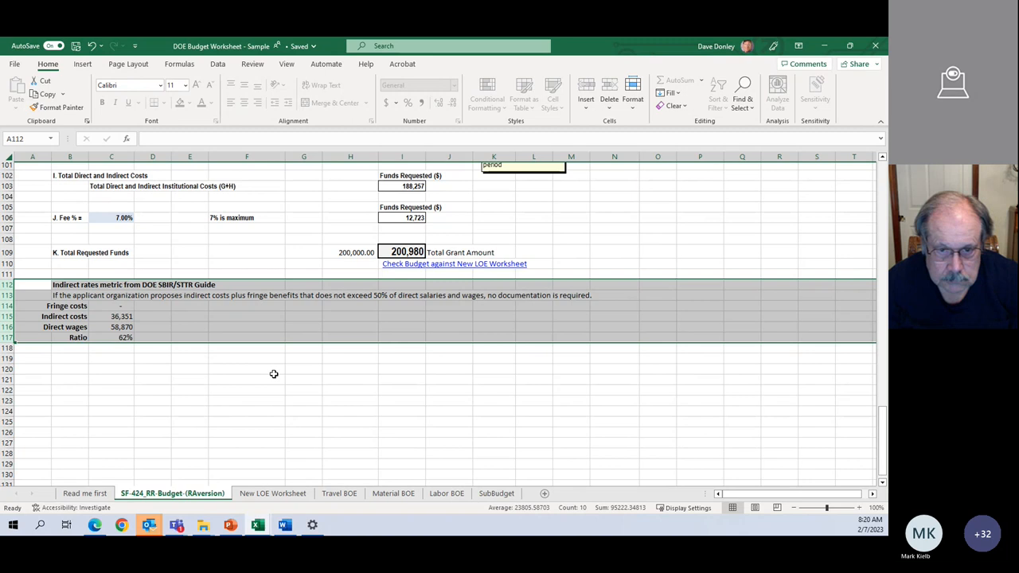
click(284, 525)
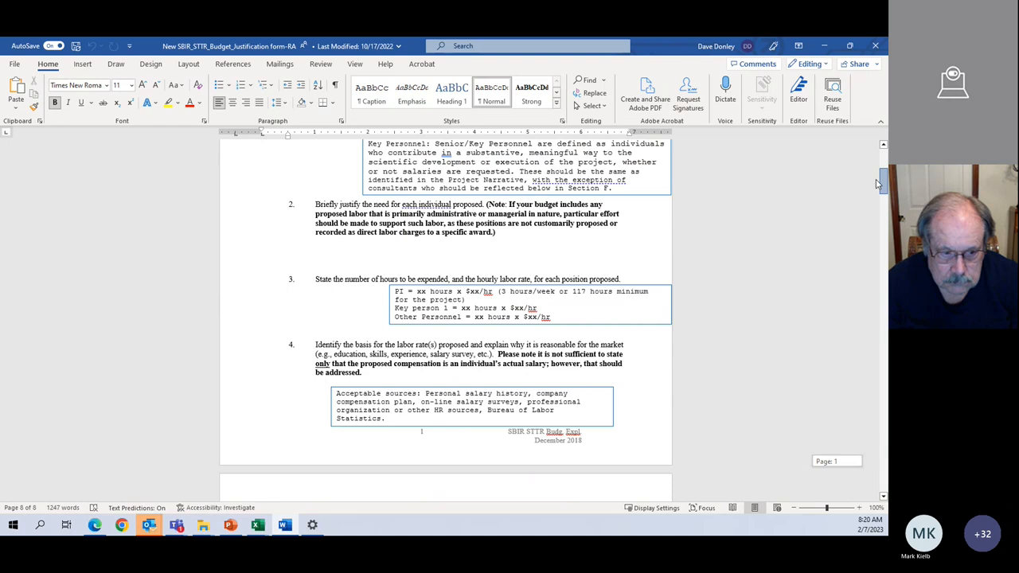
Scroll the budget explanation form back up to the Senior/Key Person section on page 1.
scroll(up, 3)
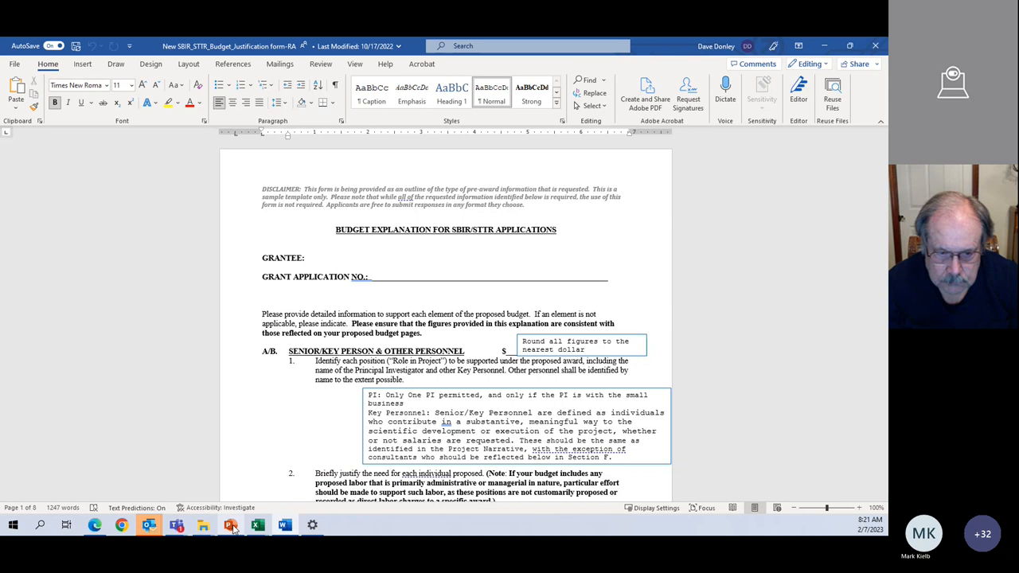
click(229, 525)
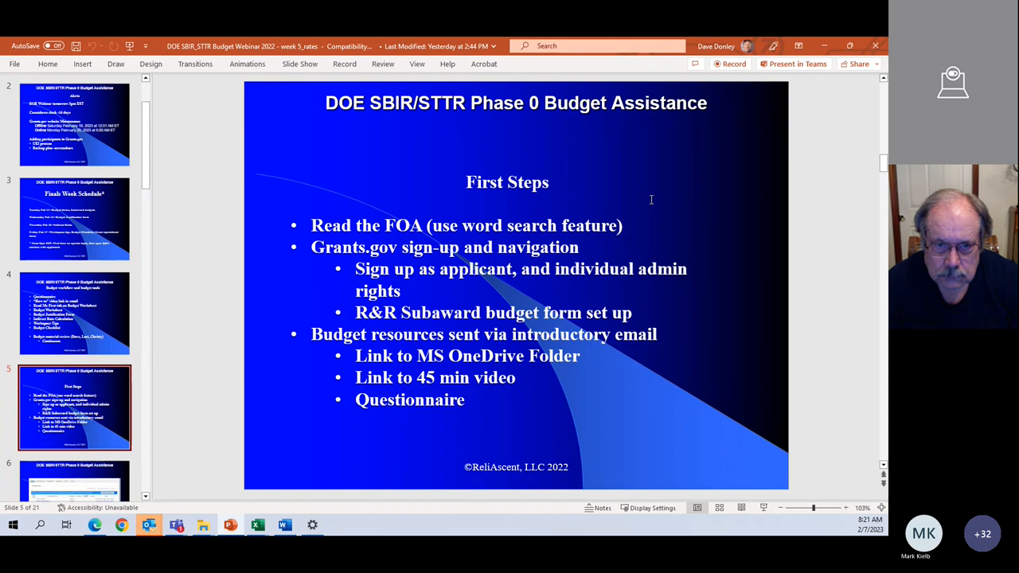
mouse_move(635, 241)
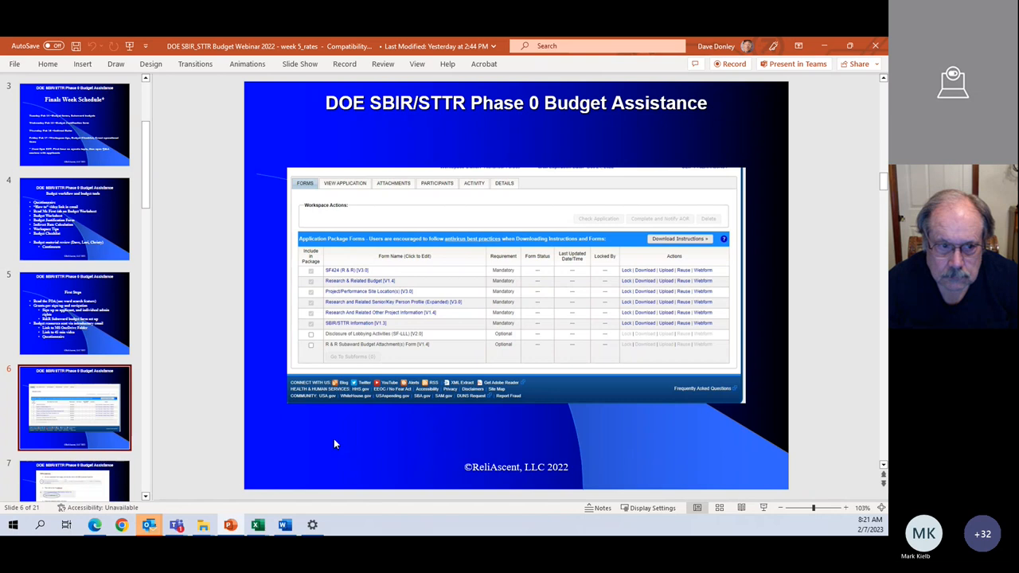
mouse_move(359, 284)
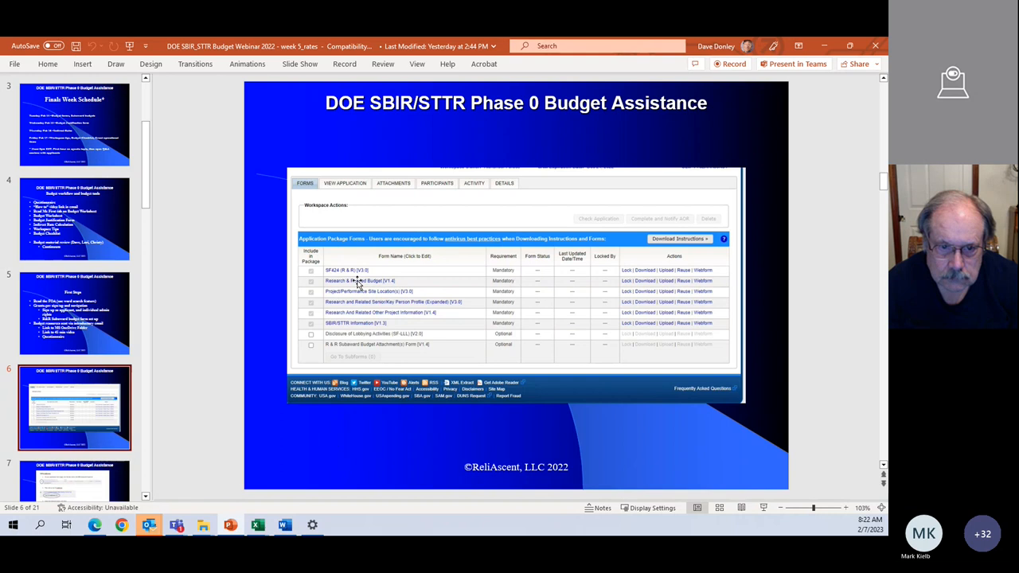
mouse_move(708, 283)
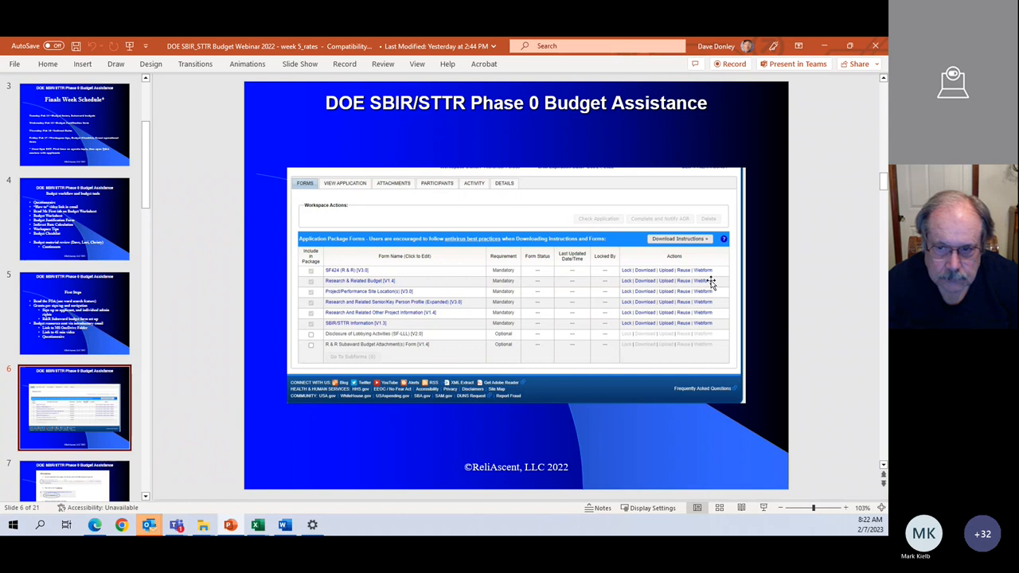
mouse_move(342, 278)
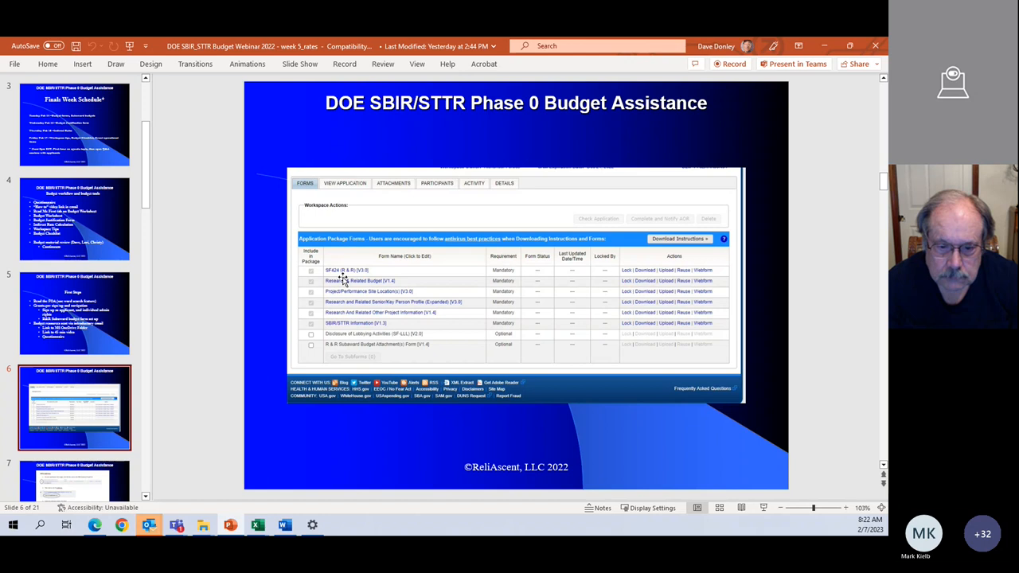
mouse_move(341, 283)
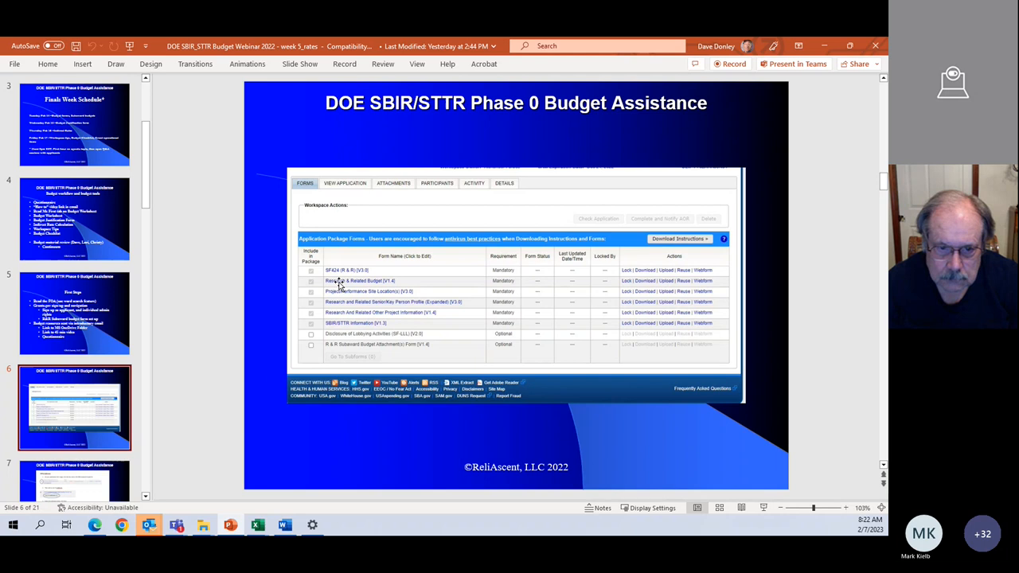
mouse_move(464, 347)
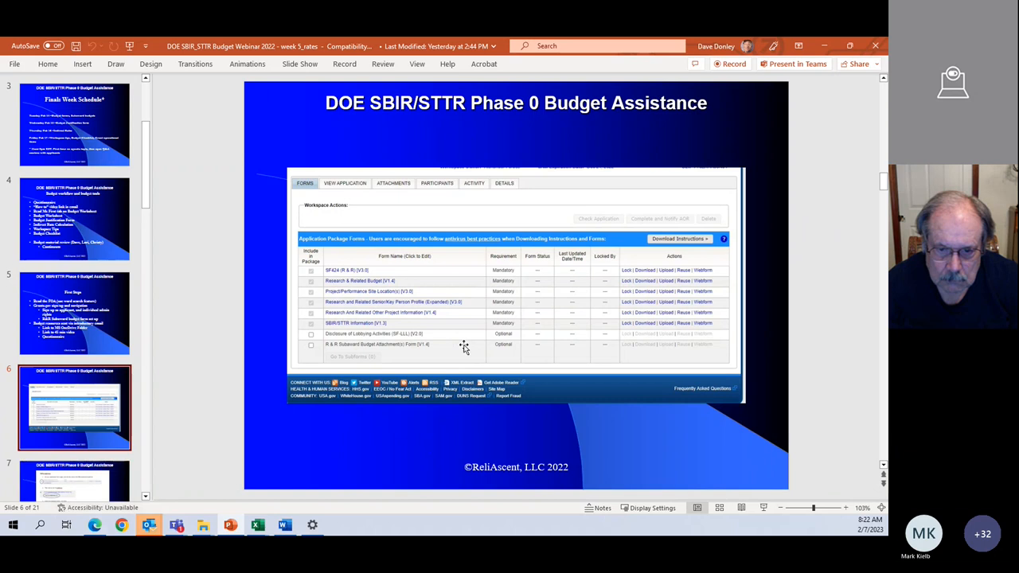
mouse_move(319, 350)
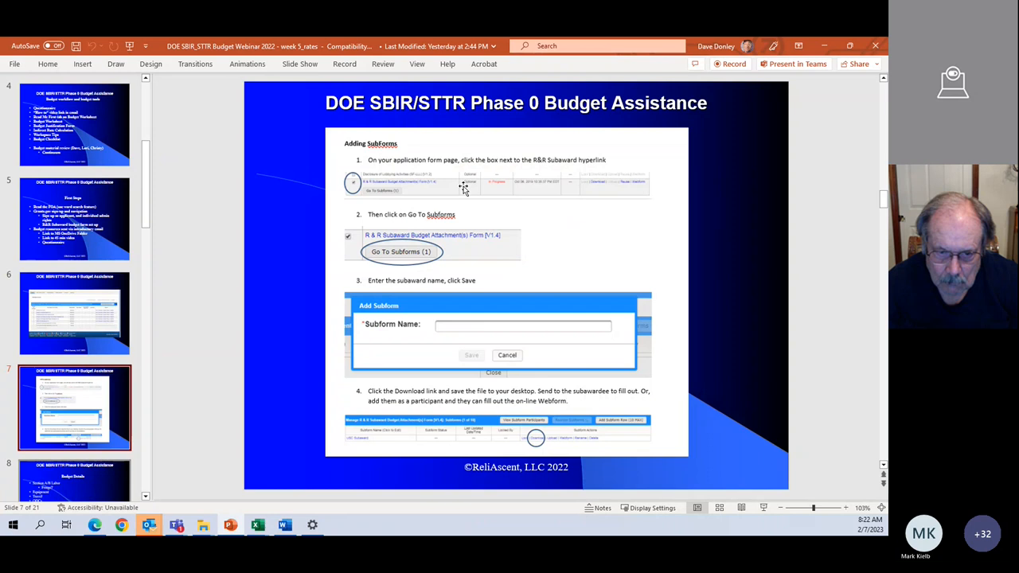
mouse_move(401, 265)
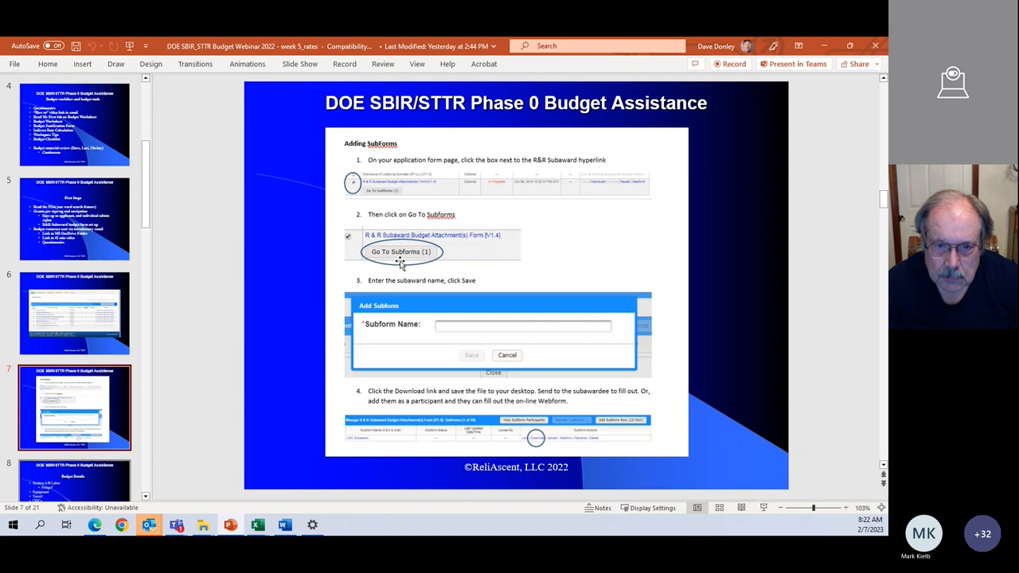
mouse_move(402, 325)
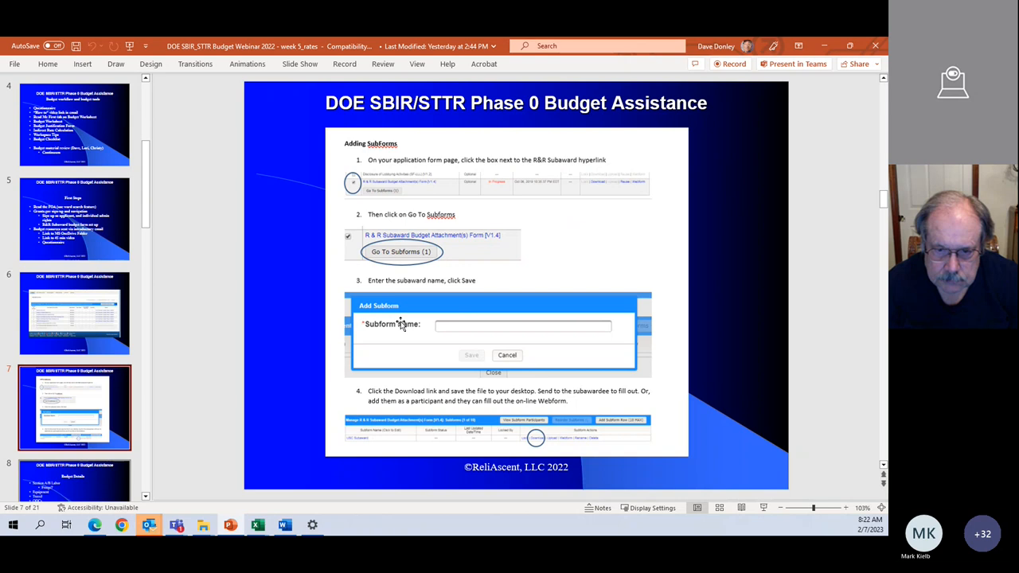
mouse_move(364, 444)
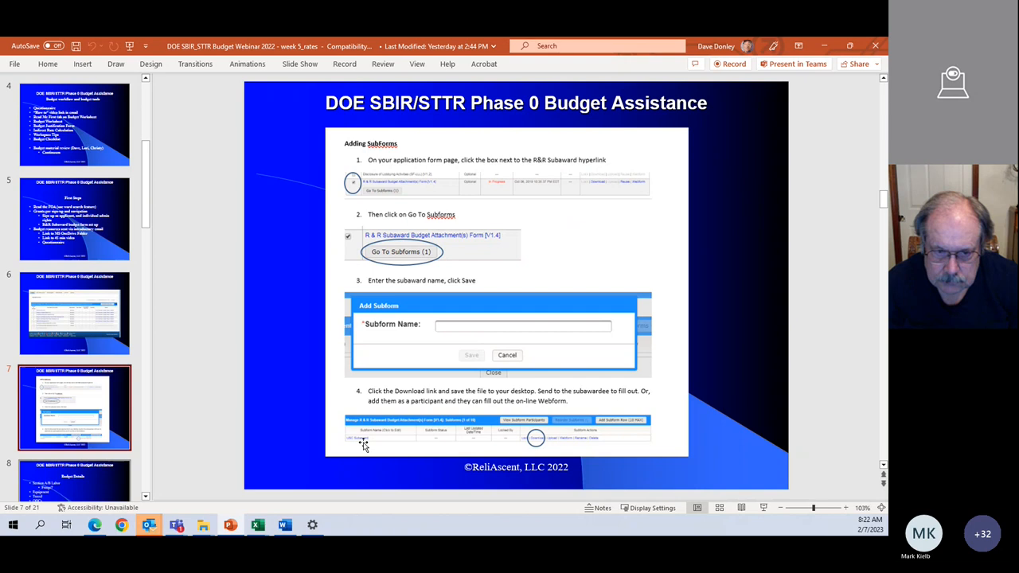
mouse_move(397, 439)
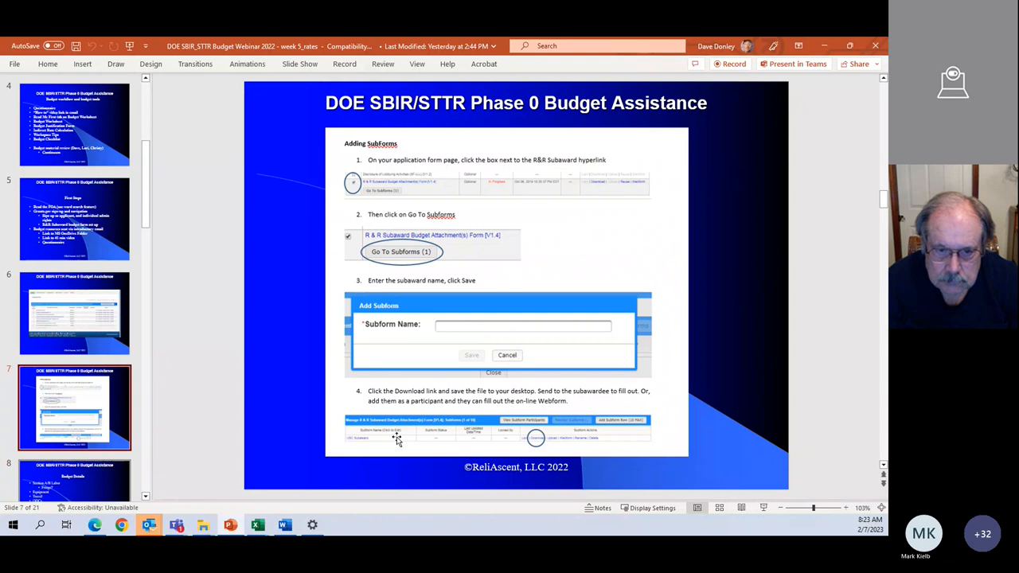
mouse_move(575, 436)
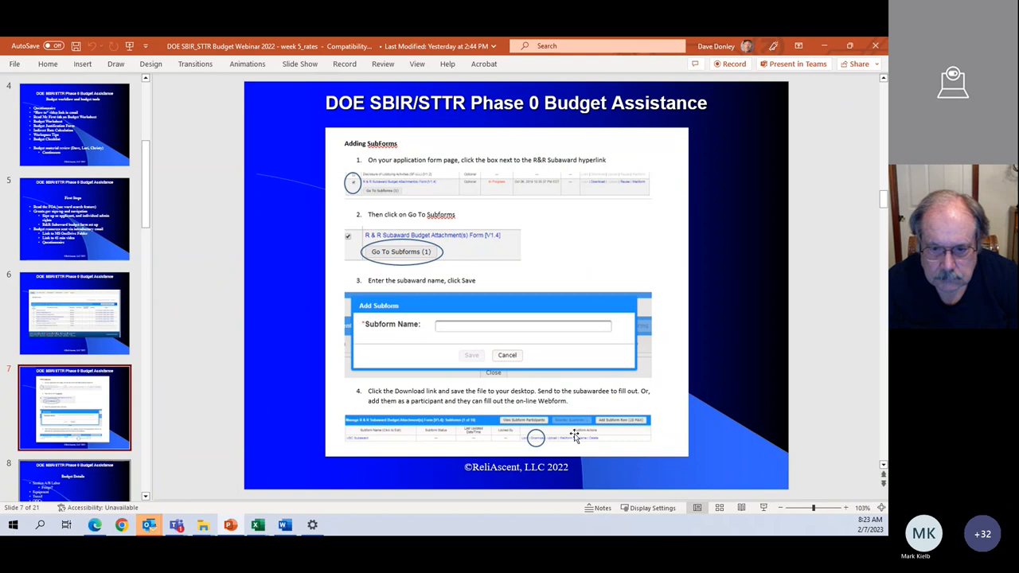
mouse_move(94, 480)
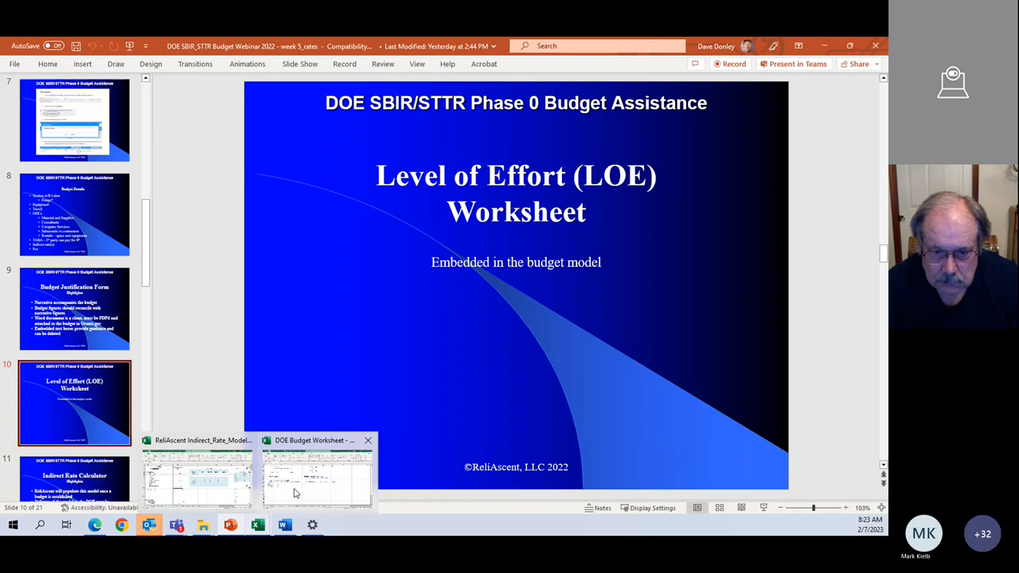
Bring the DOE Budget Worksheet workbook forward from the Excel taskbar preview.
click(317, 478)
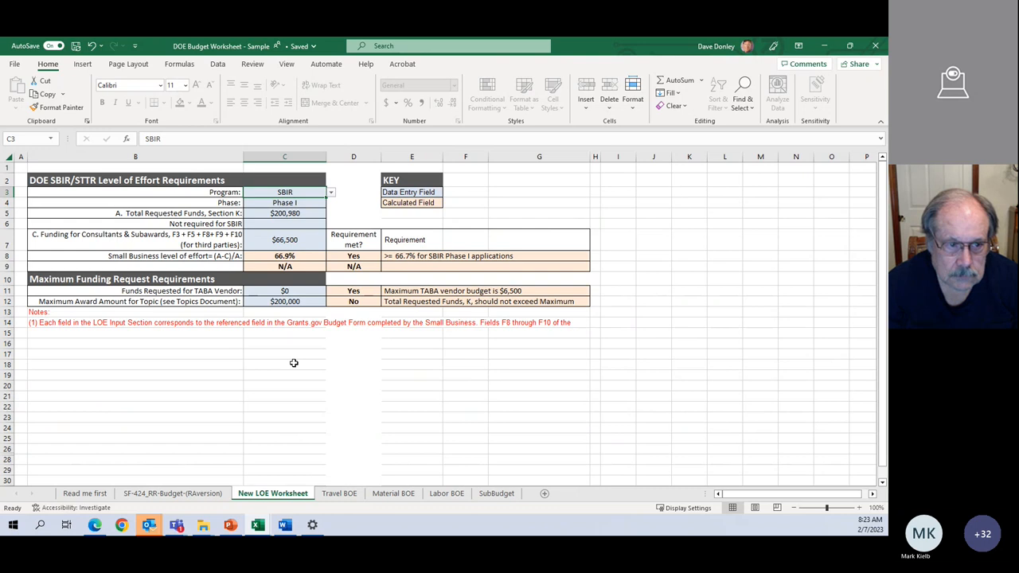
Check the Program dropdown in C3 and the Total Requested Funds formula in C5.
click(330, 192)
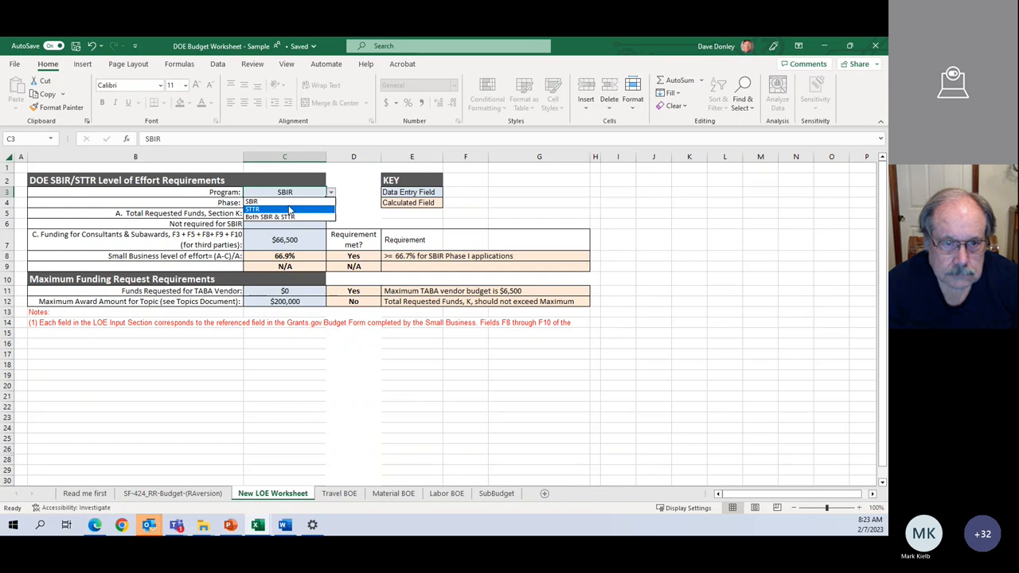
click(285, 202)
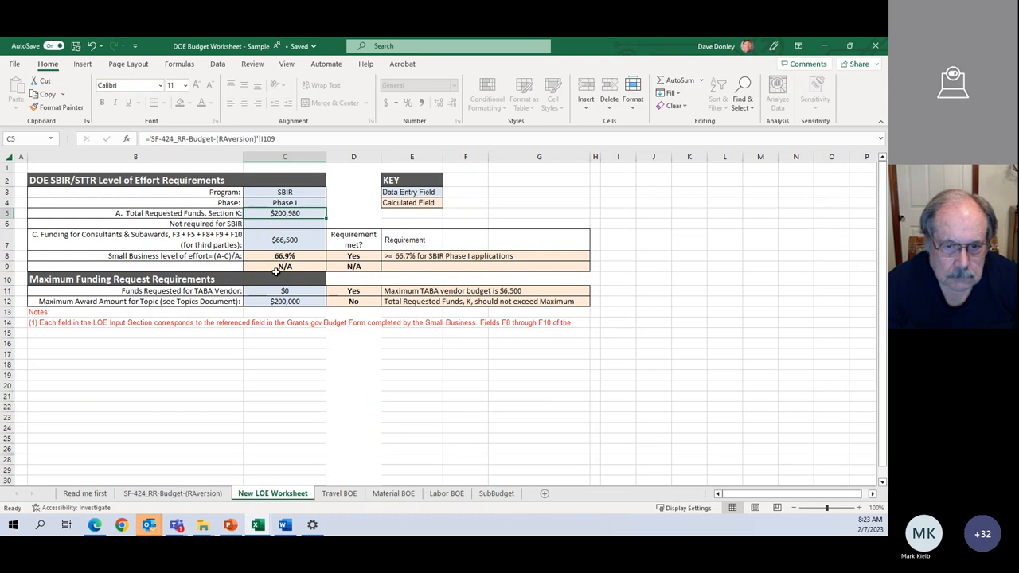
mouse_move(407, 391)
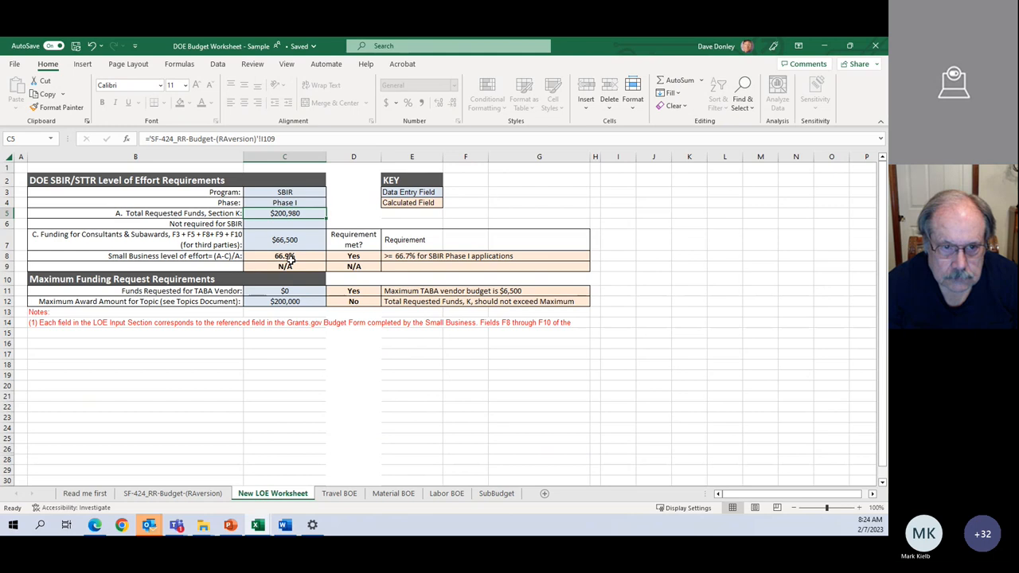
mouse_move(341, 357)
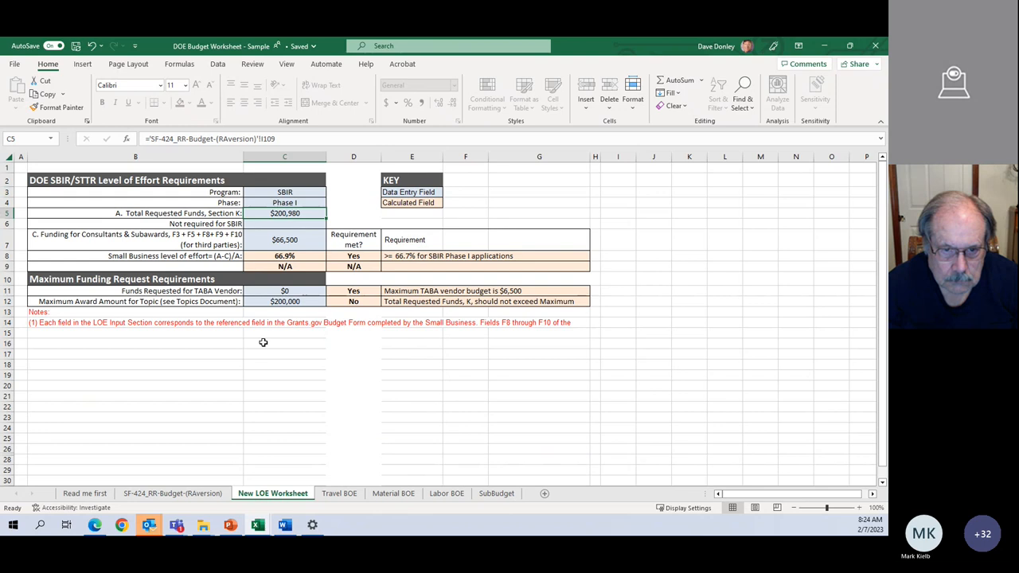
mouse_move(178, 307)
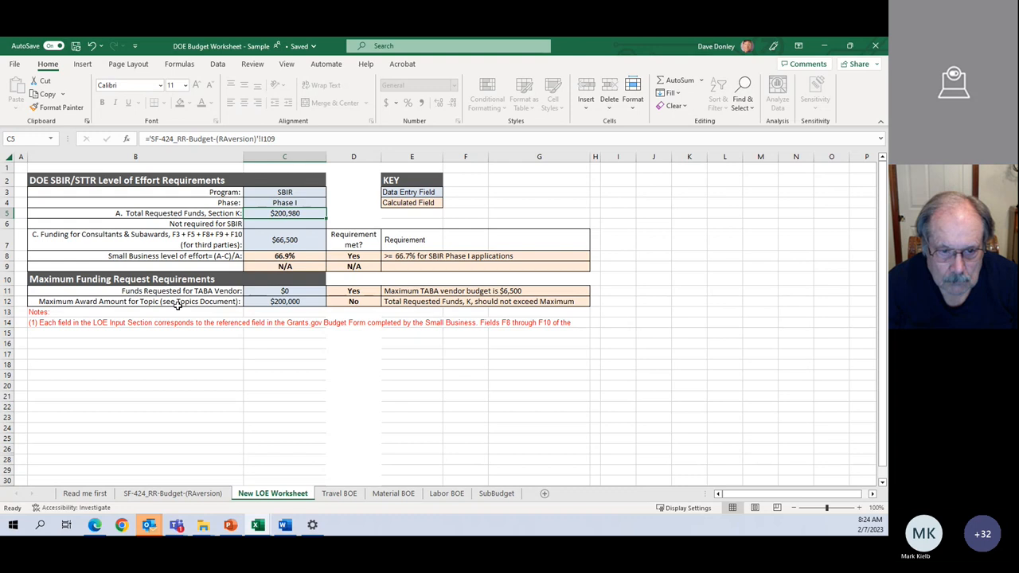
click(229, 524)
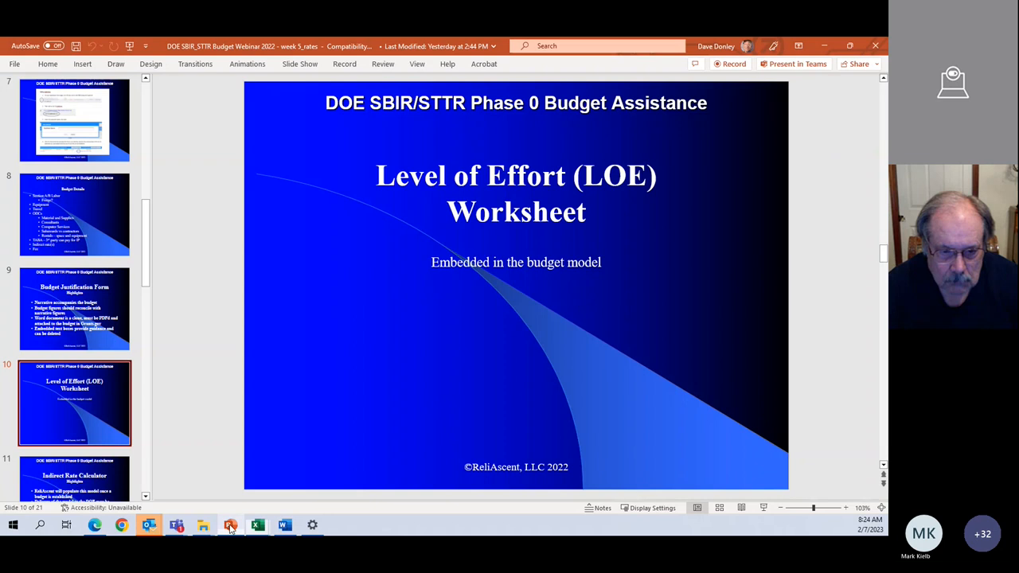
Go to slide 11, Indirect Rate Calculator highlights.
click(74, 402)
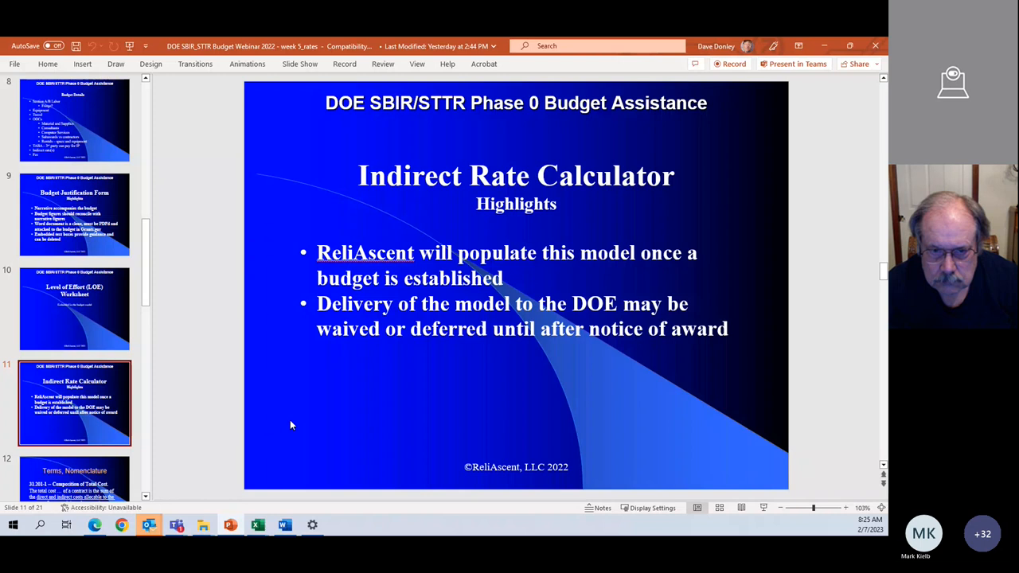
mouse_move(276, 403)
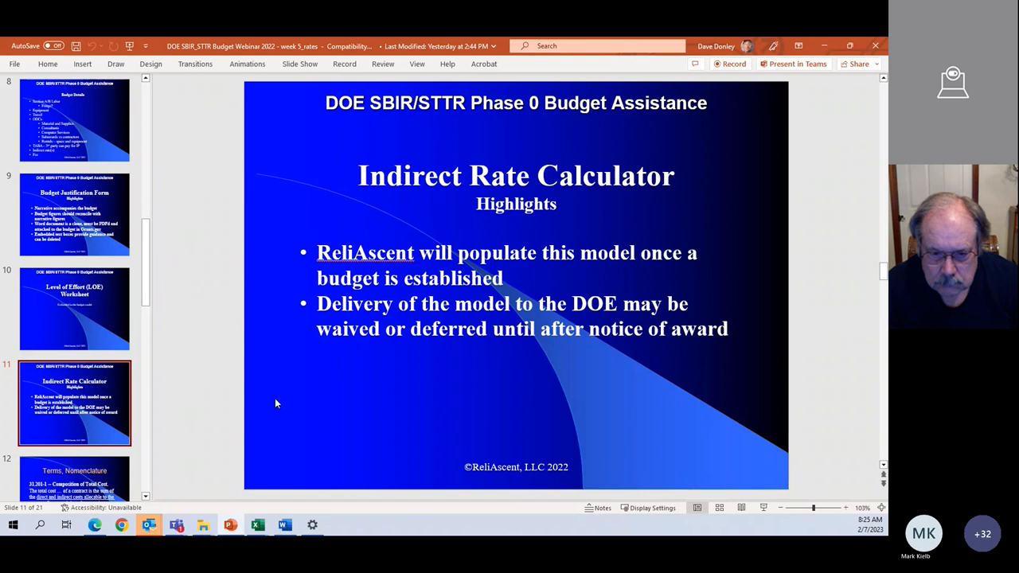
mouse_move(74, 477)
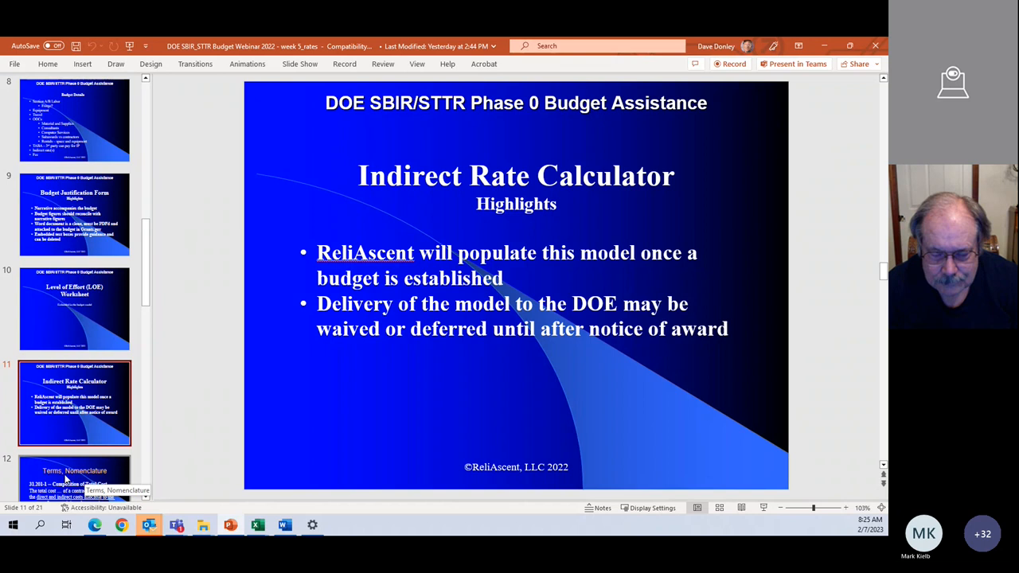
click(74, 477)
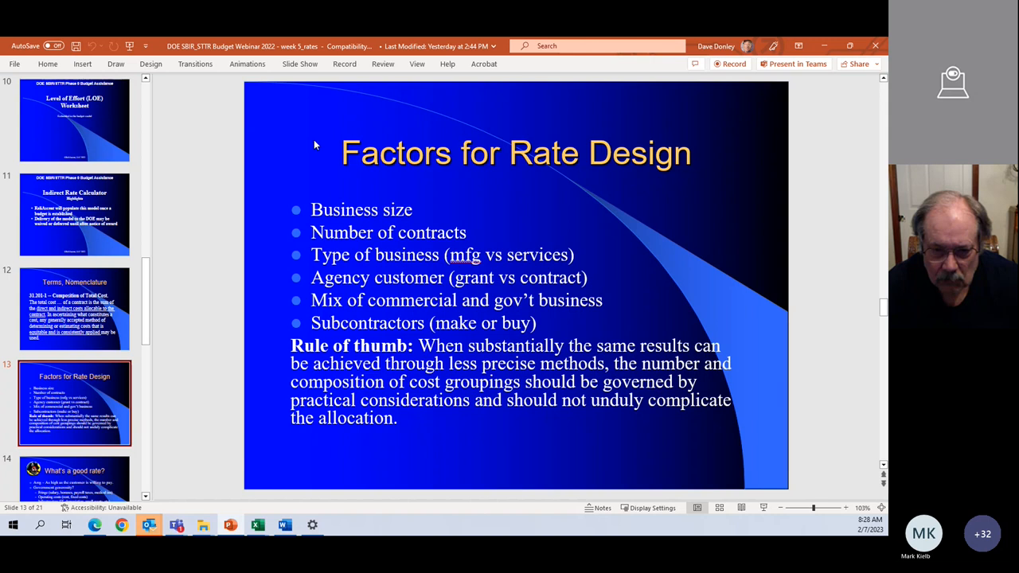
Display slide 14, What's a good rate?, with its government generosity and cost factors.
click(74, 477)
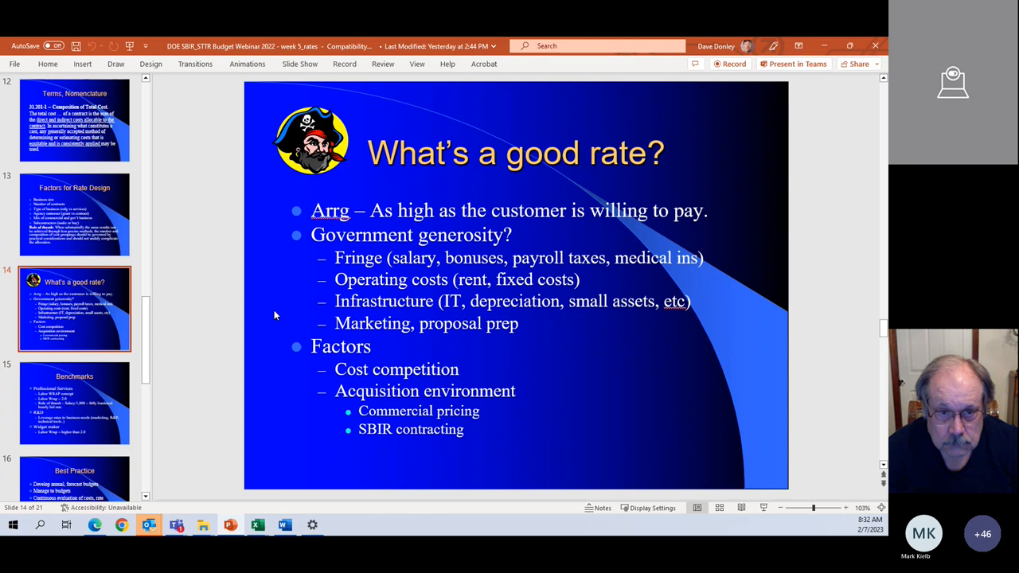
Advance to slide 15, Benchmarks, covering labor wrap rates and rules of thumb.
click(74, 401)
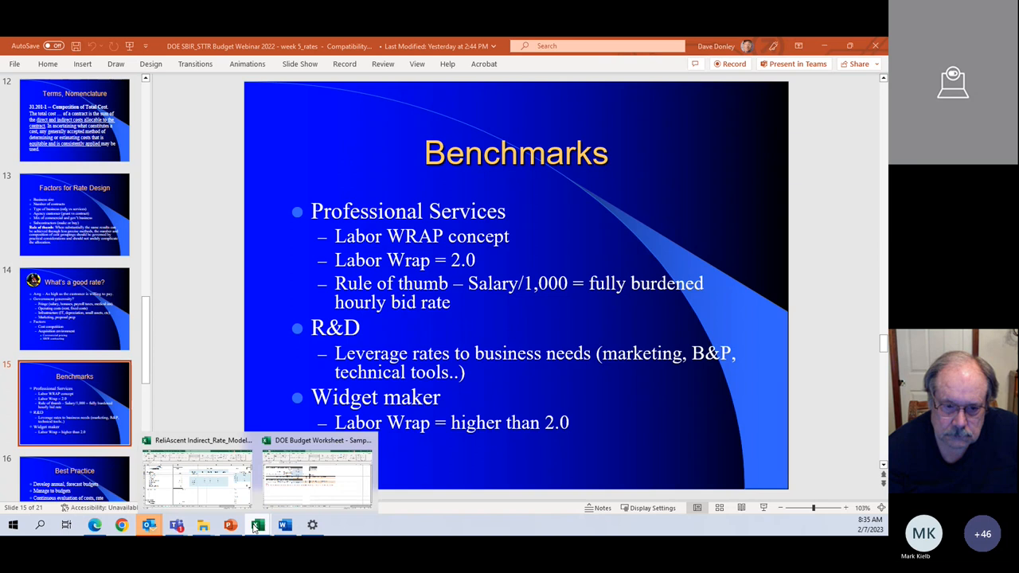
Open the ReliAscent Indirect Rate Model workbook and highlight the annual 2023 cost assumption.
click(197, 478)
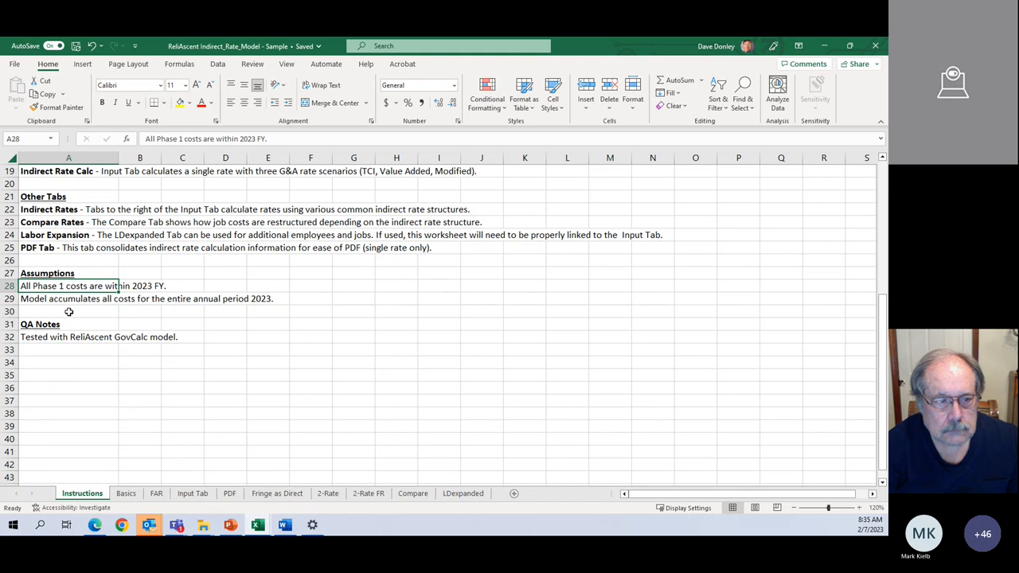
click(68, 298)
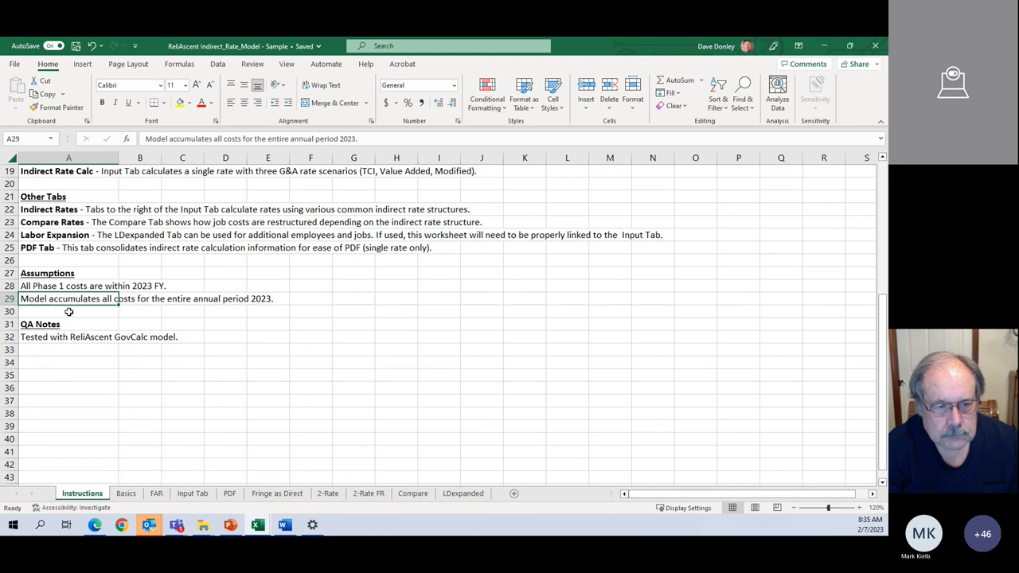
mouse_move(149, 333)
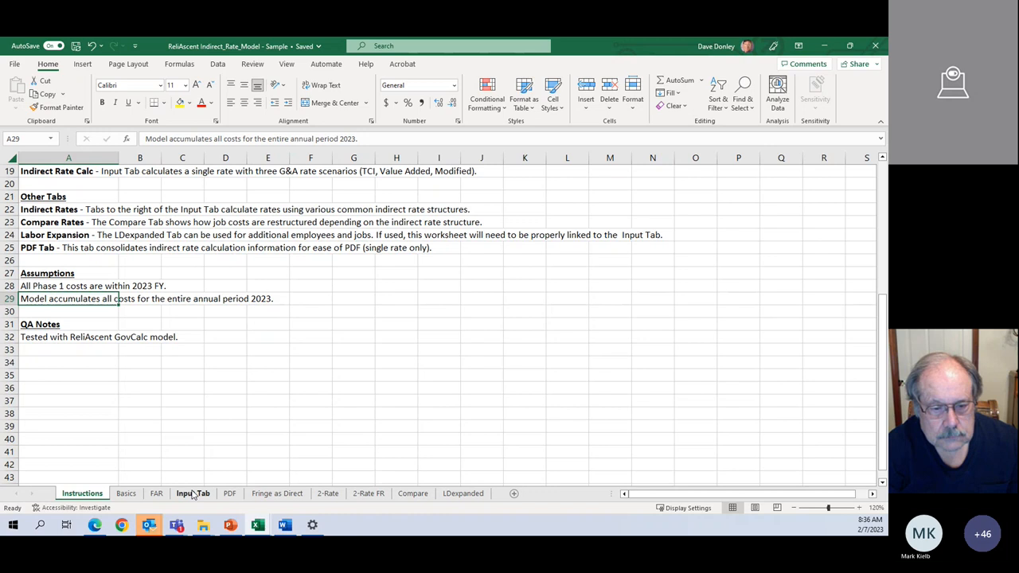
On the Input Tab, highlight the direct cost categories and the Indirect Expenses heading.
click(192, 493)
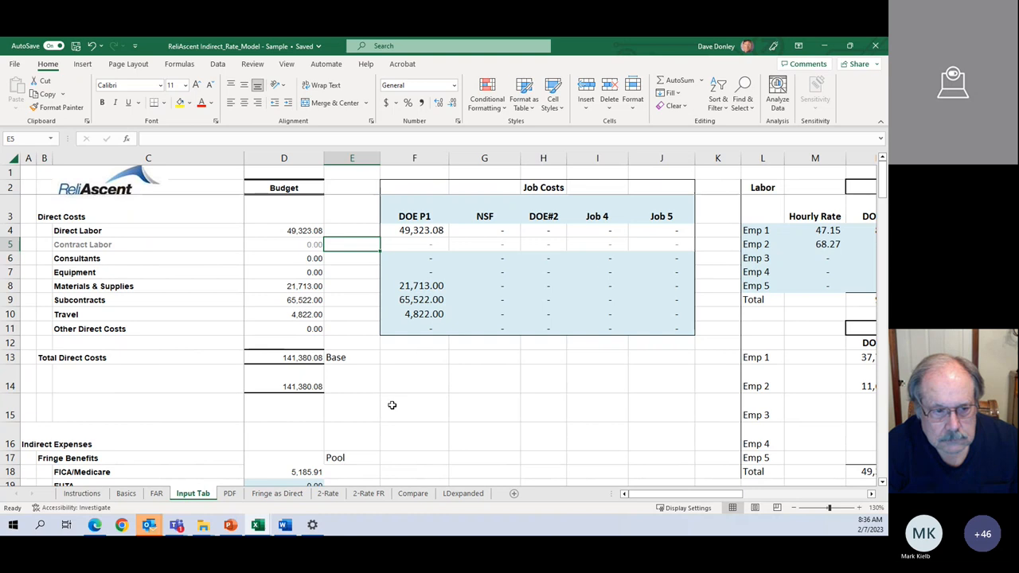
mouse_move(280, 216)
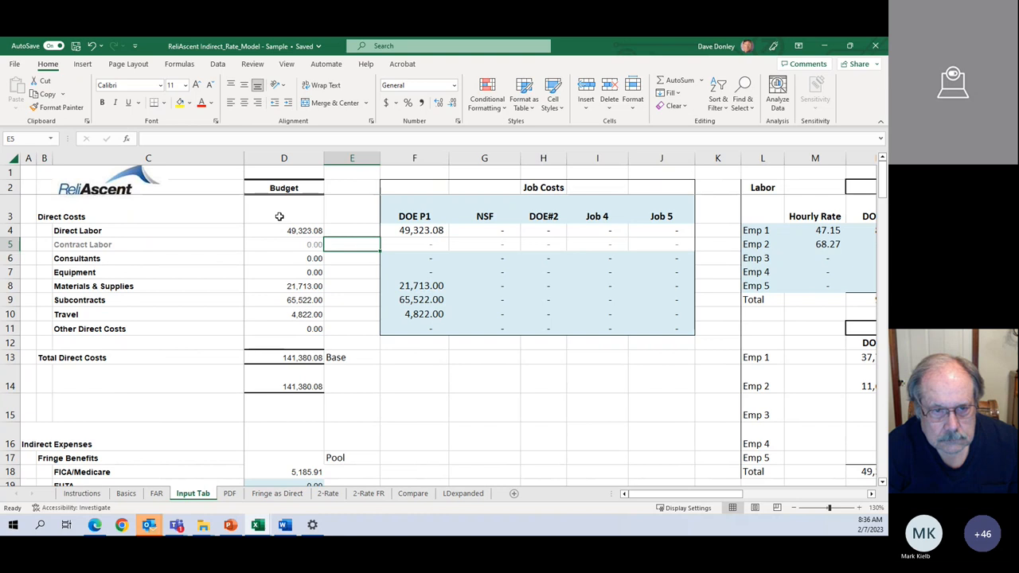
drag(44, 217, 44, 272)
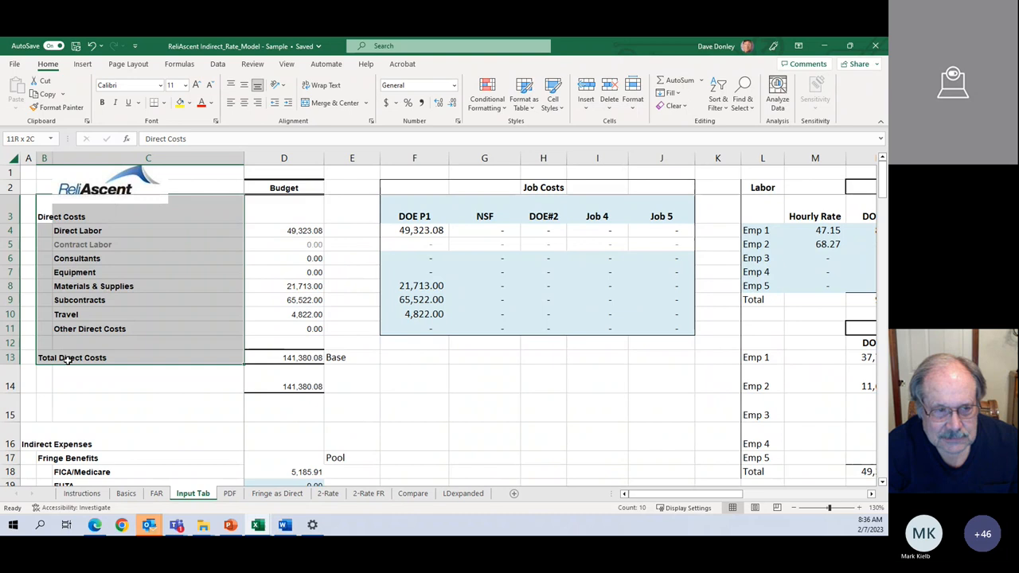
click(80, 443)
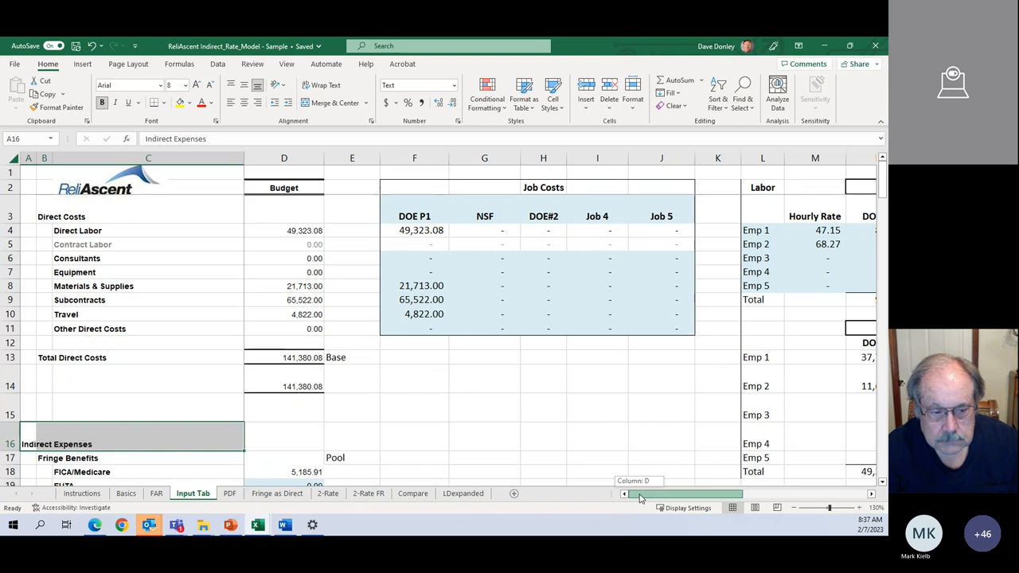
scroll(right, 3)
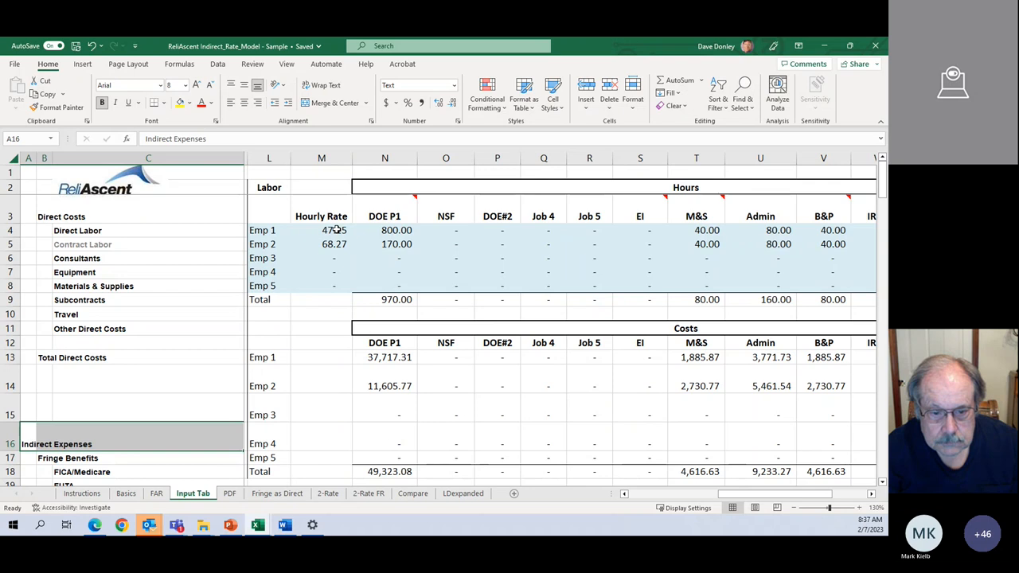
Enter Emp 1's DOE#2 hours and widen the job columns so costs display fully.
click(384, 230)
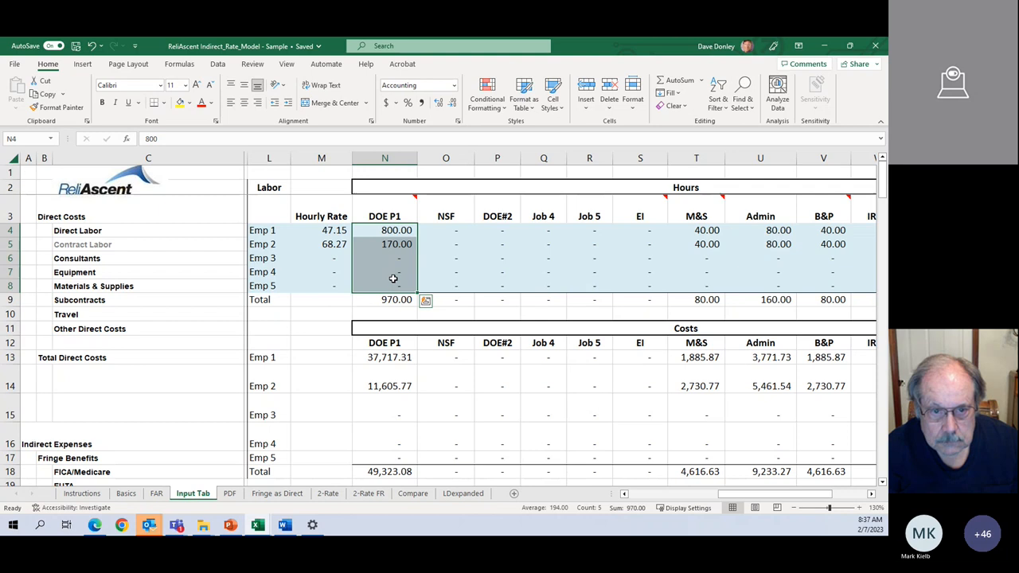
click(496, 230)
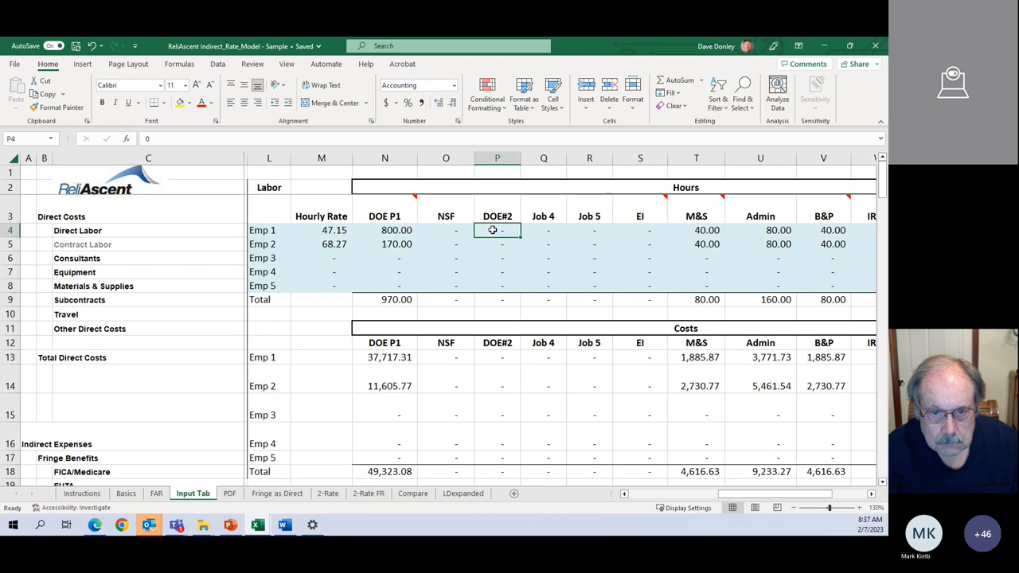
text(100.00)
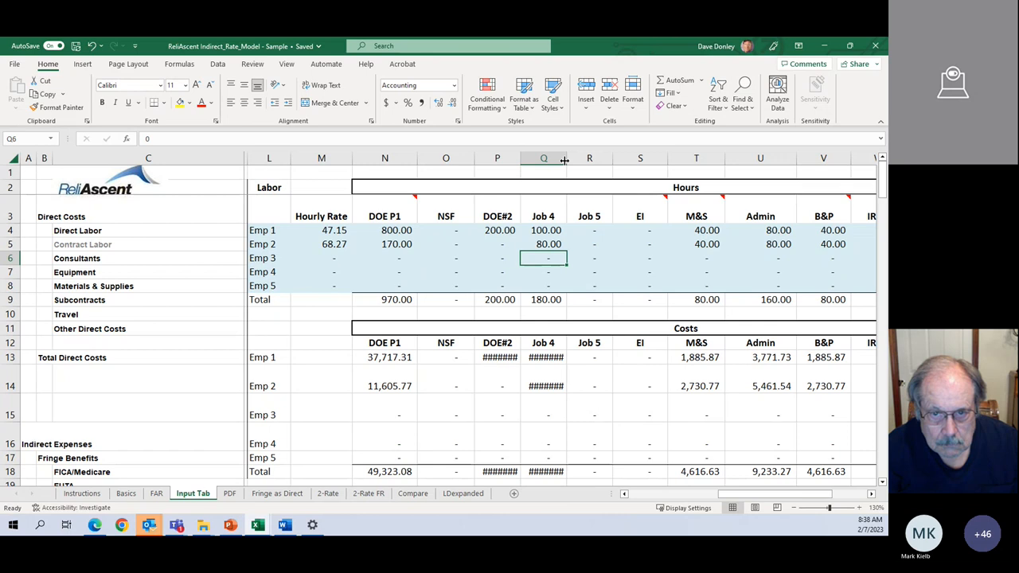
drag(565, 157, 521, 158)
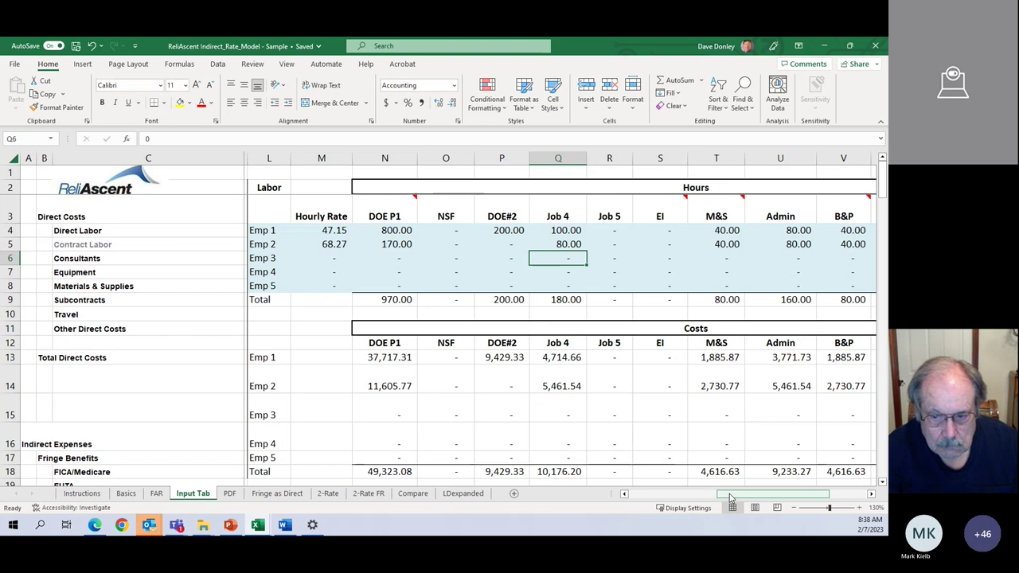
Review the M&S, IR&D and PTO column notes, then log 80 PTO hours for Emp 1 in X4.
scroll(right, 3)
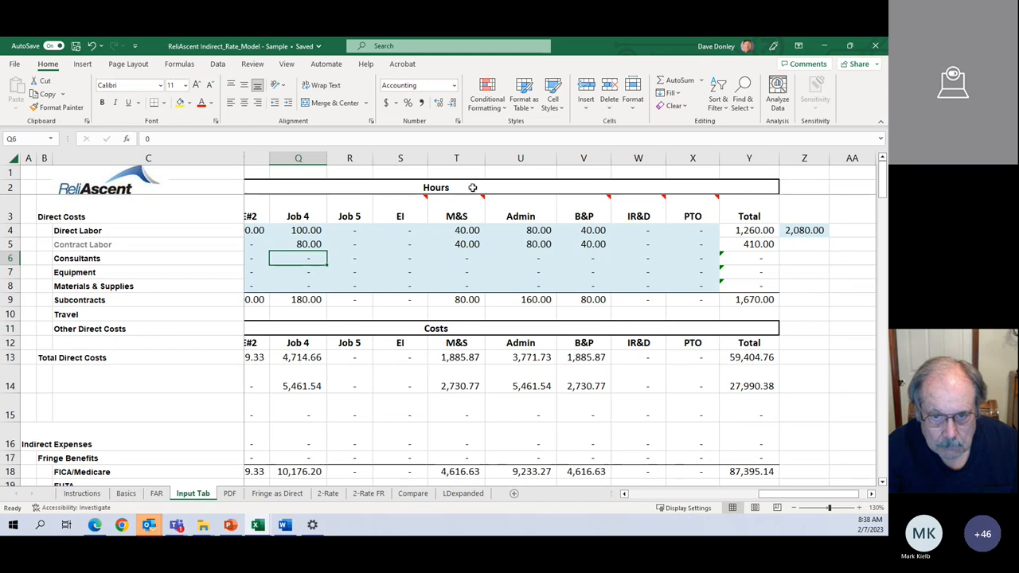
click(400, 172)
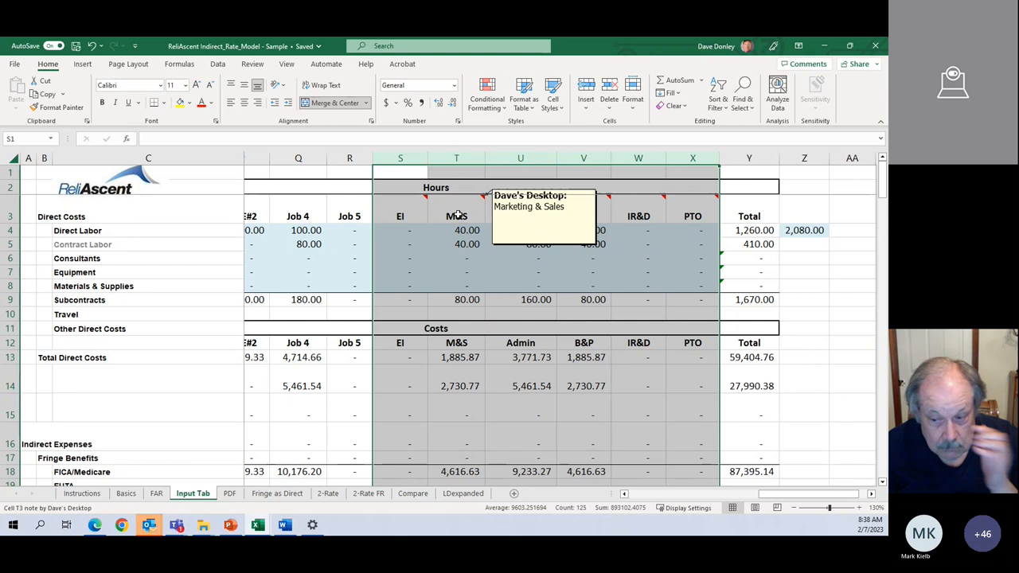
click(520, 216)
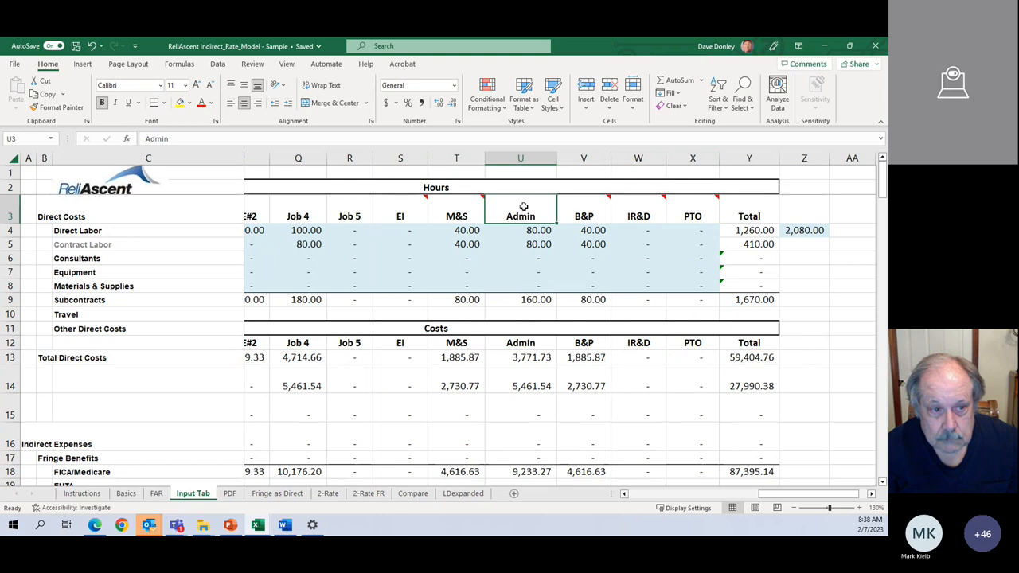
mouse_move(638, 216)
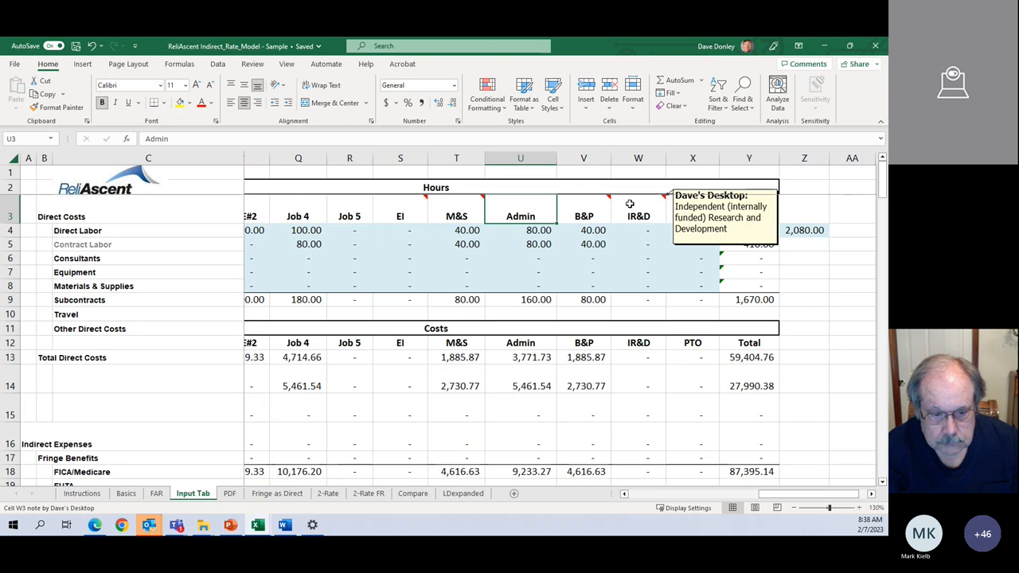
click(637, 230)
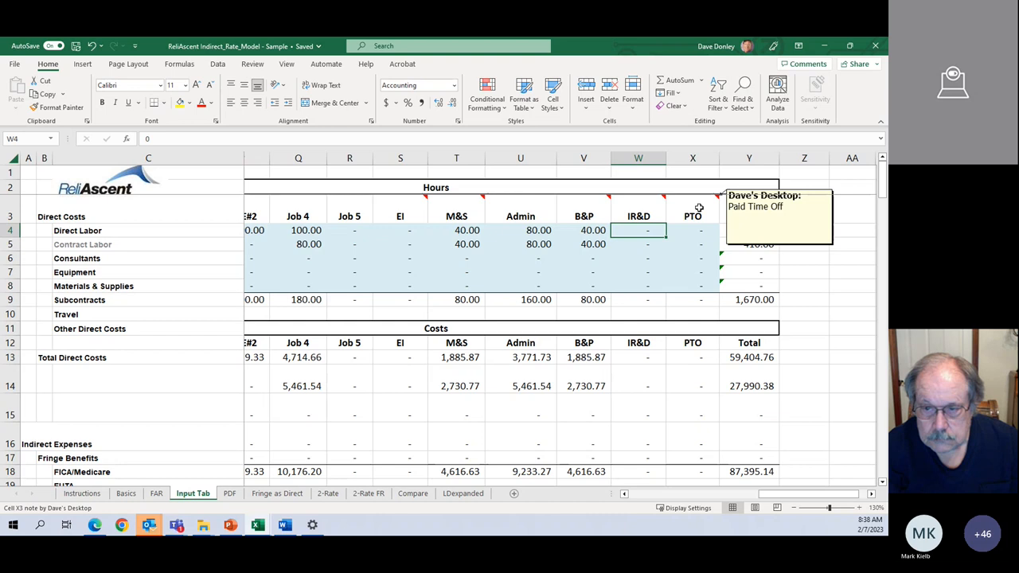
text(8)
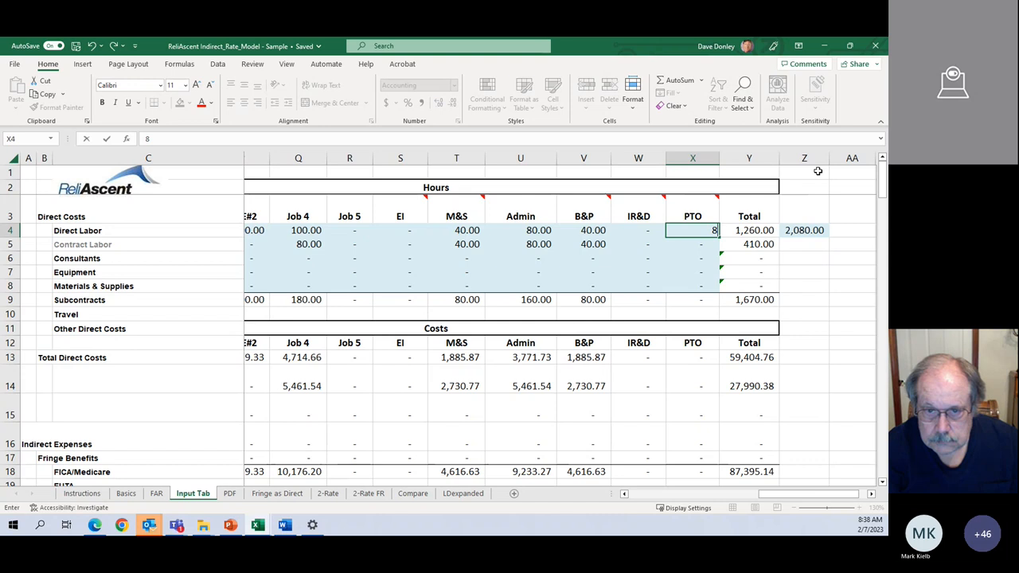
key(Return)
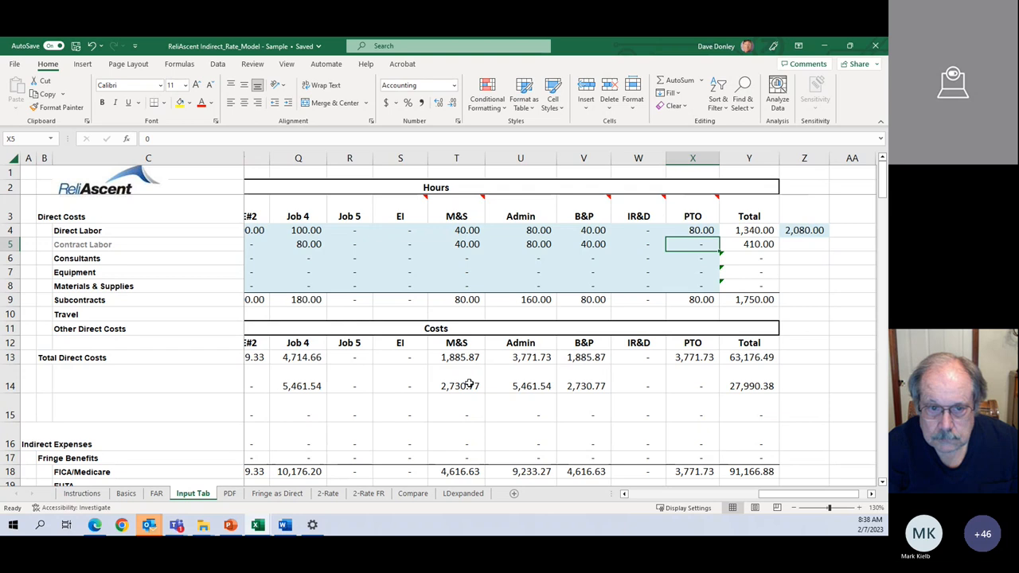
scroll(left, 3)
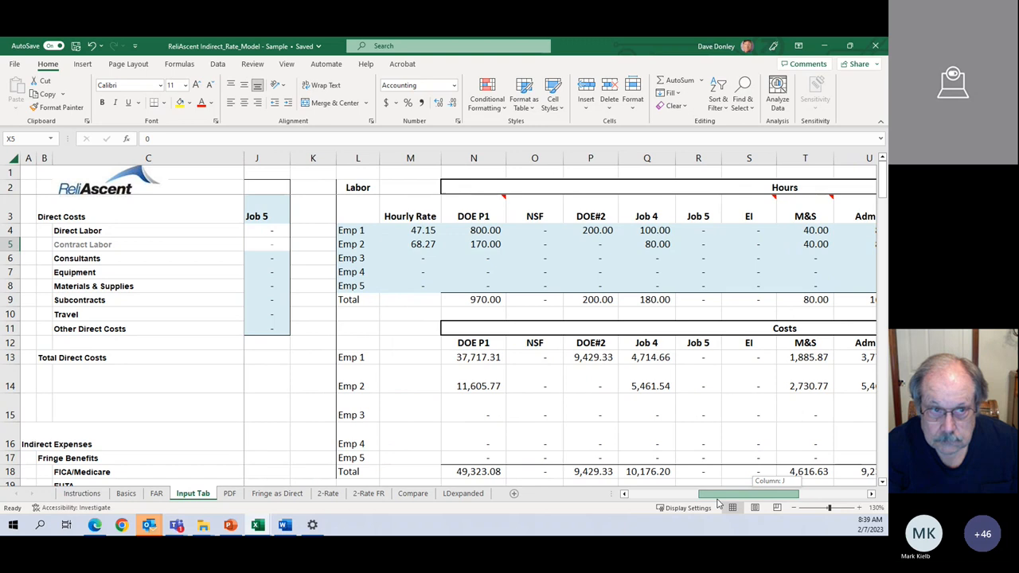
Enter 2,000 consultants for DOE#2 and 1,200 materials for Job 4 in Job Costs.
scroll(left, 3)
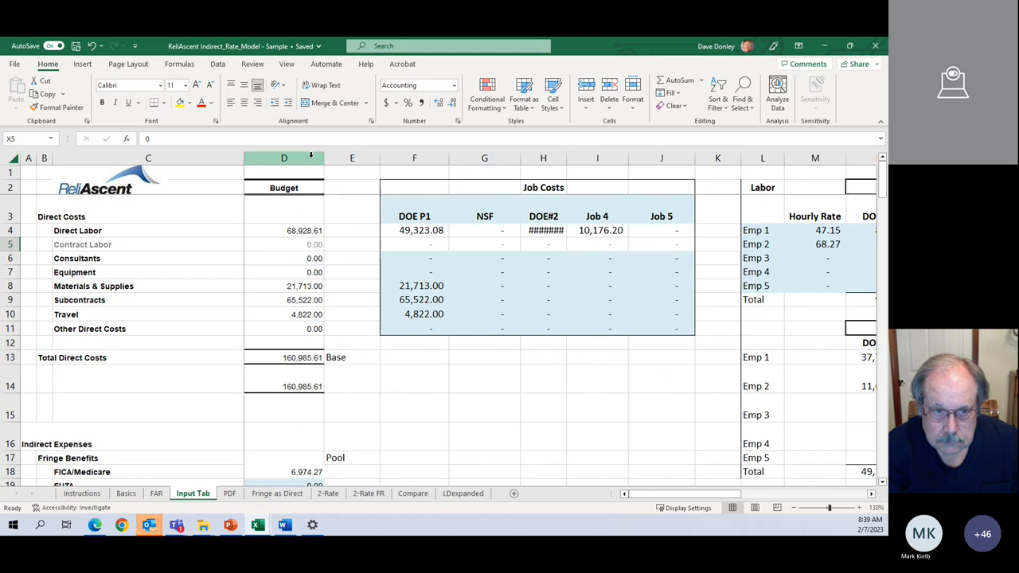
click(284, 158)
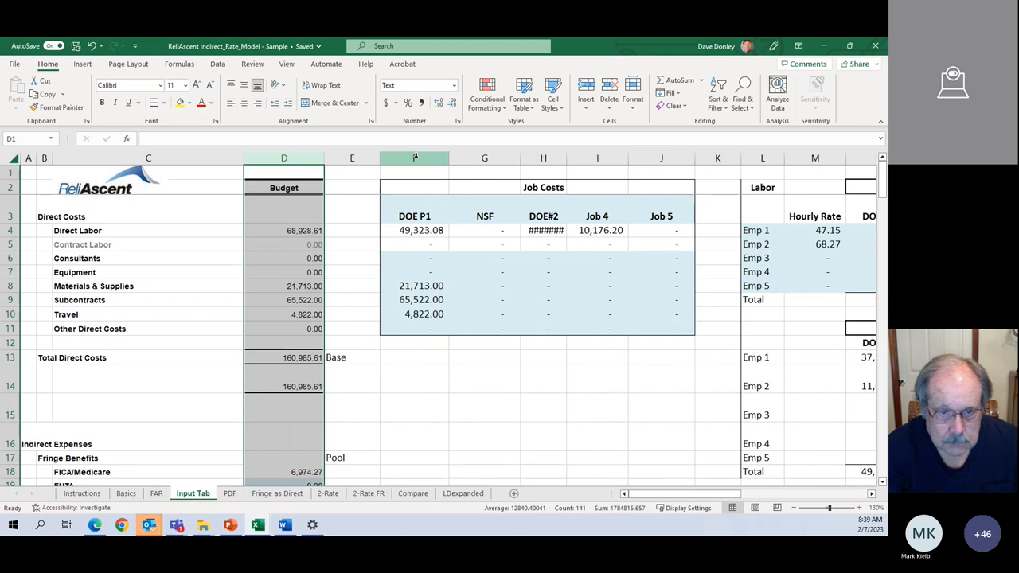
click(414, 285)
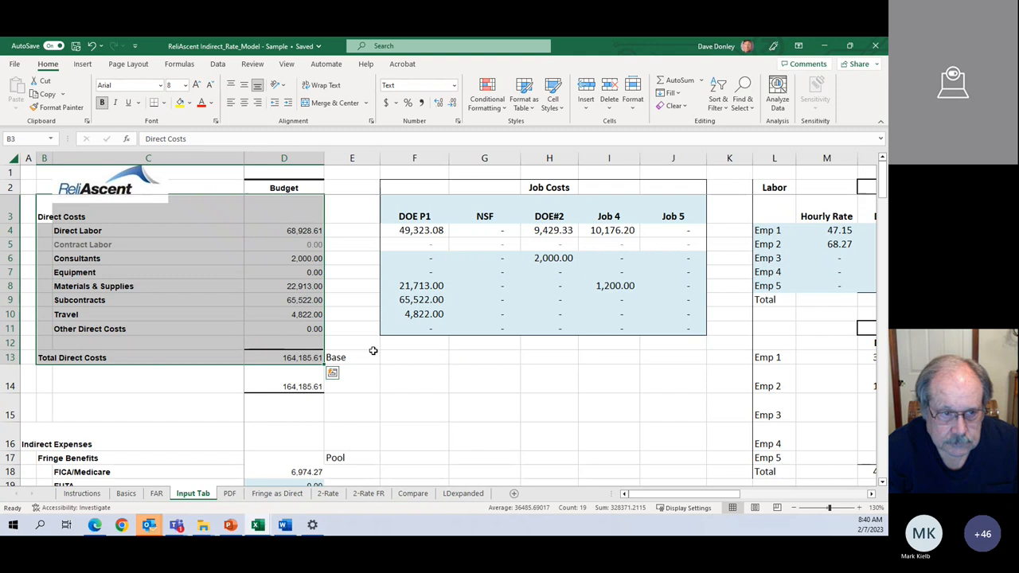
click(352, 406)
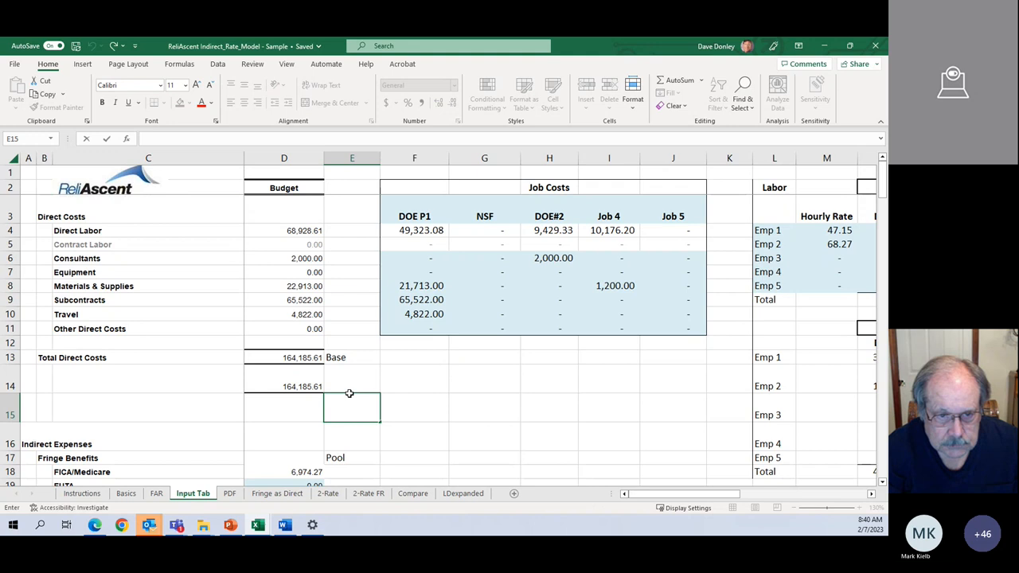
scroll(down, 3)
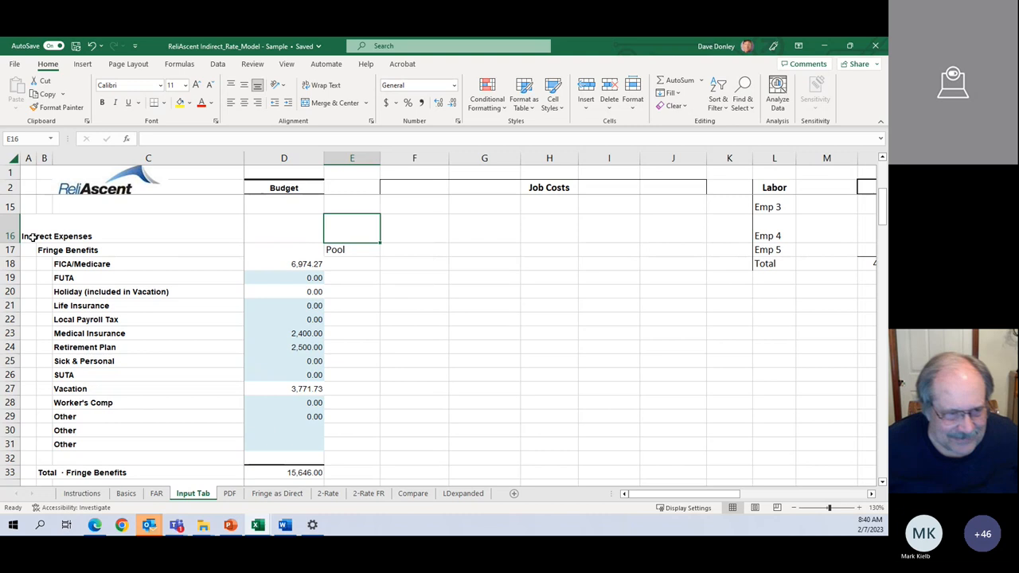
click(283, 263)
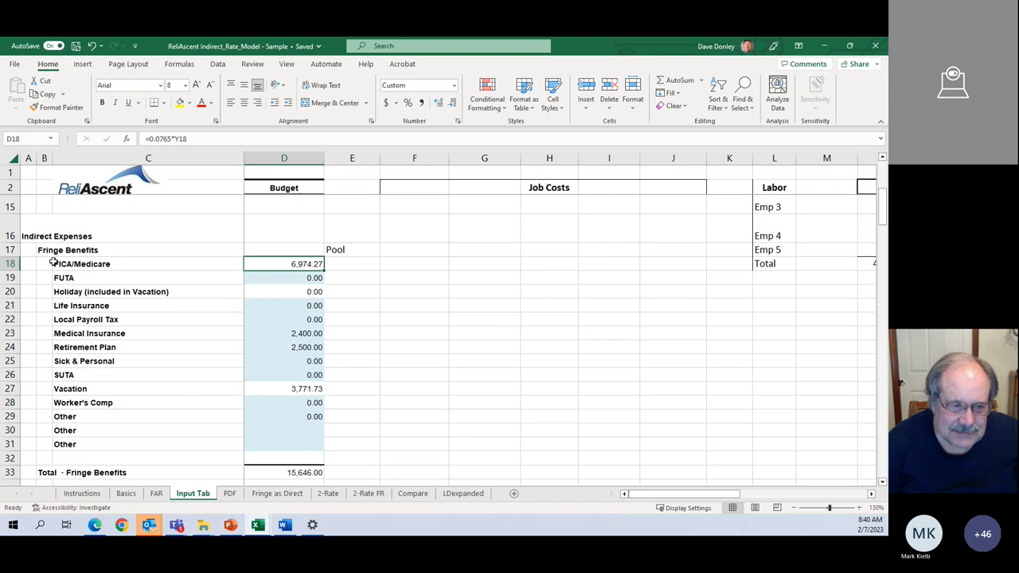
click(8, 263)
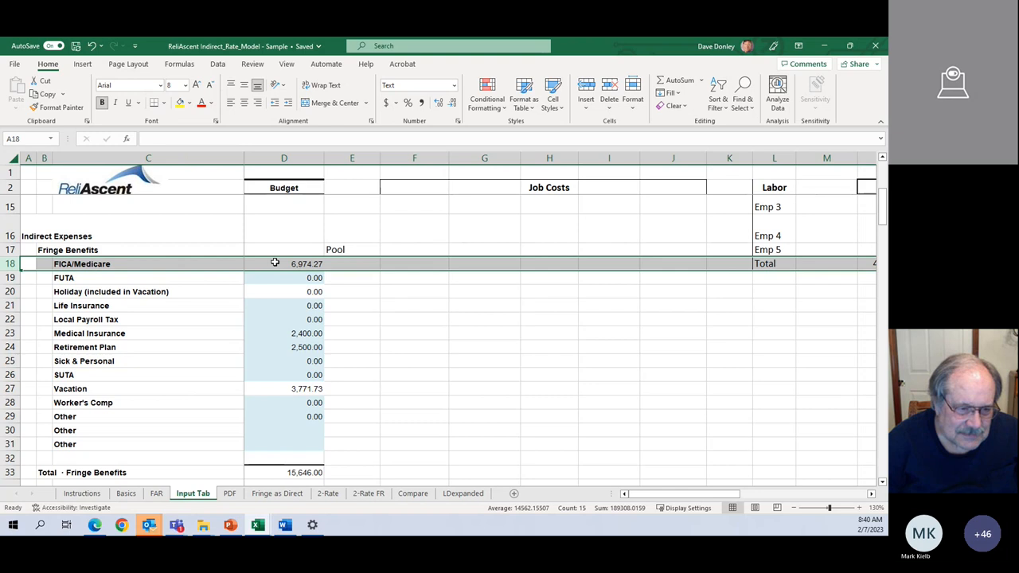
click(283, 263)
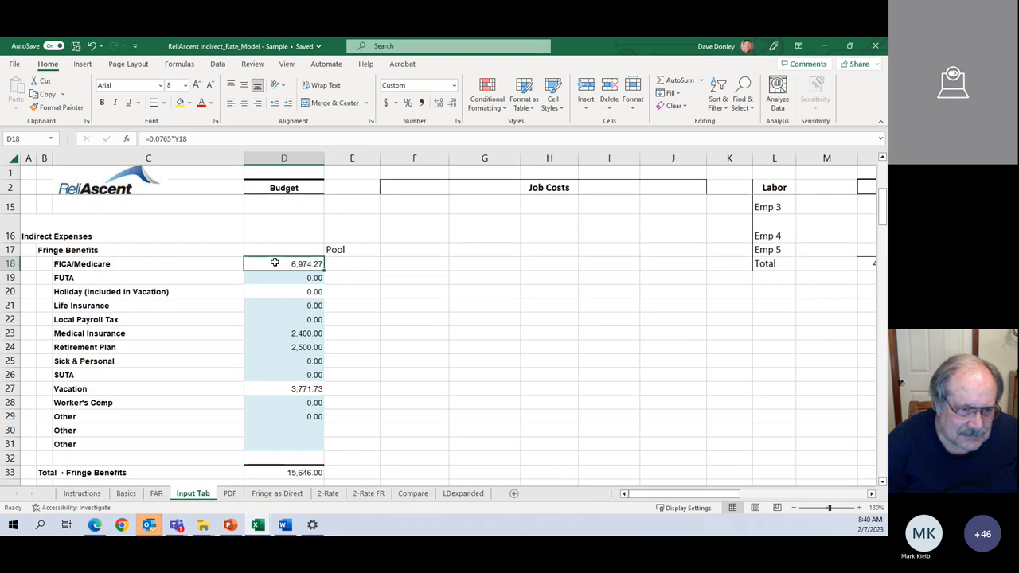
click(283, 333)
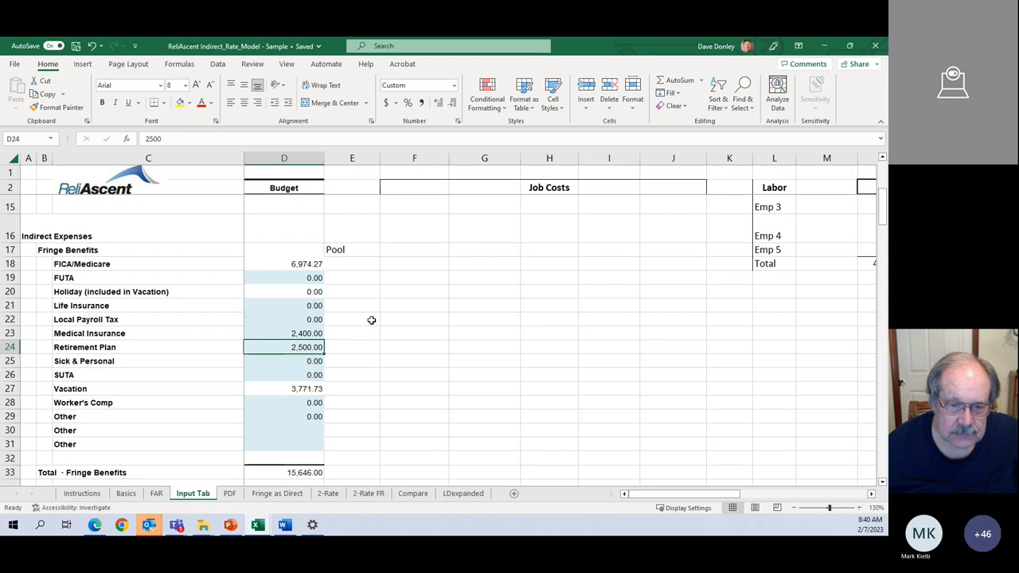
click(284, 389)
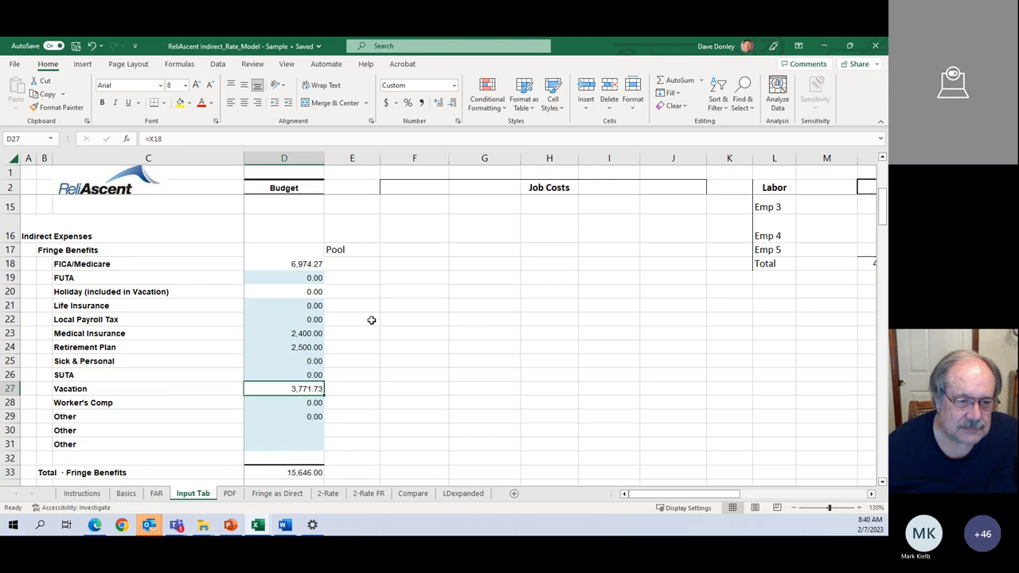
click(284, 472)
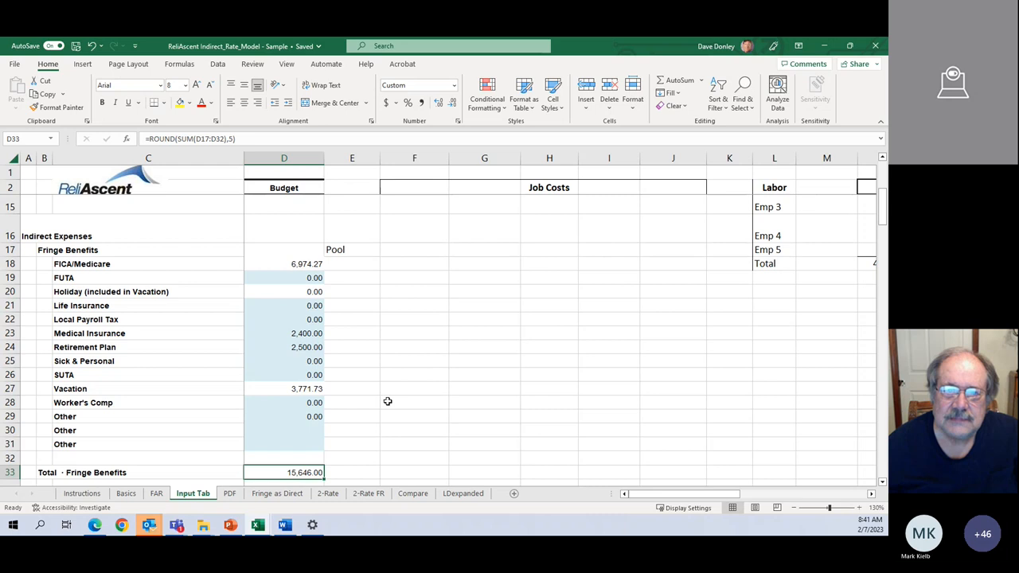
scroll(down, 3)
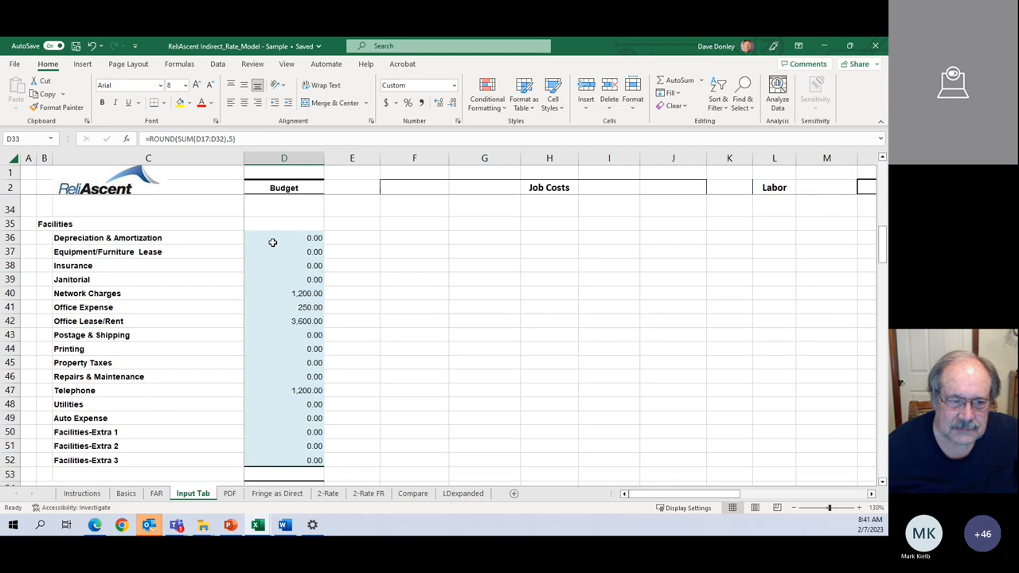
click(283, 252)
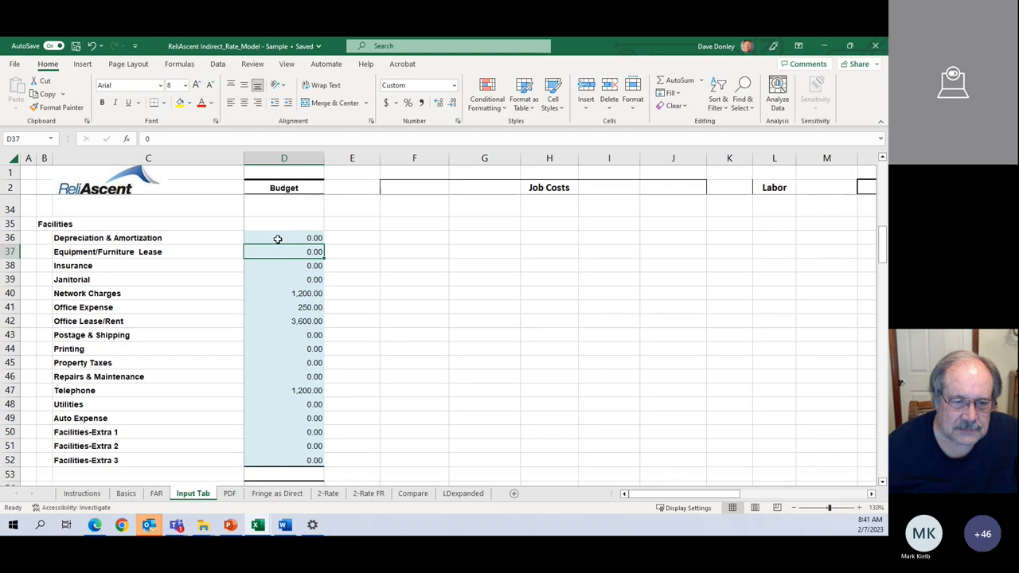
click(283, 320)
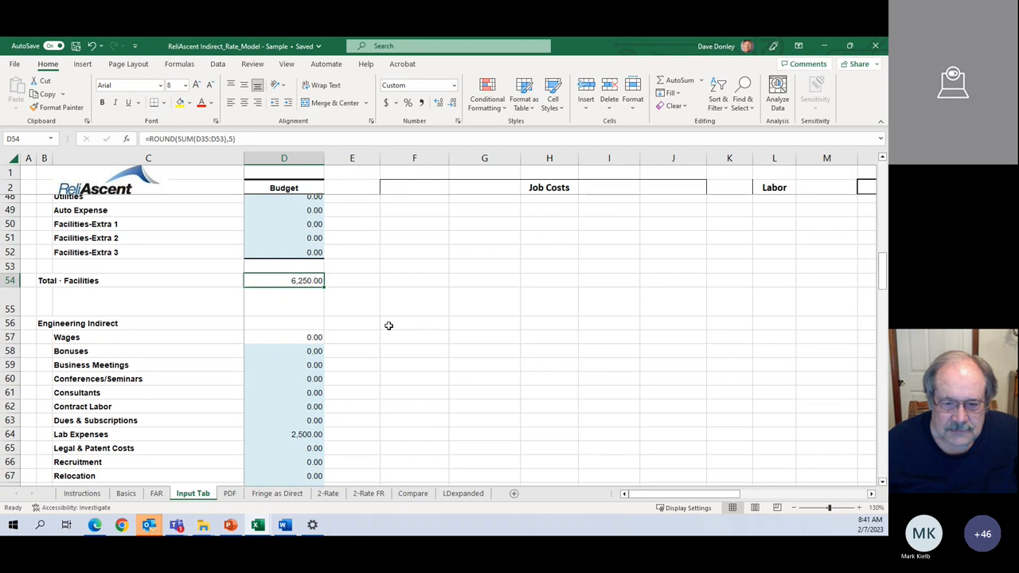
scroll(down, 3)
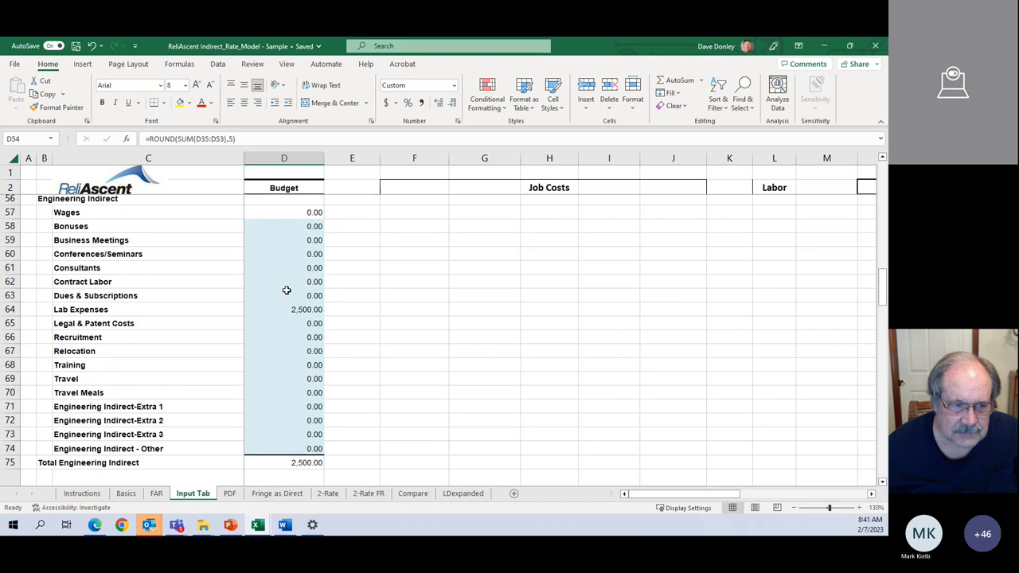
click(283, 309)
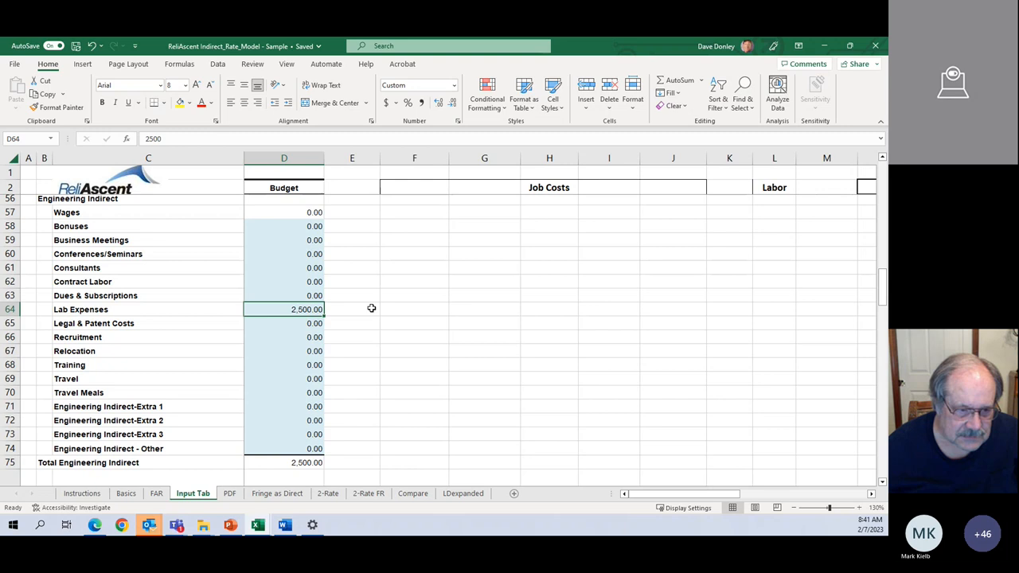
scroll(down, 3)
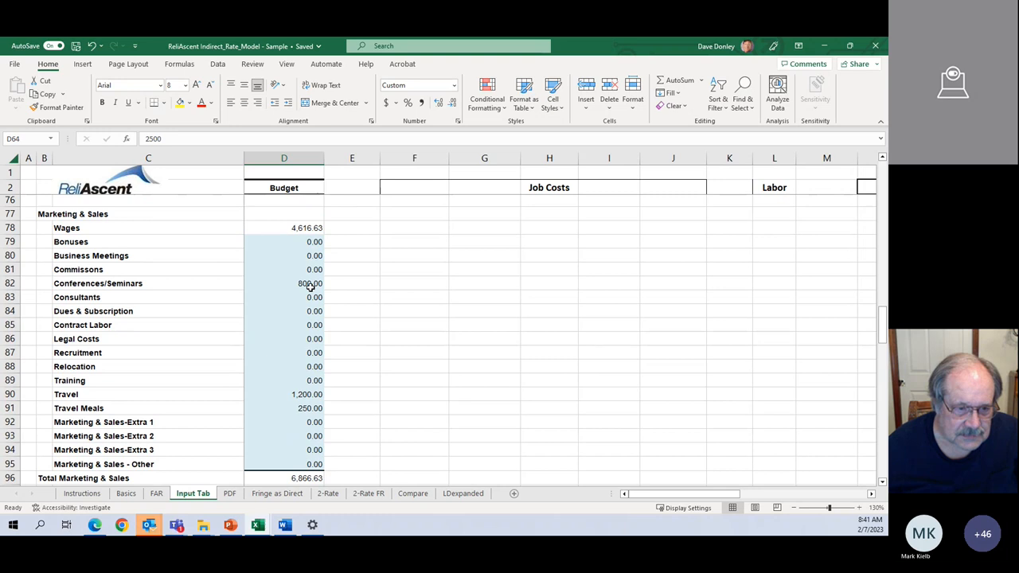
scroll(down, 3)
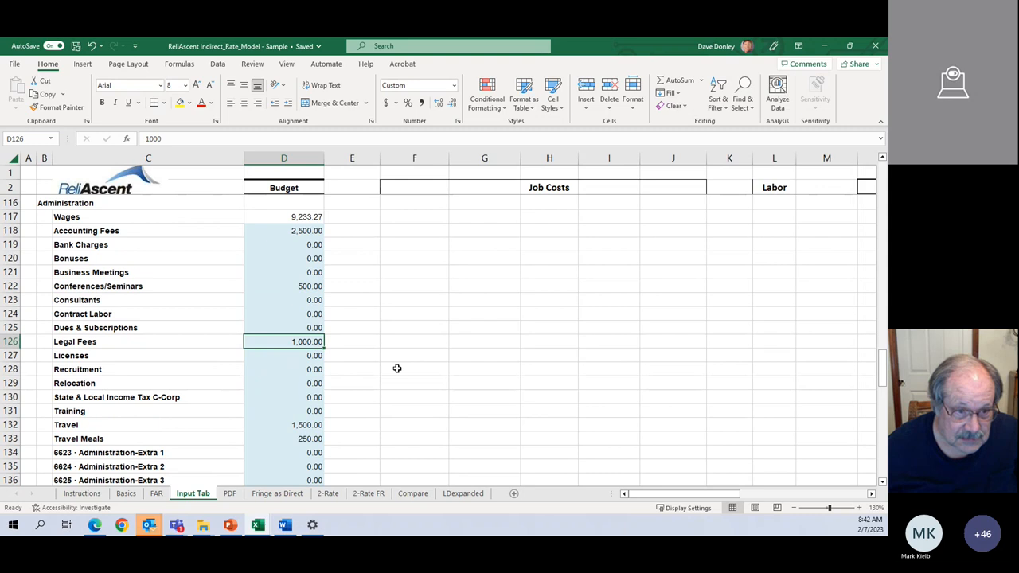
scroll(down, 3)
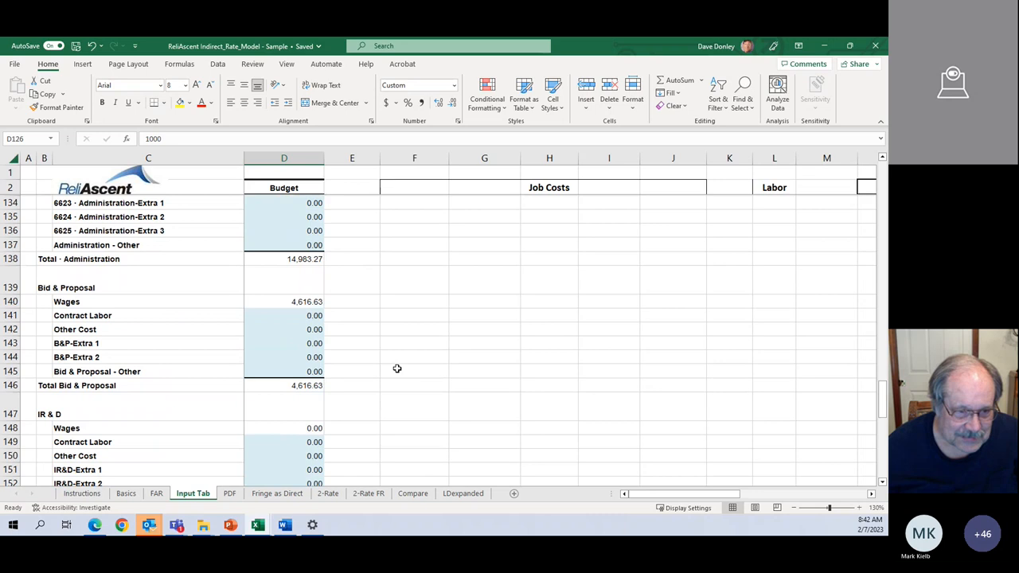
scroll(down, 3)
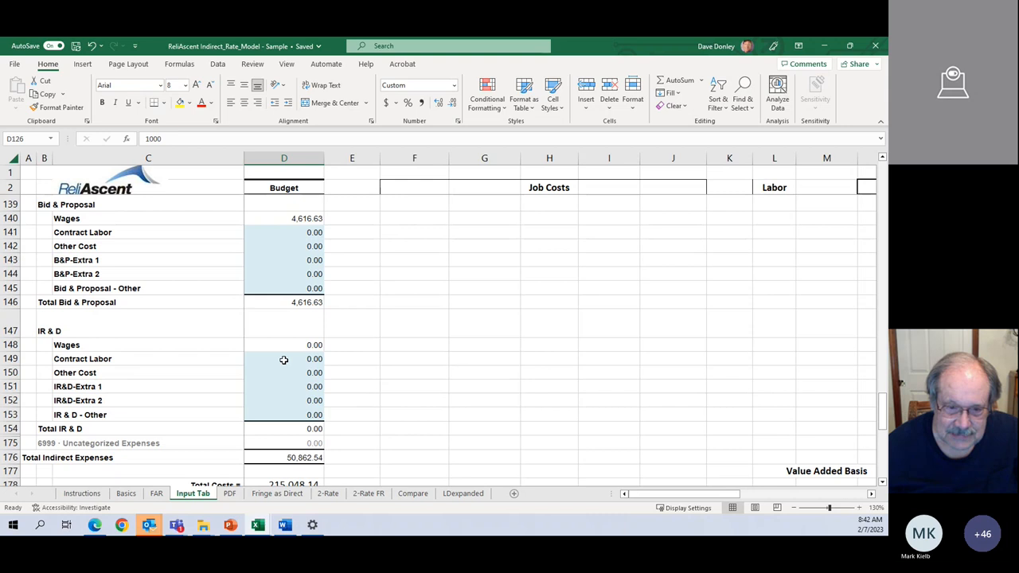
scroll(up, 3)
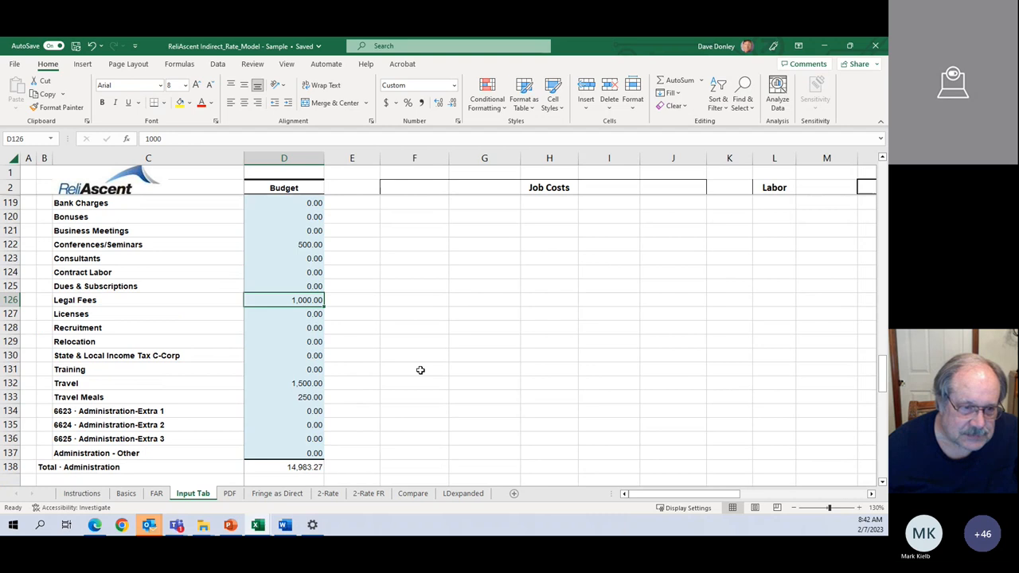
scroll(up, 3)
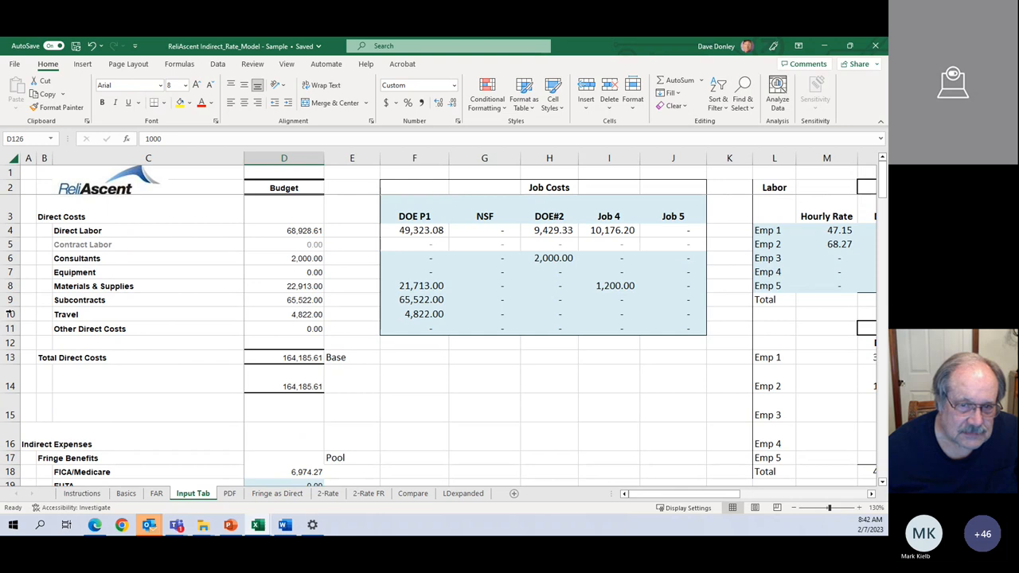
scroll(down, 3)
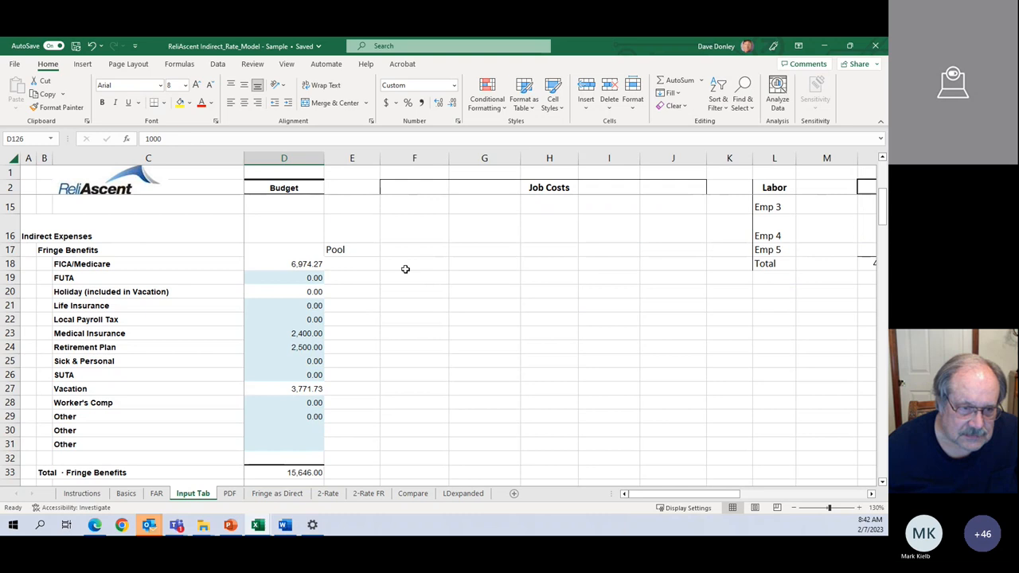
scroll(down, 3)
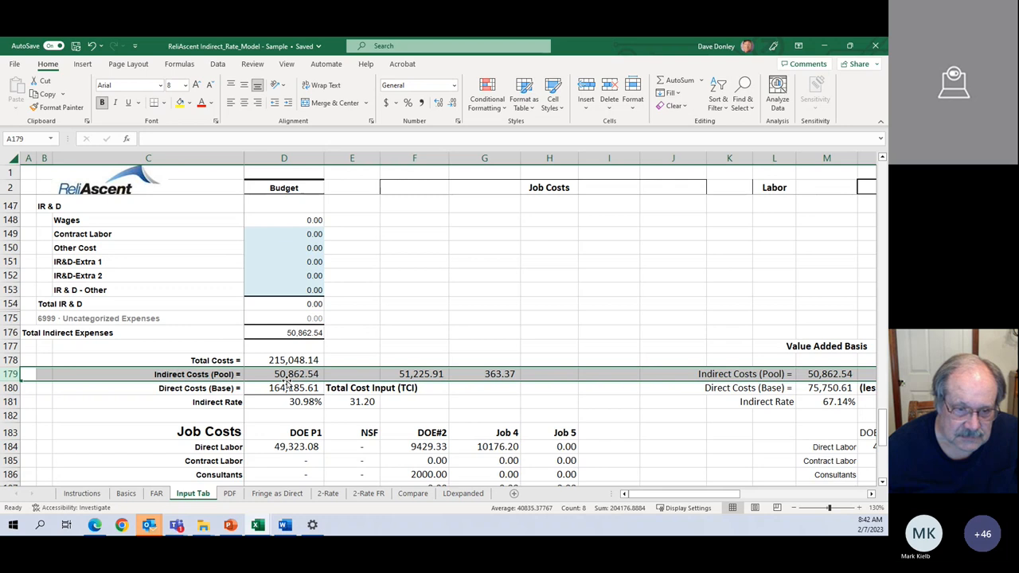
click(284, 388)
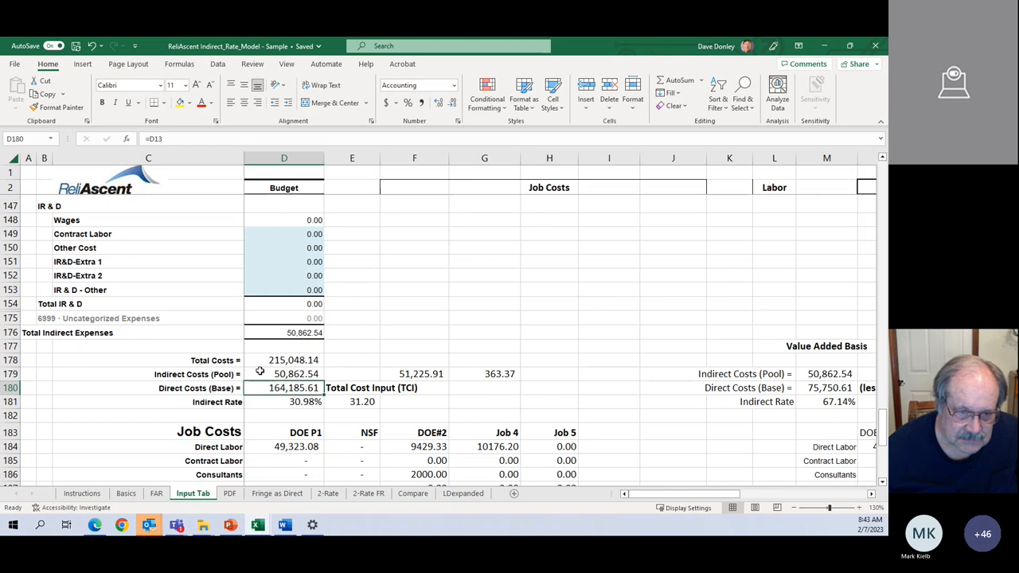
click(284, 374)
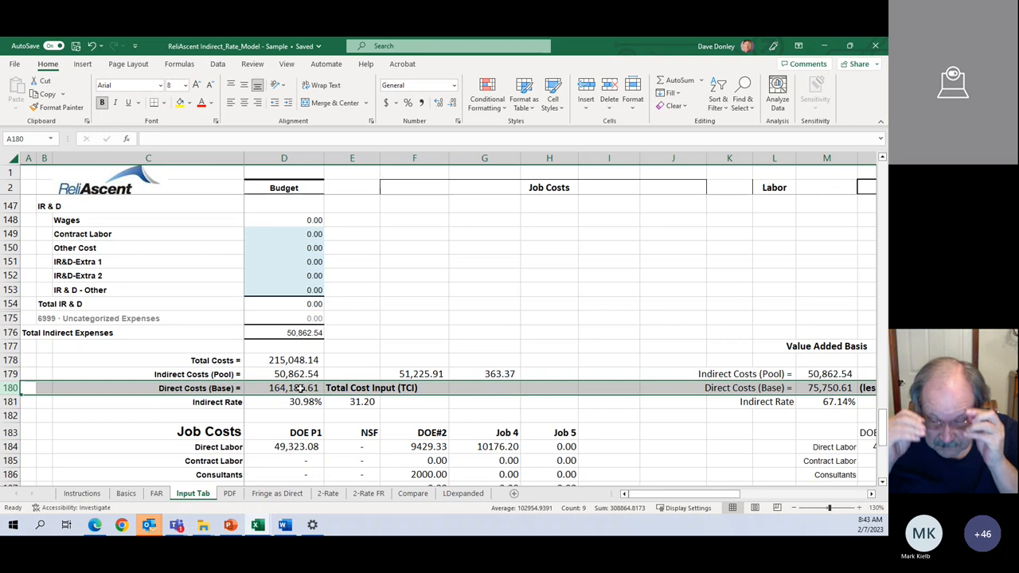
click(285, 401)
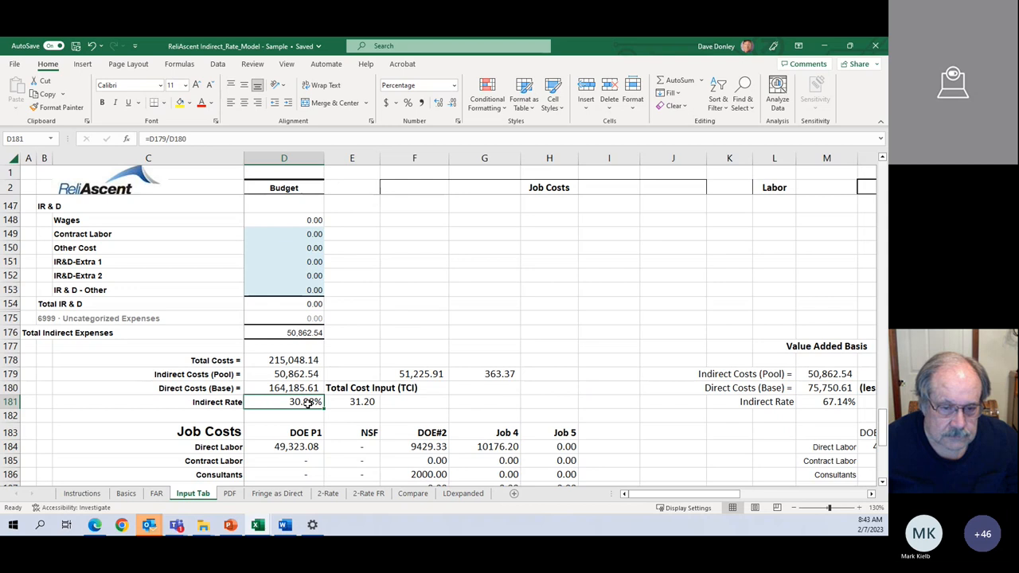
scroll(down, 3)
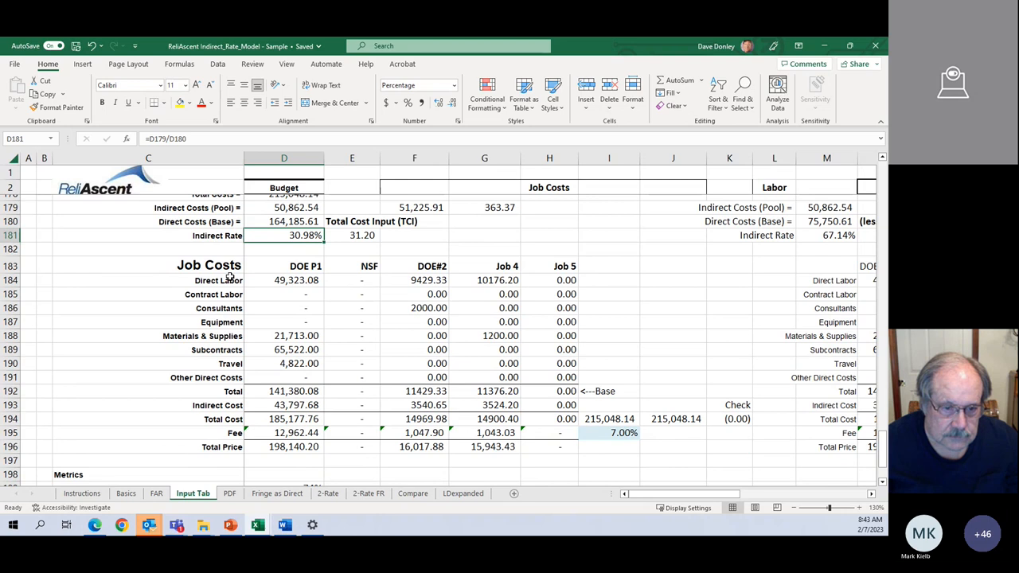
drag(414, 279, 484, 419)
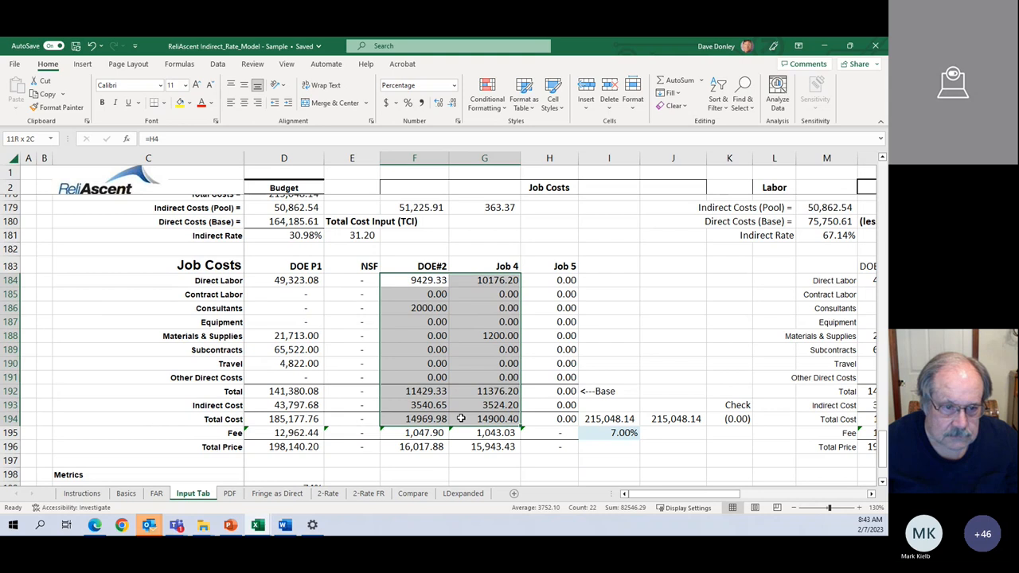
click(283, 404)
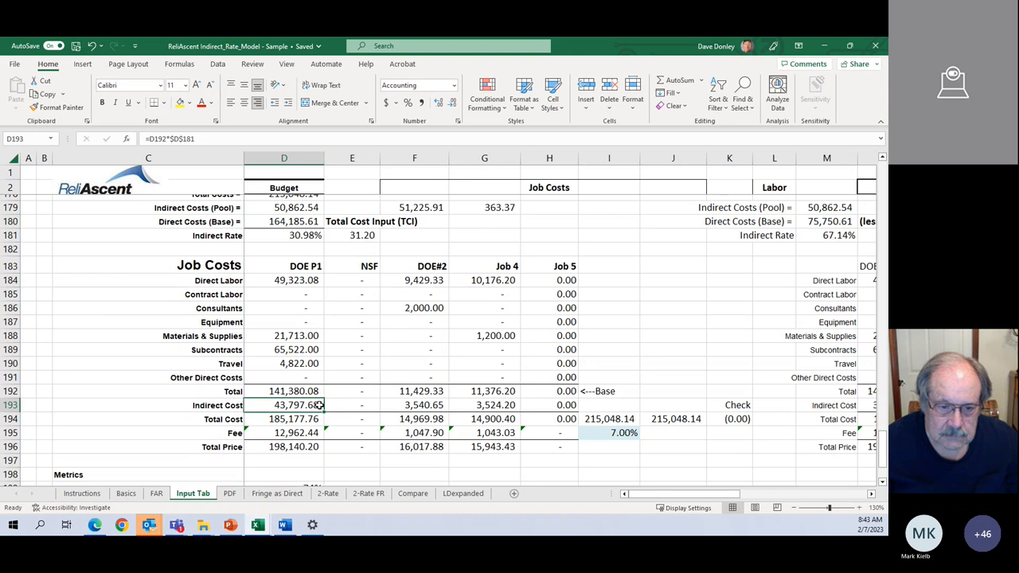
drag(283, 405, 484, 418)
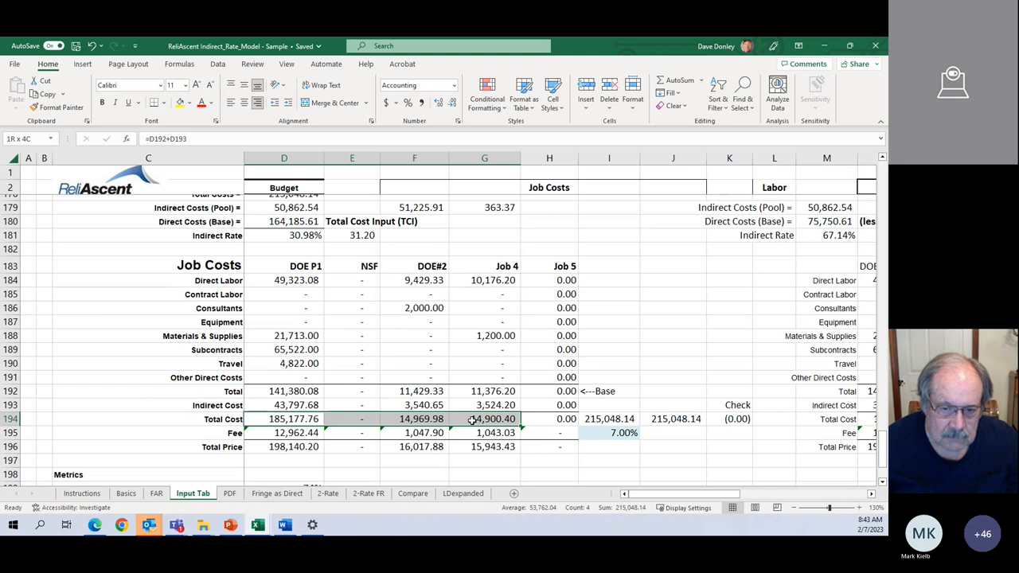
click(464, 405)
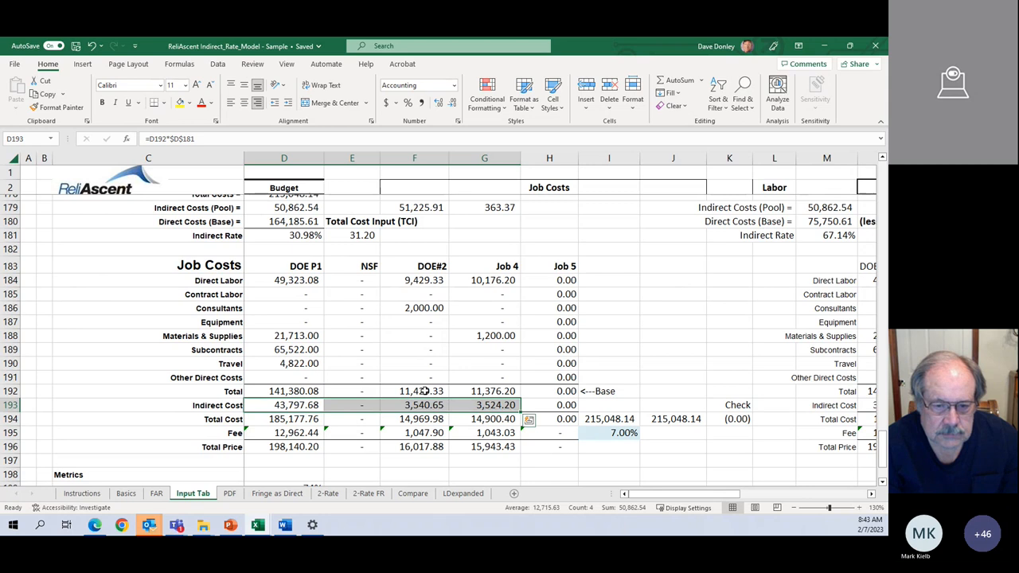
click(414, 391)
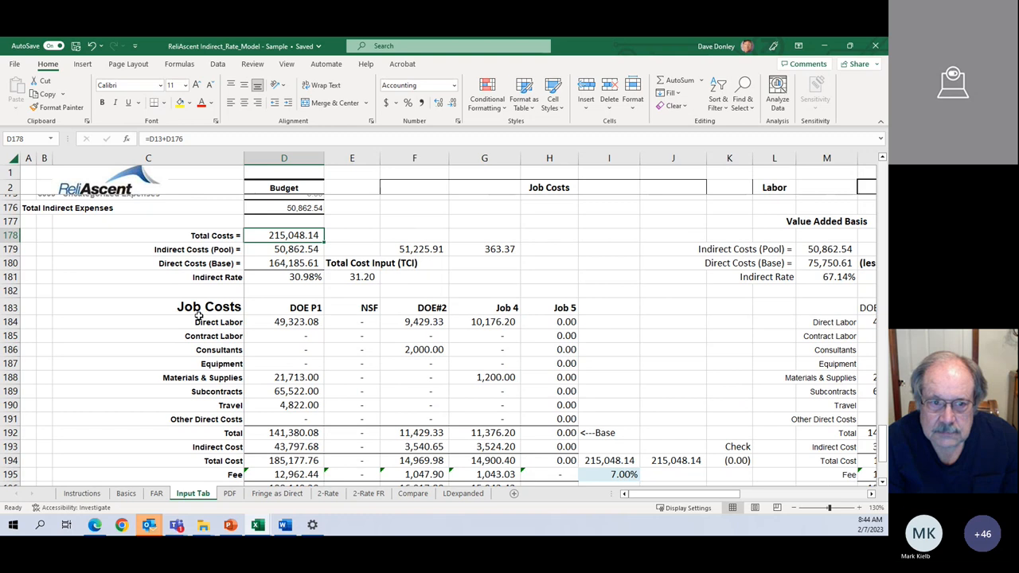
Scroll through the Input Tab metrics and inspect the indirect rate formula.
scroll(down, 3)
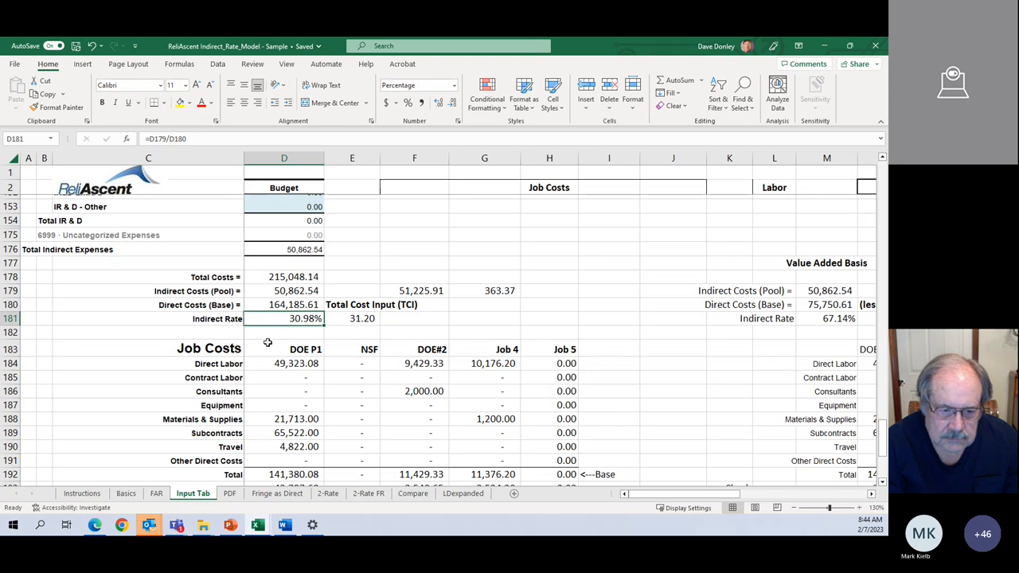
scroll(down, 3)
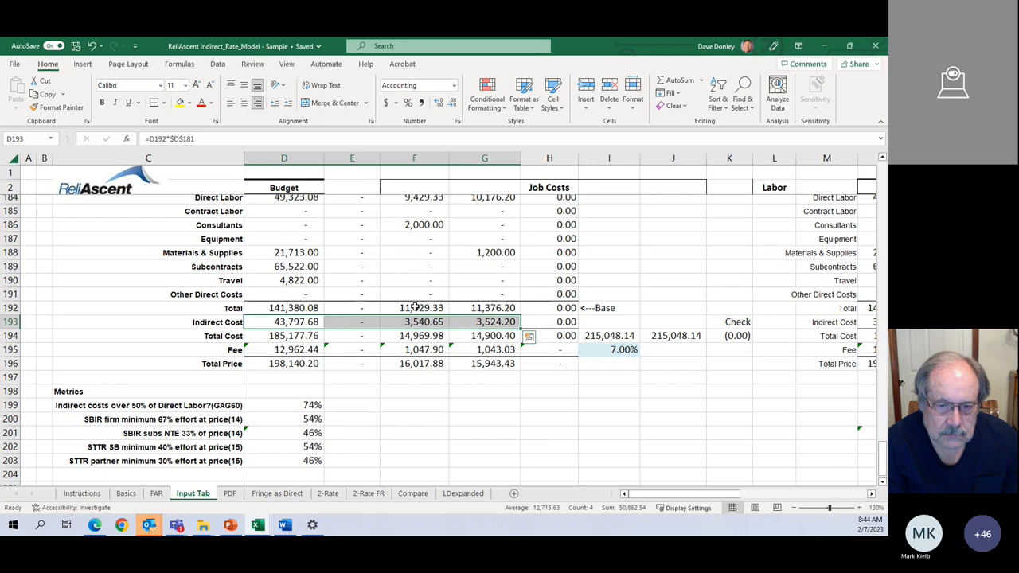
scroll(up, 3)
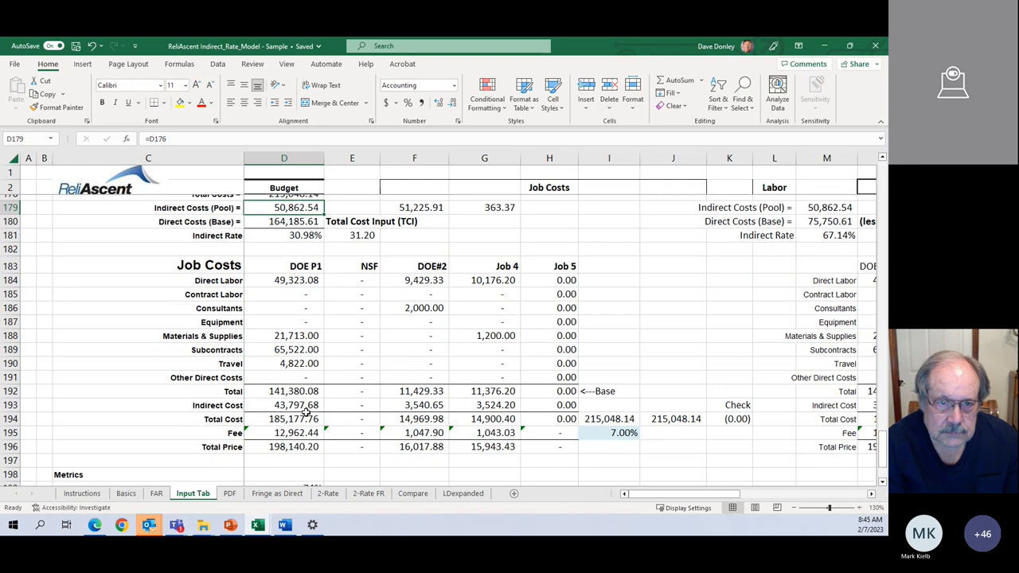
click(148, 308)
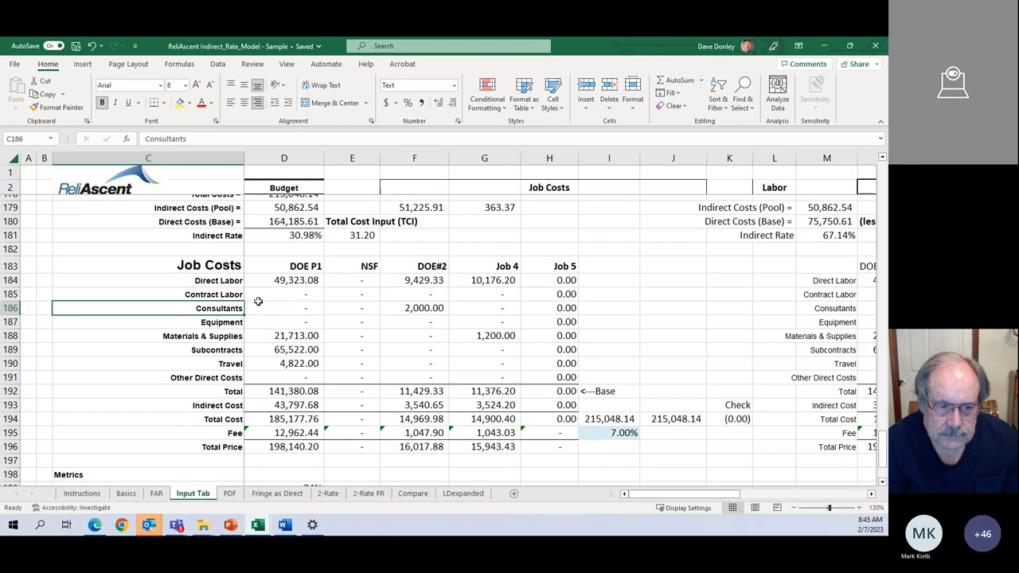
click(284, 359)
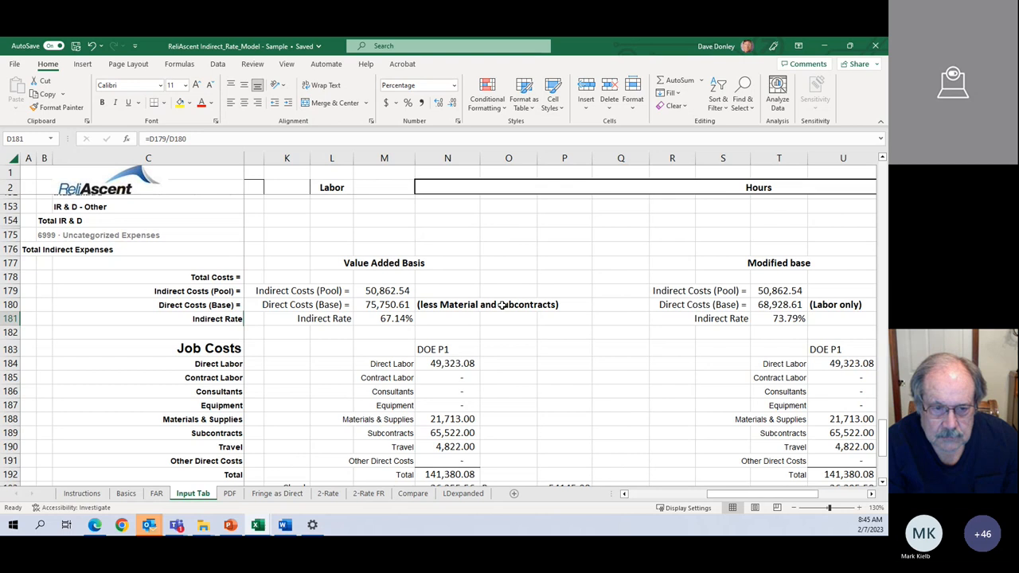
Inspect the value-added direct cost base, indirect pool and rate formulas in M180, M179, M181.
click(383, 304)
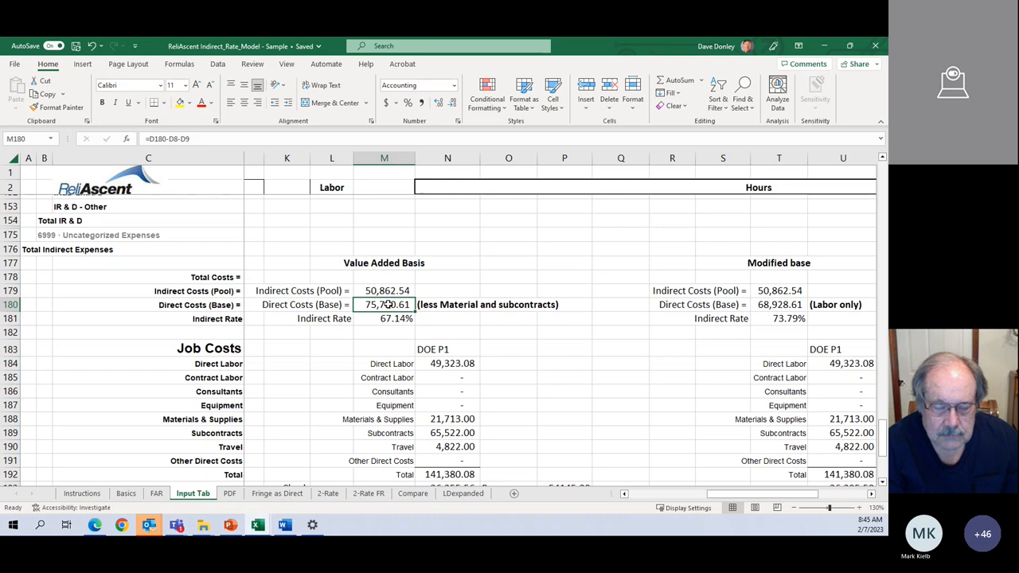
click(383, 289)
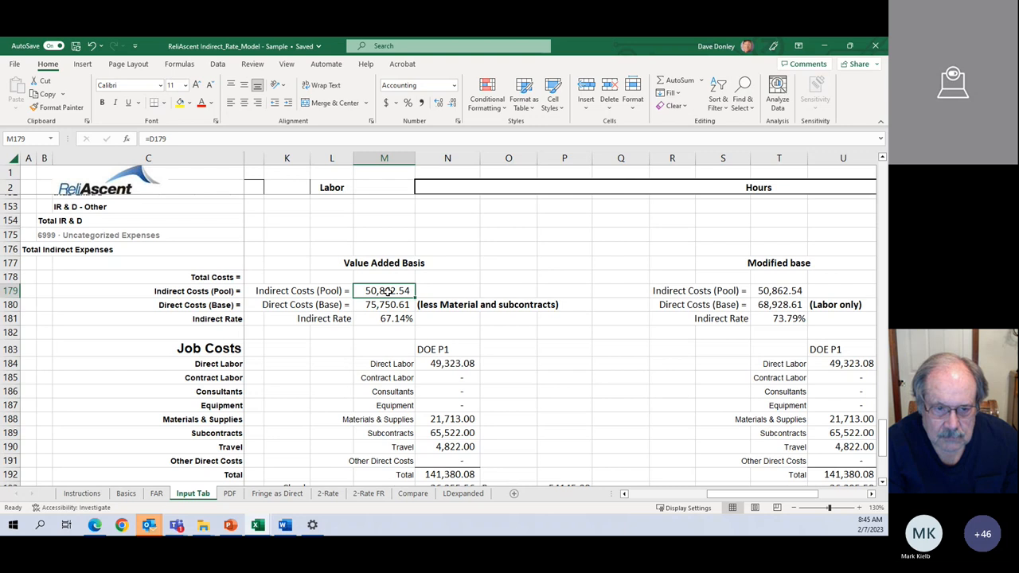
click(384, 318)
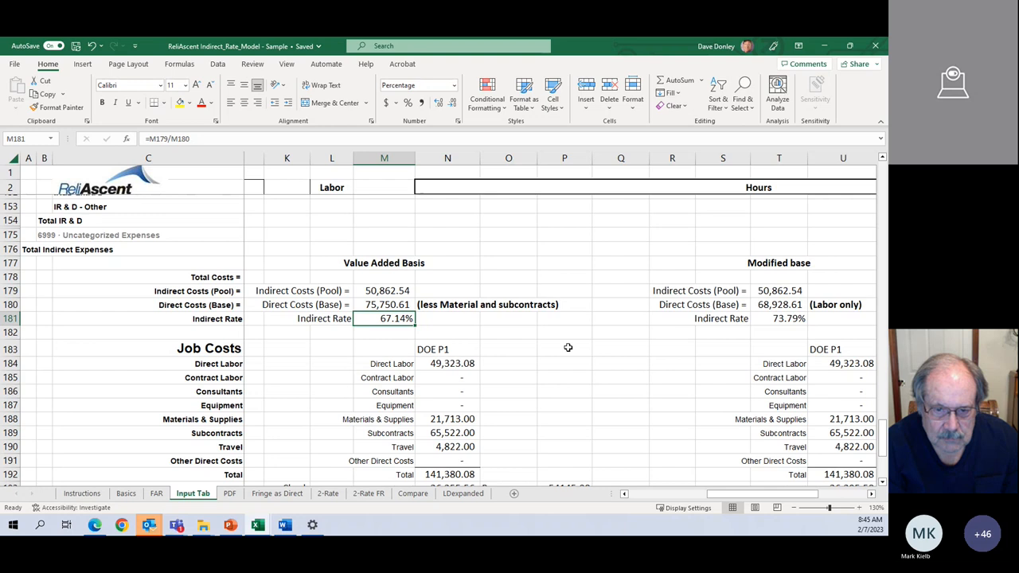
mouse_move(486, 337)
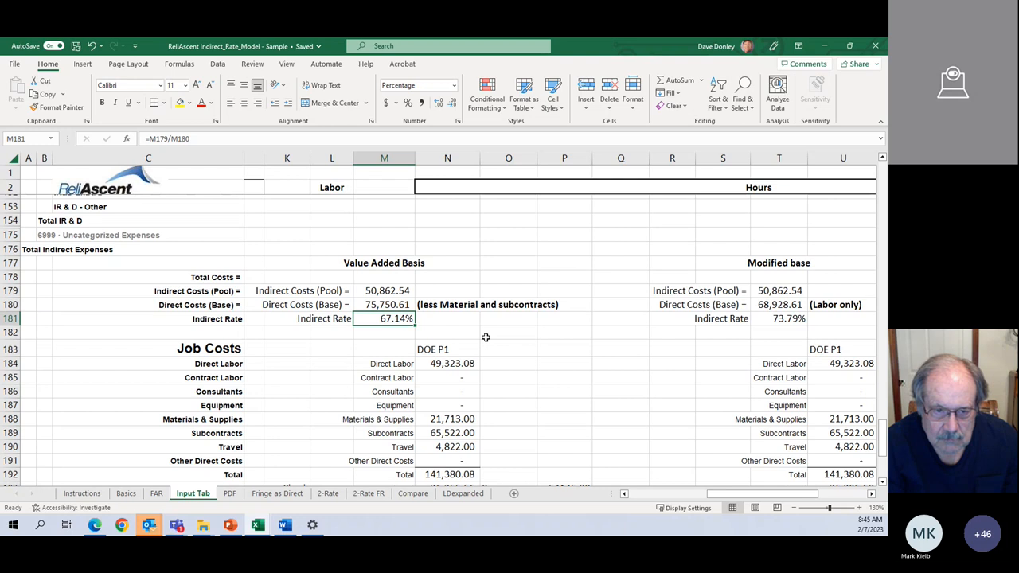
Scroll right to Modified base and switch to the Fringe as Direct sheet.
scroll(down, 3)
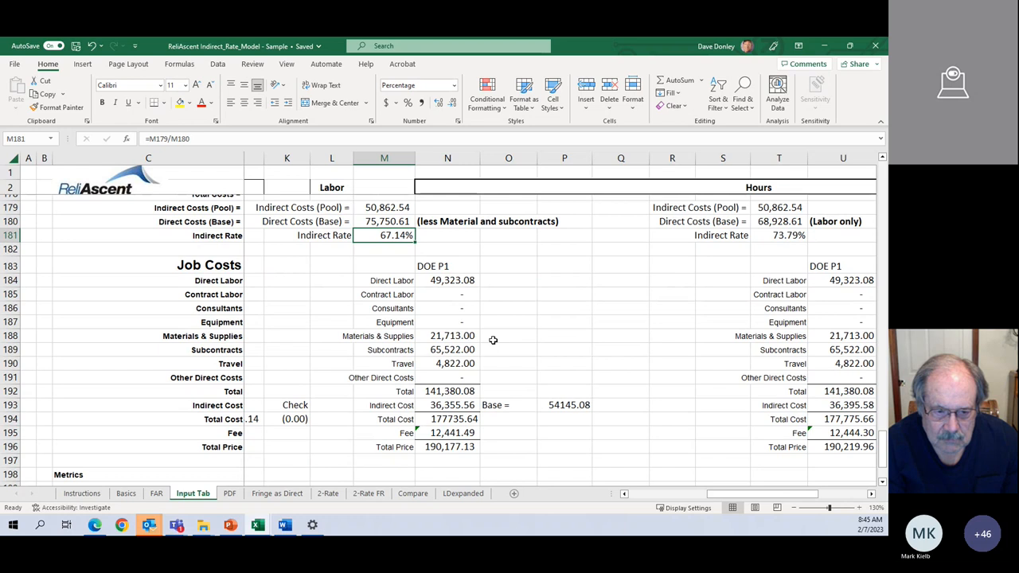
scroll(right, 3)
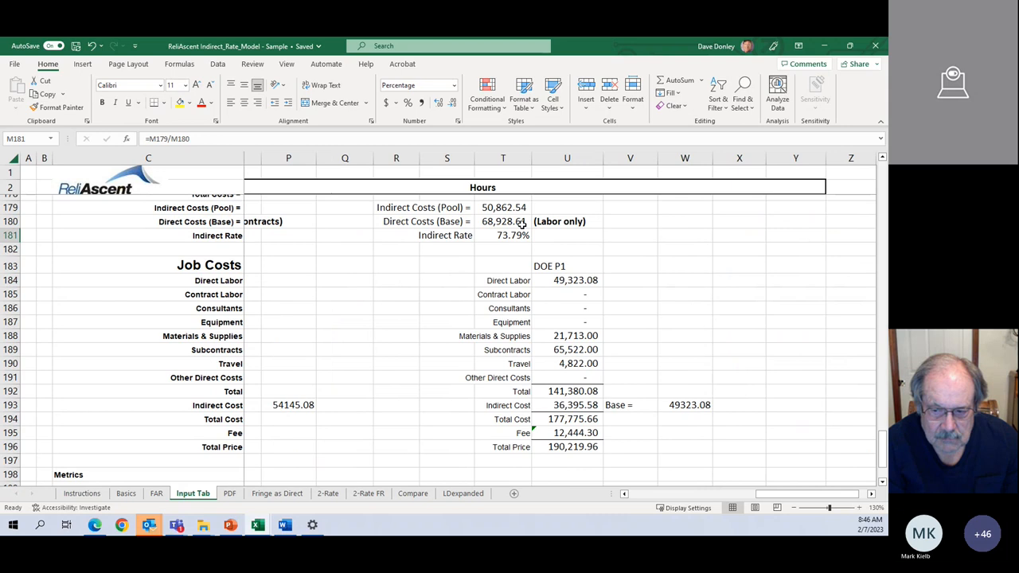
mouse_move(578, 236)
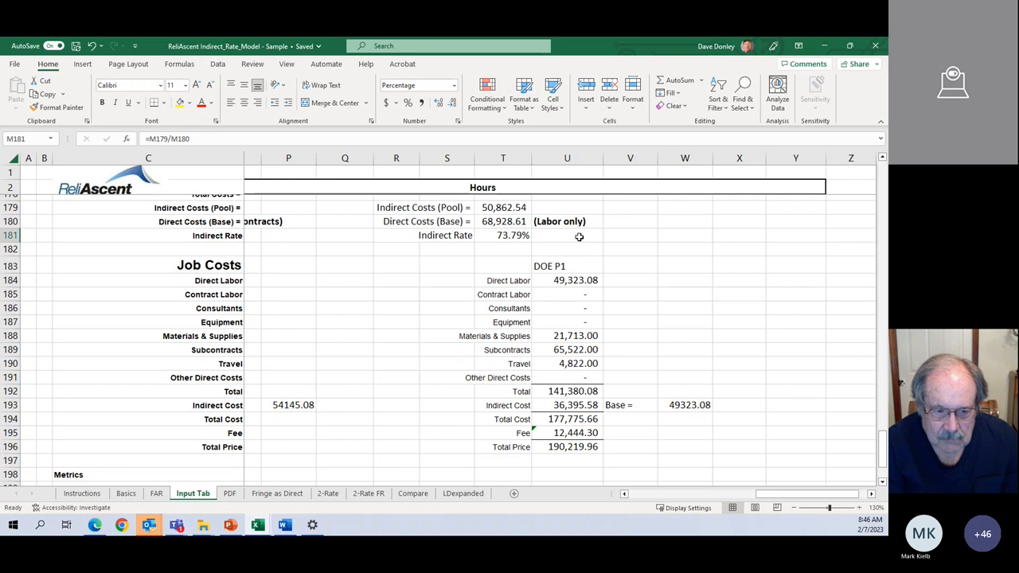
mouse_move(509, 213)
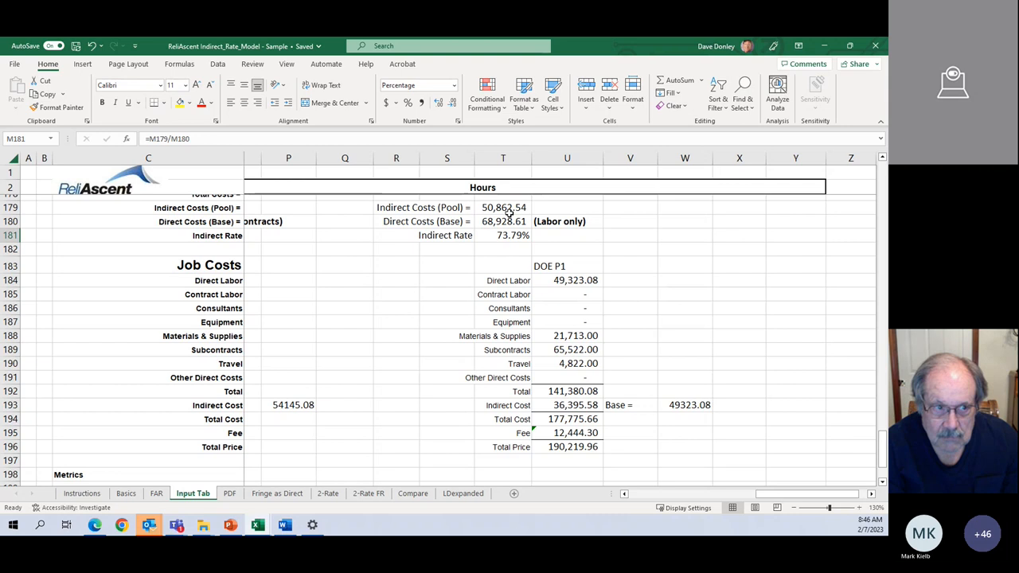
click(503, 234)
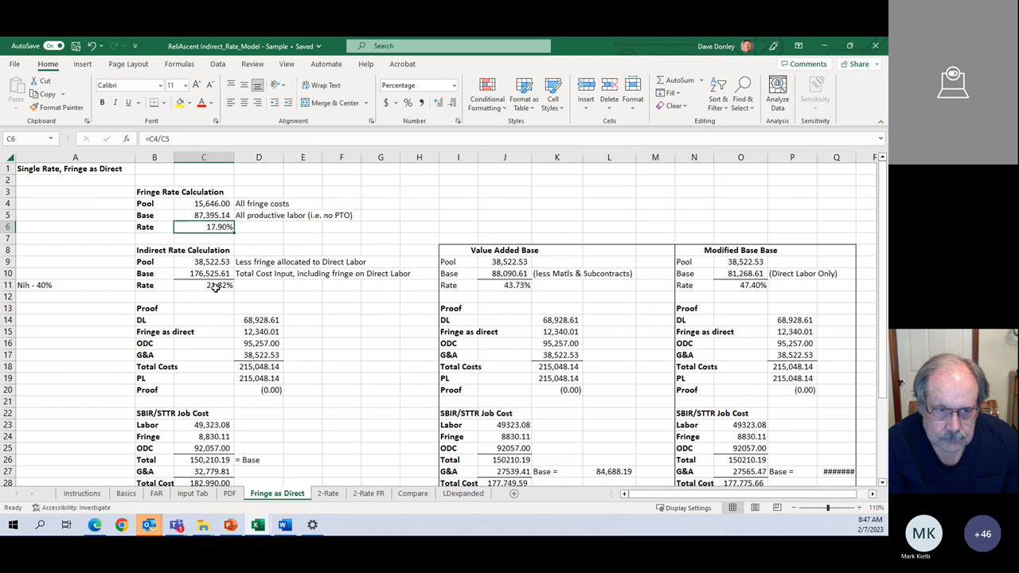
click(204, 285)
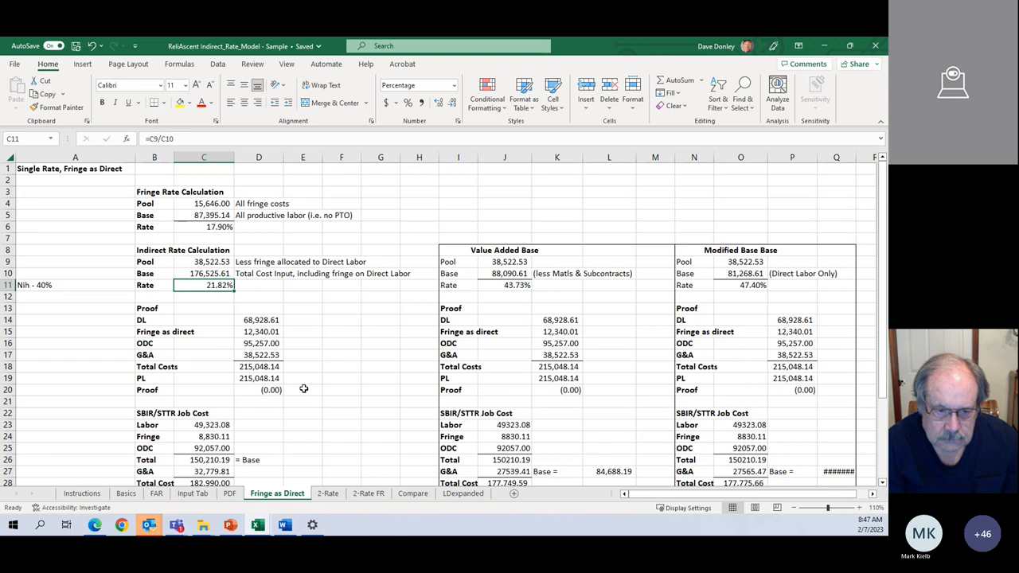
Scroll the 2-Rate sheet to the G&A Rate (TCI) section showing the 17.00% rate.
scroll(down, 3)
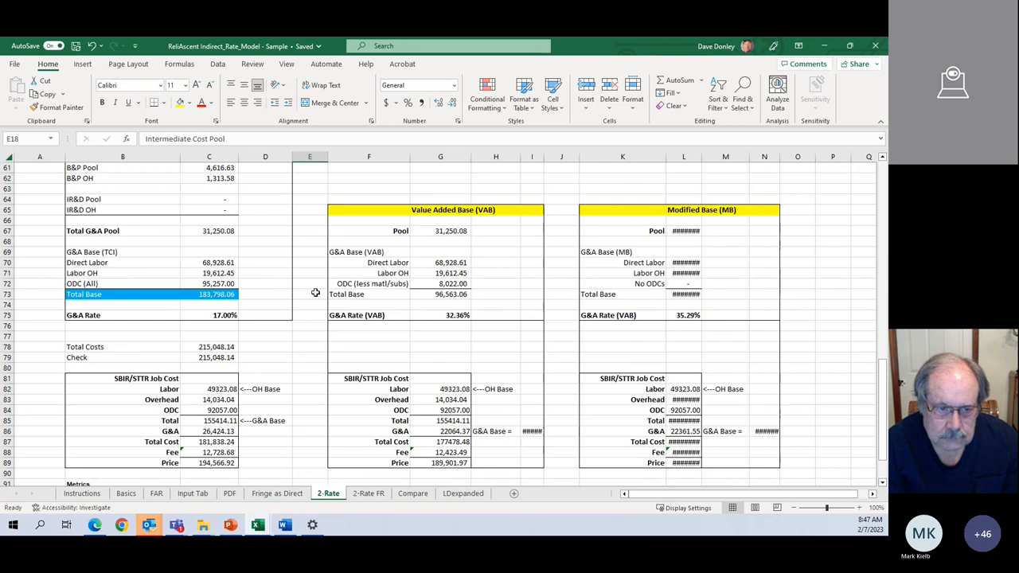
scroll(up, 3)
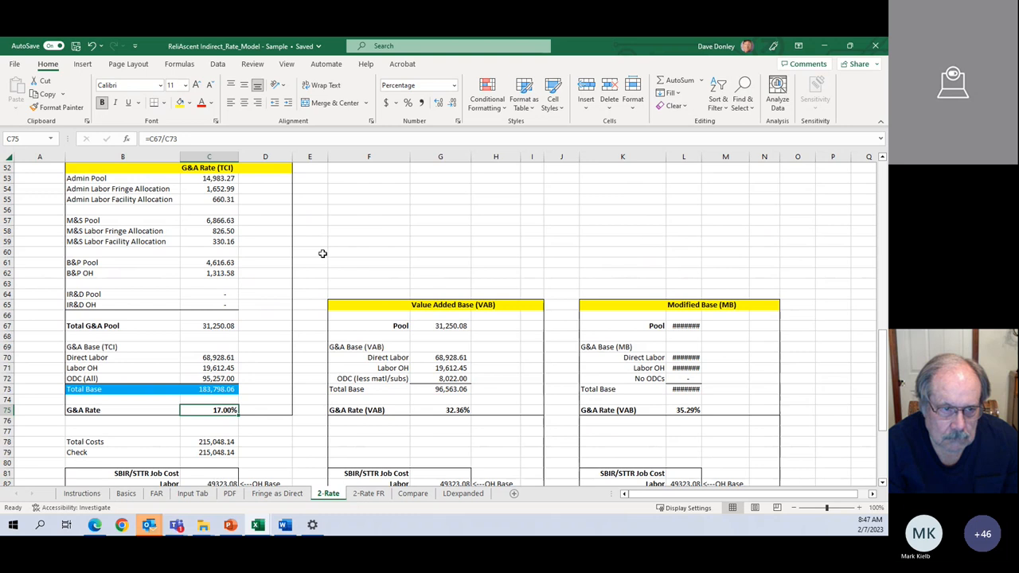
mouse_move(300, 275)
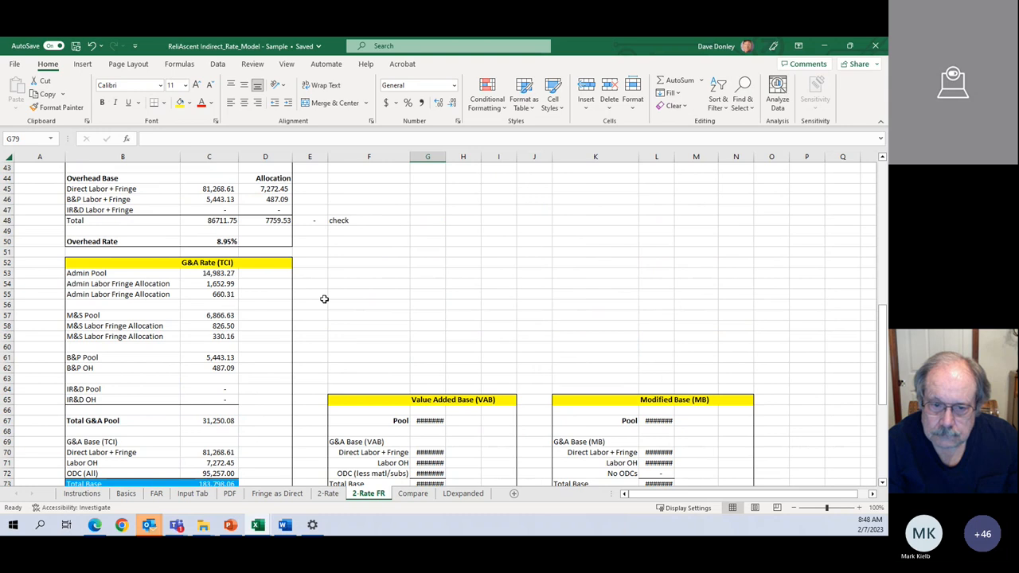
Scroll the Input Tab to the 30.98% indirect rate summary in row 181.
scroll(up, 3)
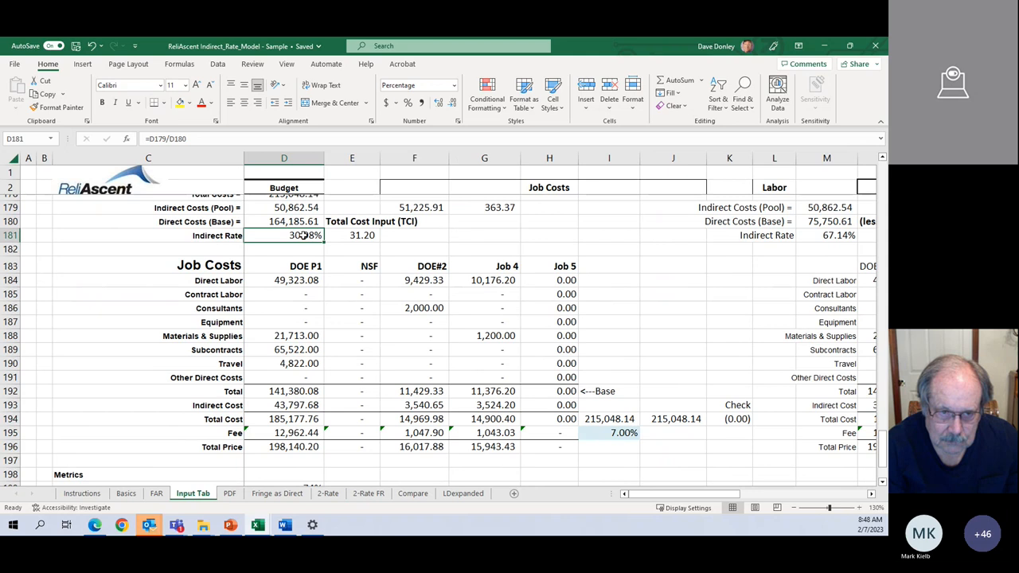
click(148, 249)
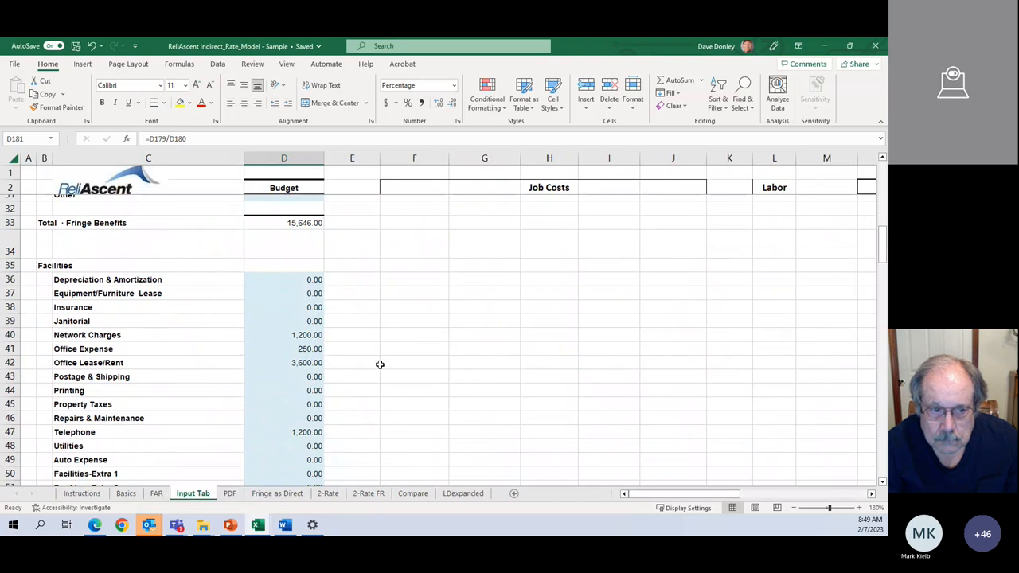
Scroll from direct costs through fringe and facilities down to the 25.00 TCI in E181.
scroll(up, 3)
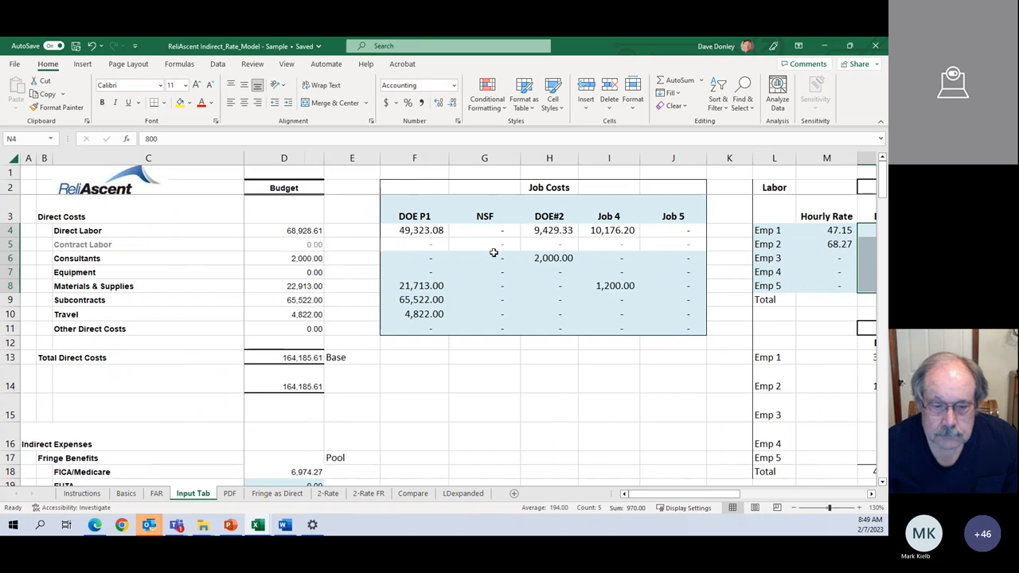
scroll(down, 3)
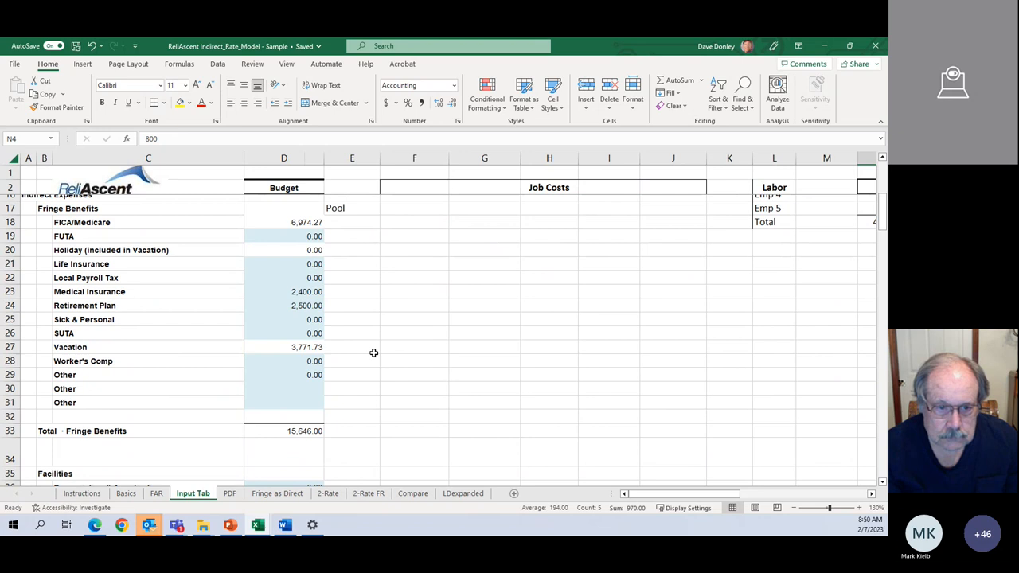
scroll(down, 3)
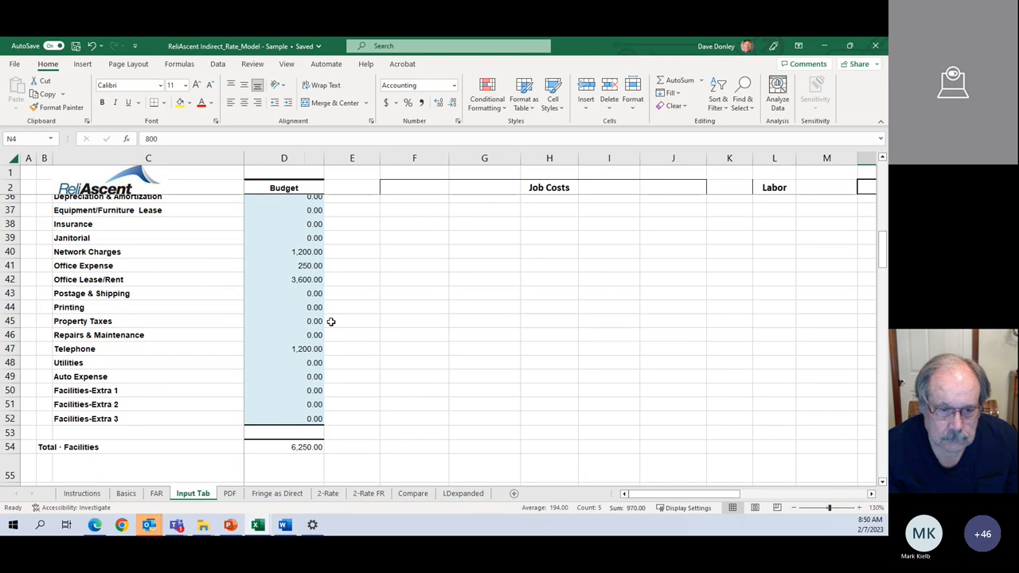
scroll(down, 3)
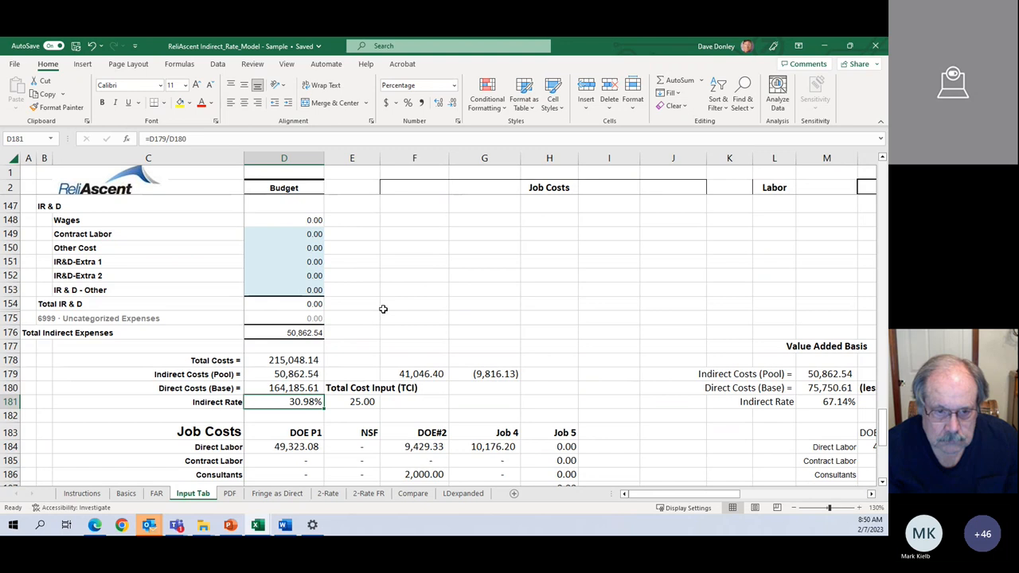
scroll(down, 3)
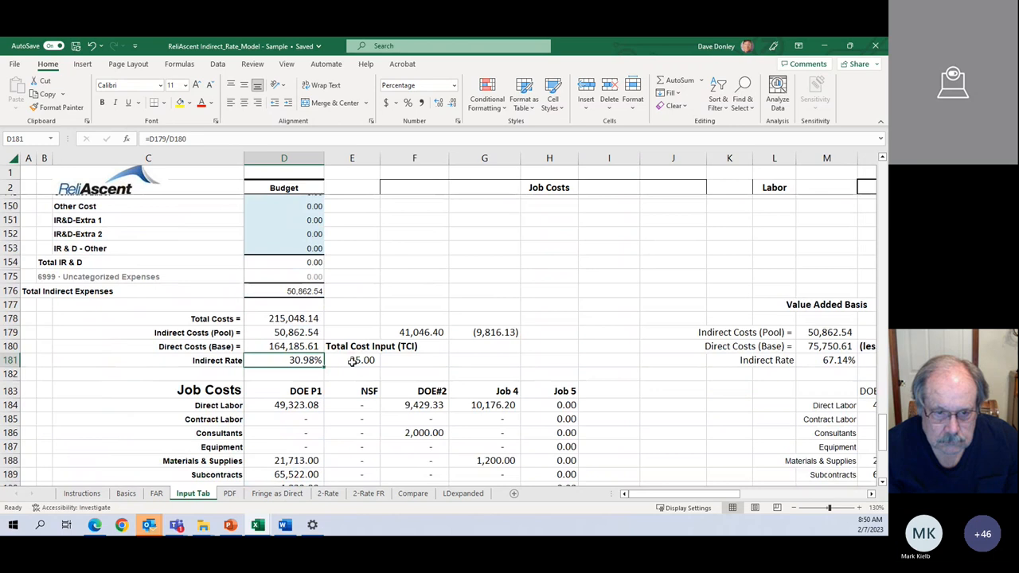
scroll(up, 3)
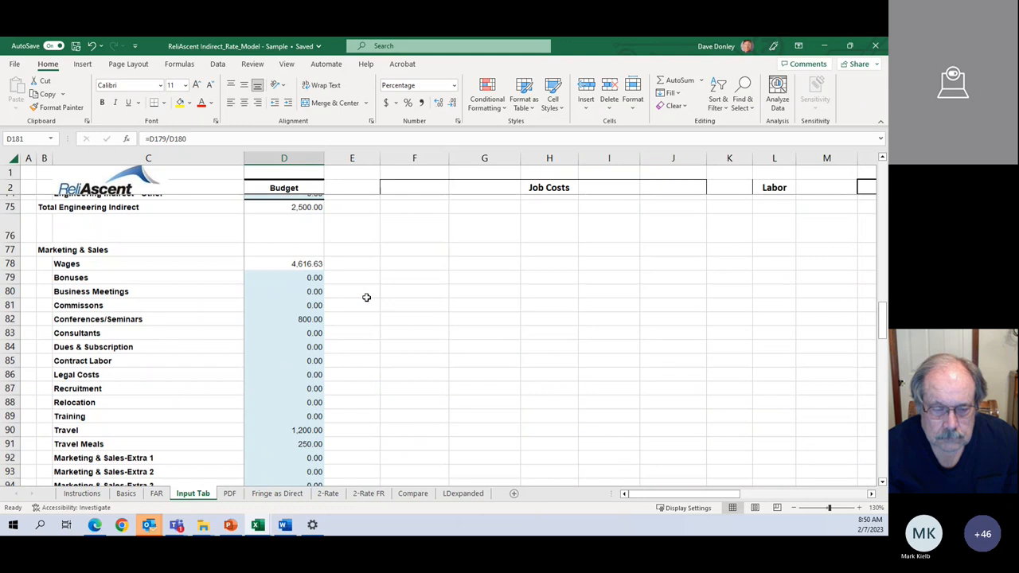
scroll(up, 3)
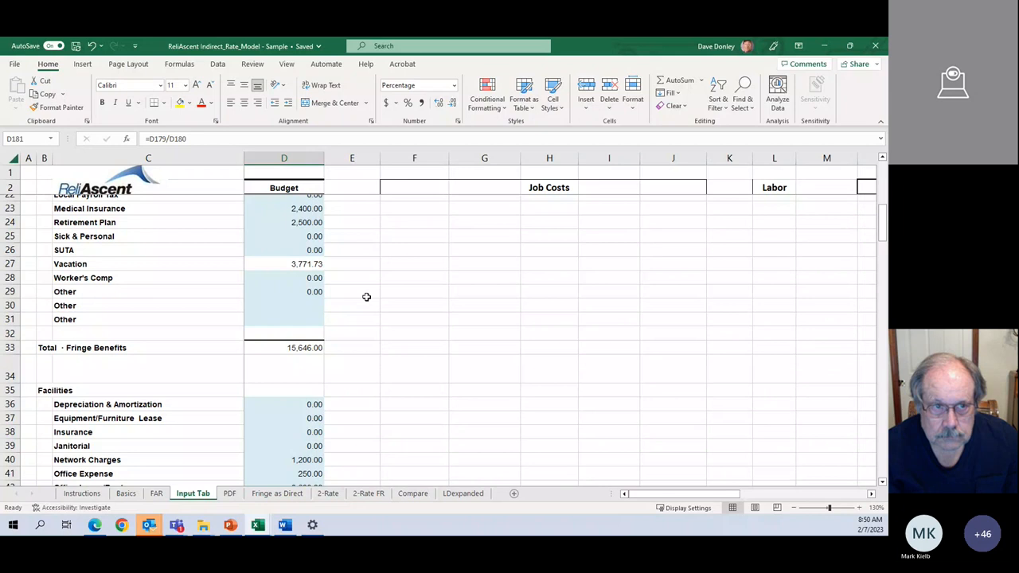
scroll(up, 3)
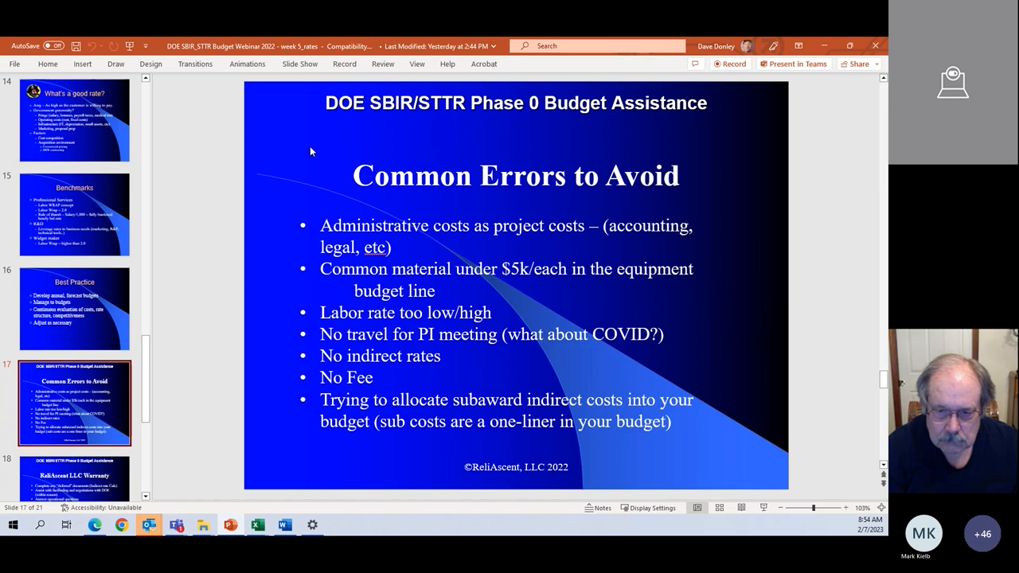
Move past Common Errors to Avoid to slide 18, ReliAscent LLC Warranty.
click(510, 318)
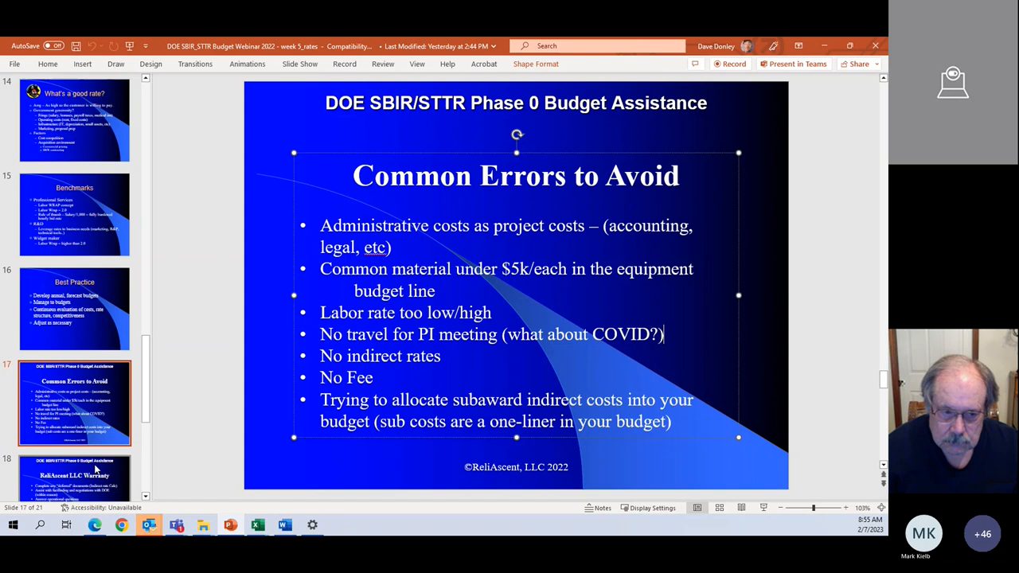
click(74, 402)
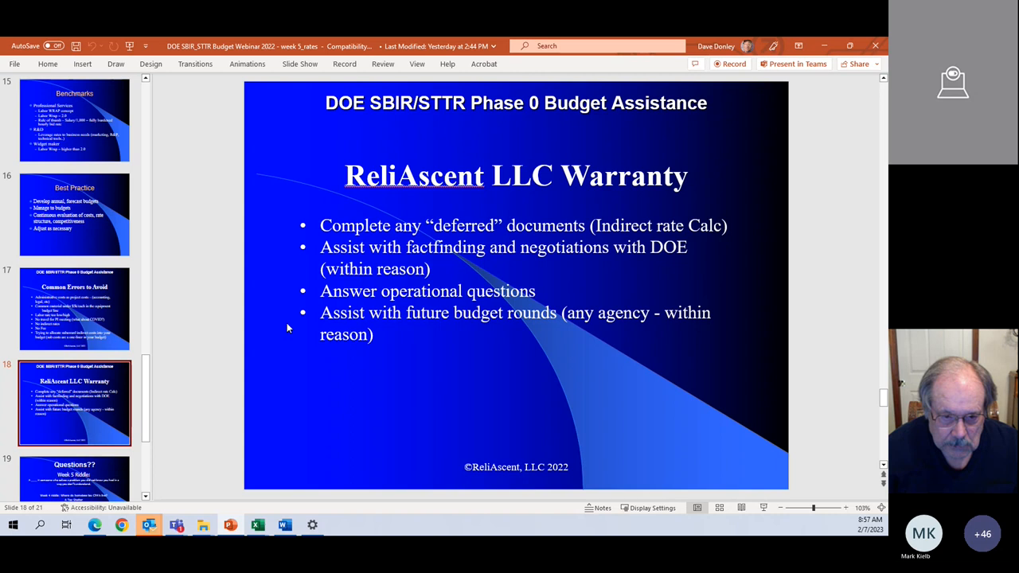
mouse_move(211, 280)
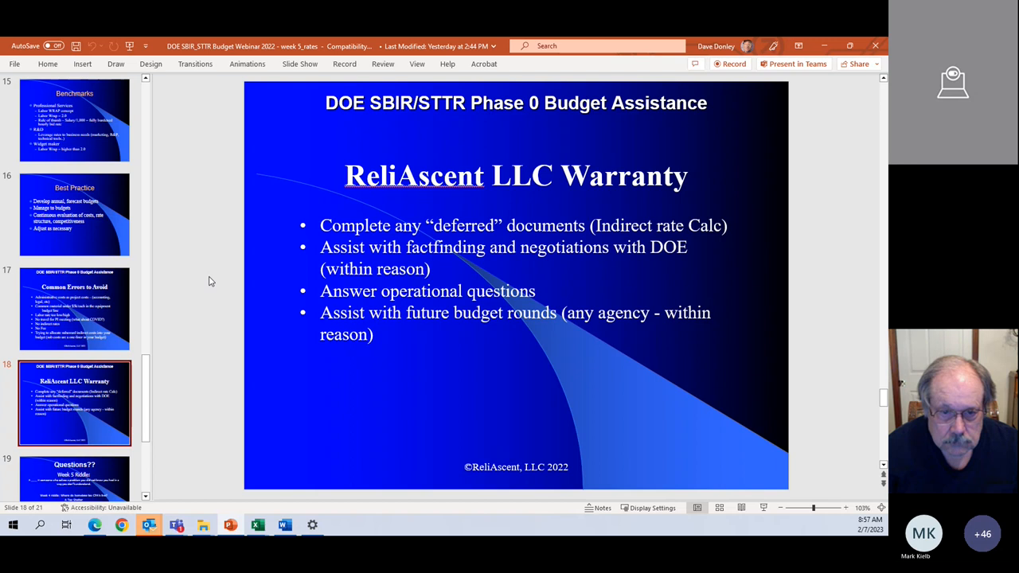
mouse_move(200, 282)
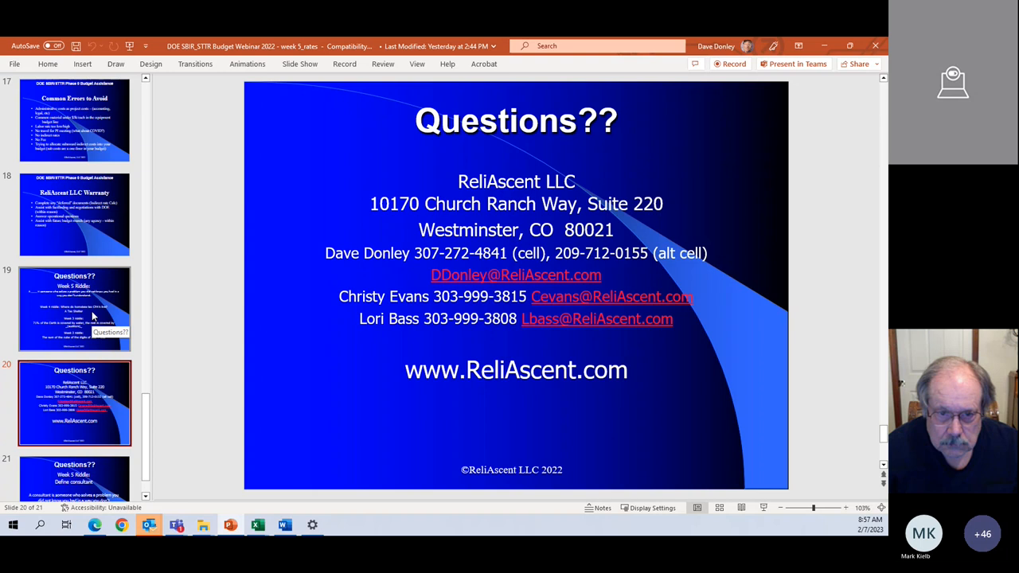
Show the Week 5 riddle slide, then slide 21 answering the riddle.
click(74, 309)
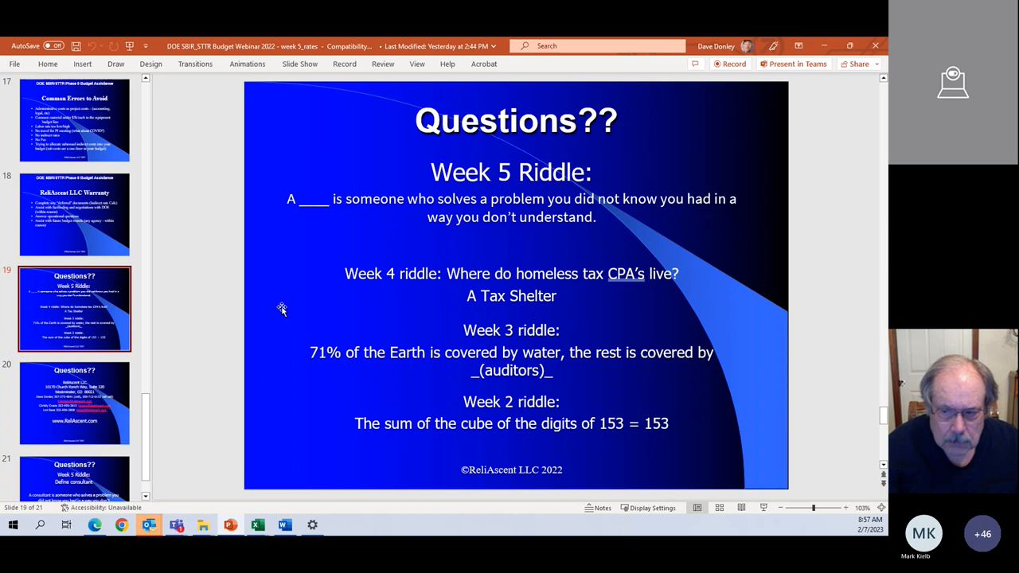
mouse_move(205, 369)
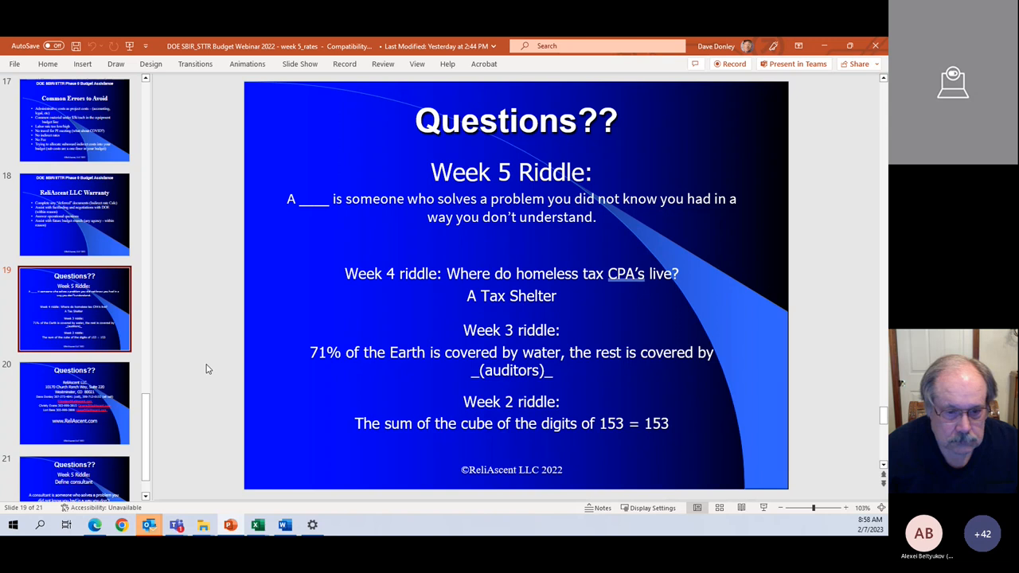
mouse_move(95, 478)
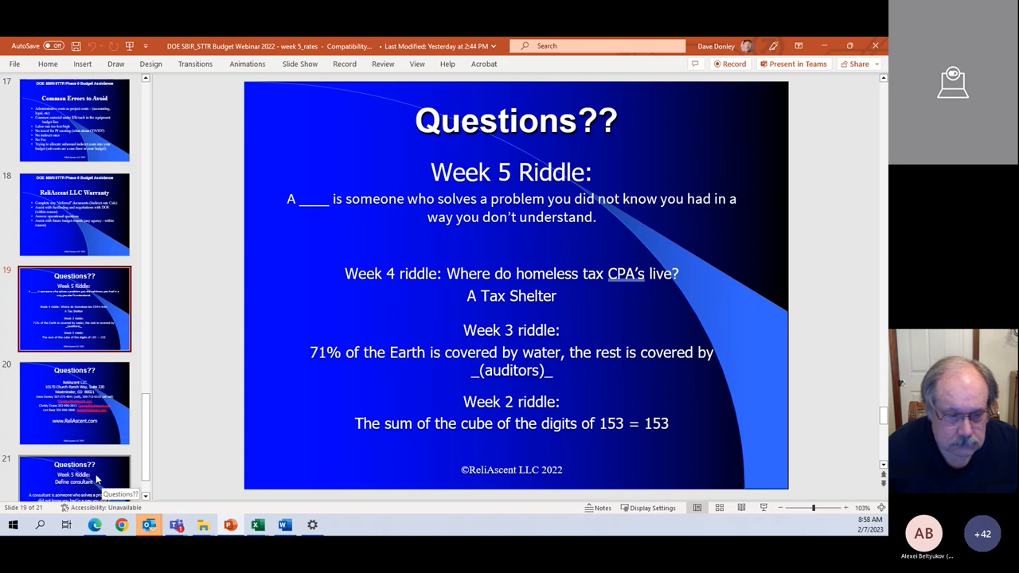
click(74, 477)
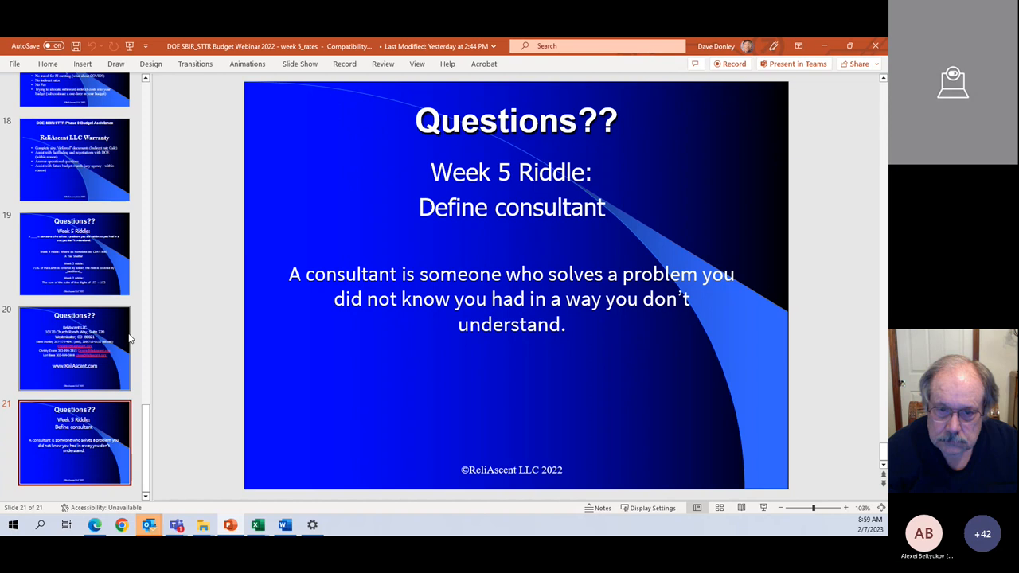
mouse_move(111, 325)
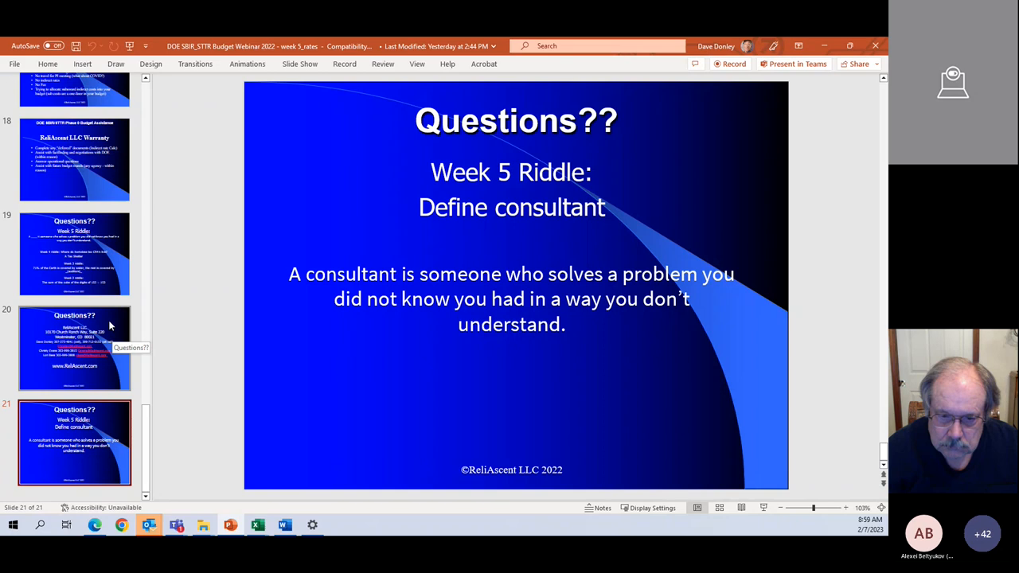
Go back to slide 20 with ReliAscent LLC's contact details and website.
click(74, 348)
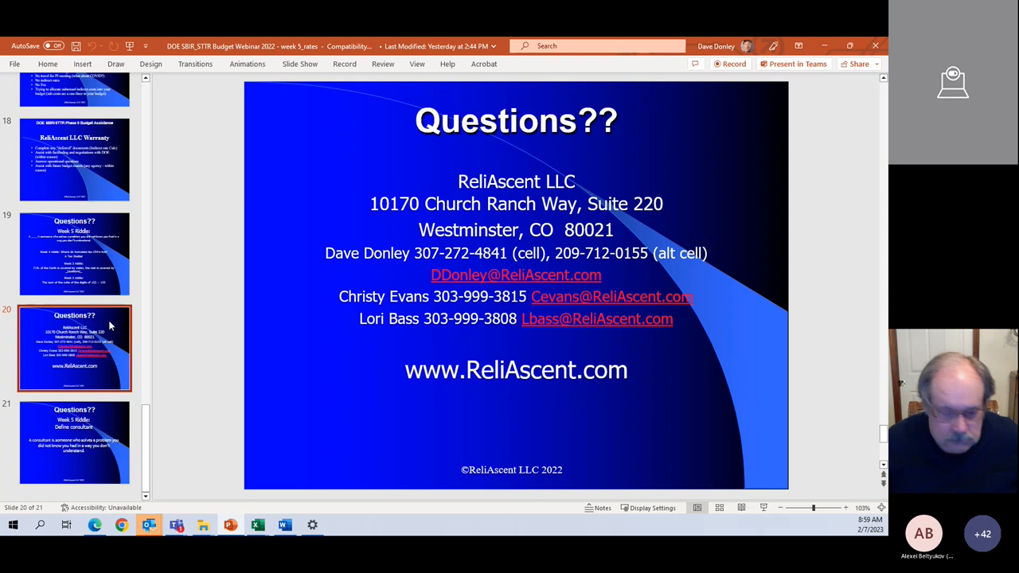